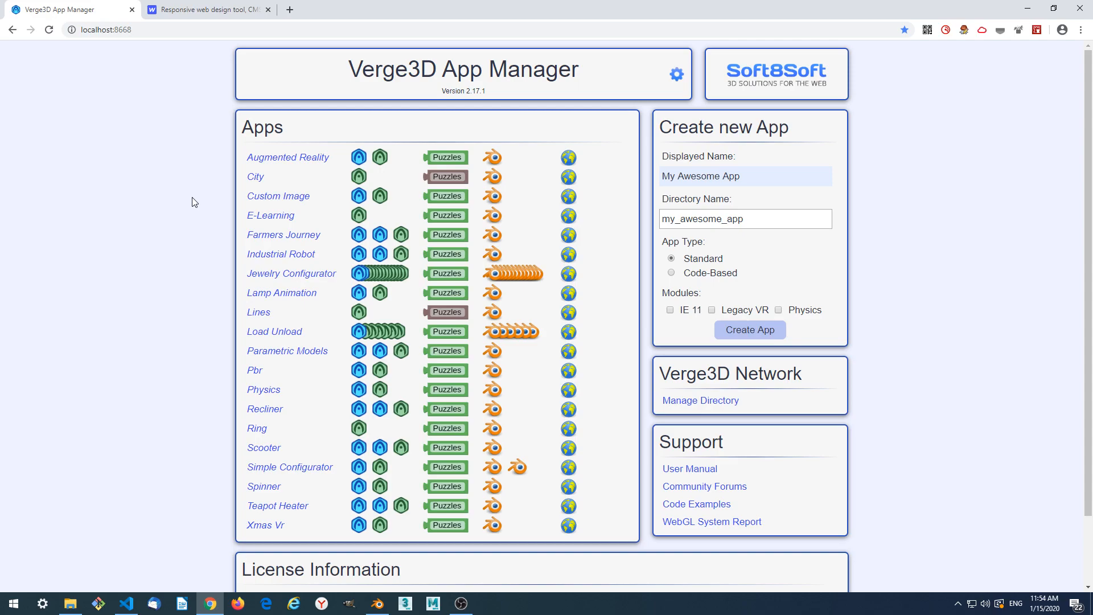
pyautogui.moveTo(459, 297)
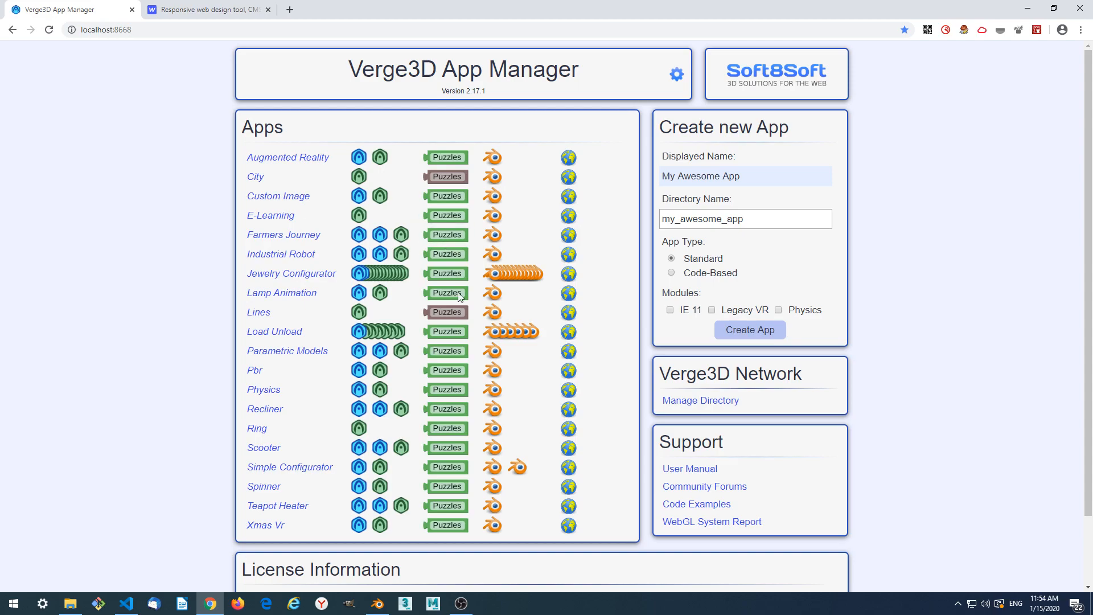
pyautogui.moveTo(689, 468)
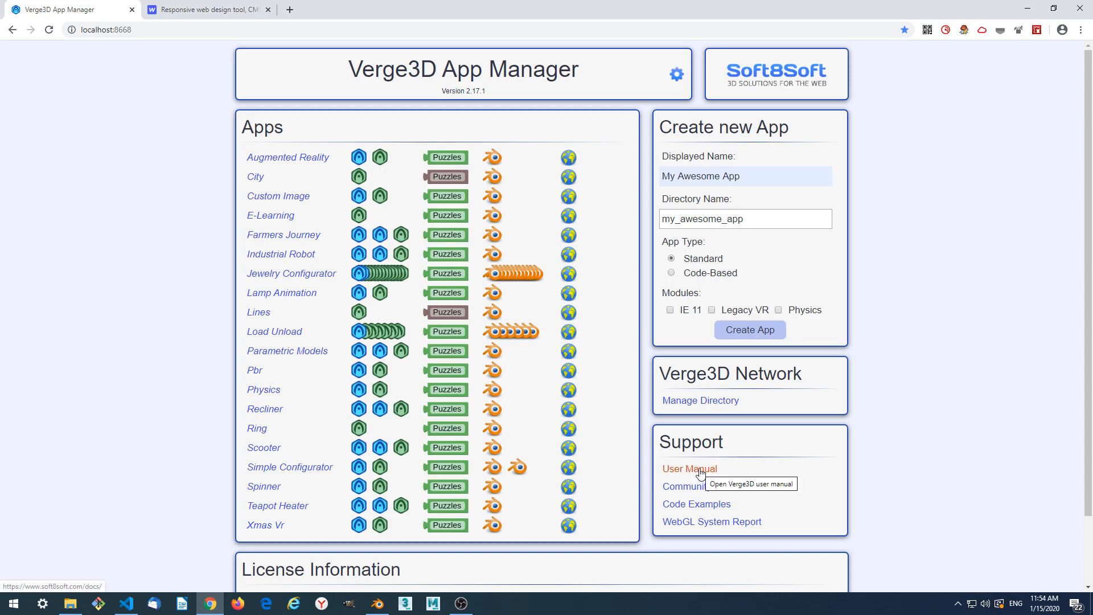
# Open the user manual's HTML-Based User Interfaces guide at its Designer Approach section.
pyautogui.click(689, 468)
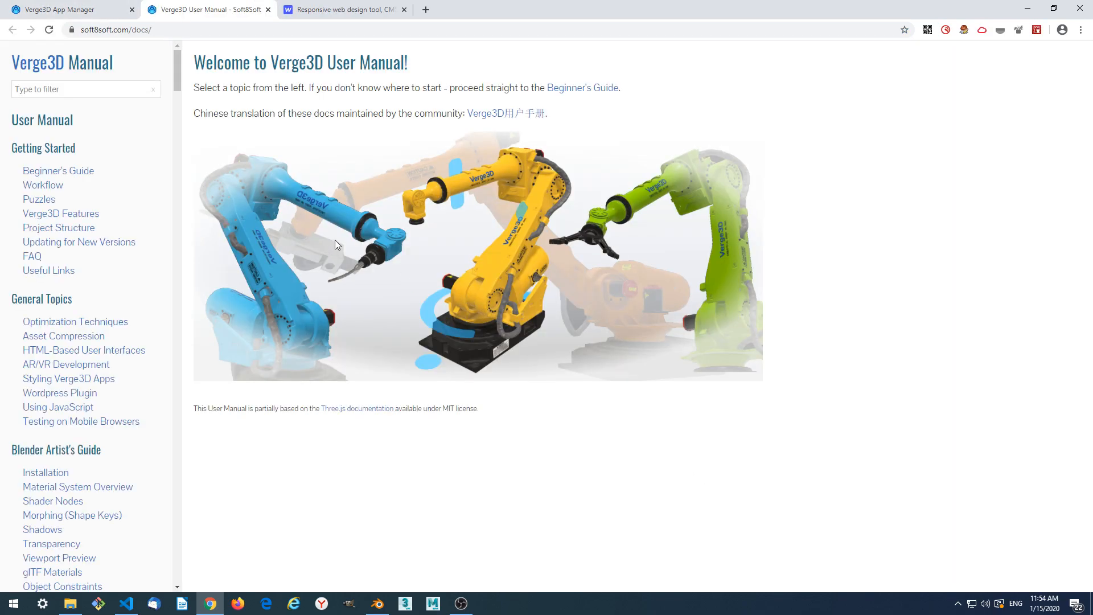
pyautogui.moveTo(32, 354)
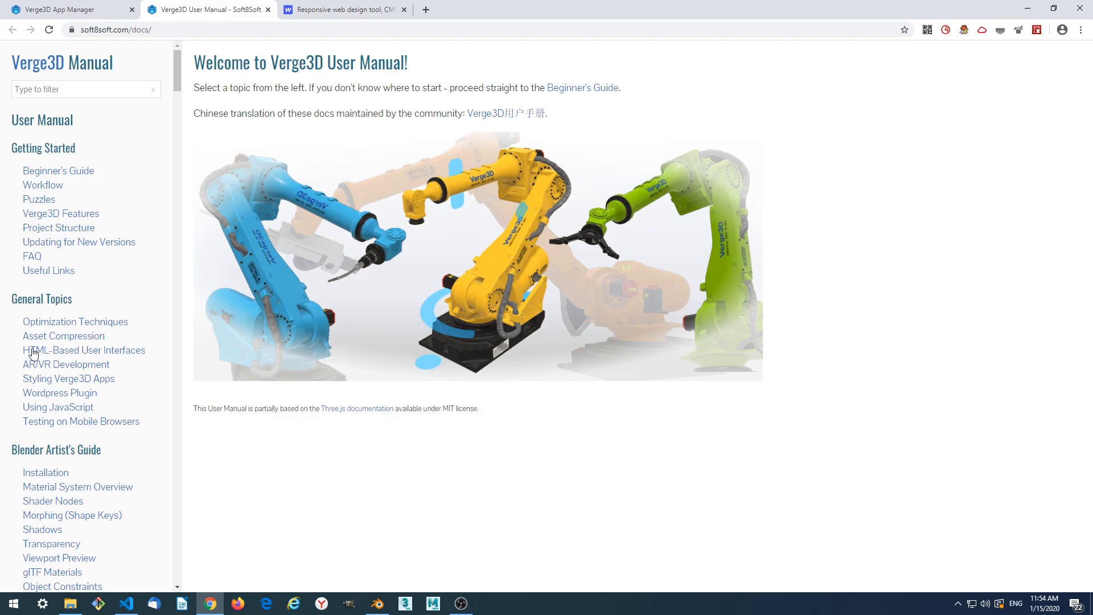
pyautogui.click(83, 349)
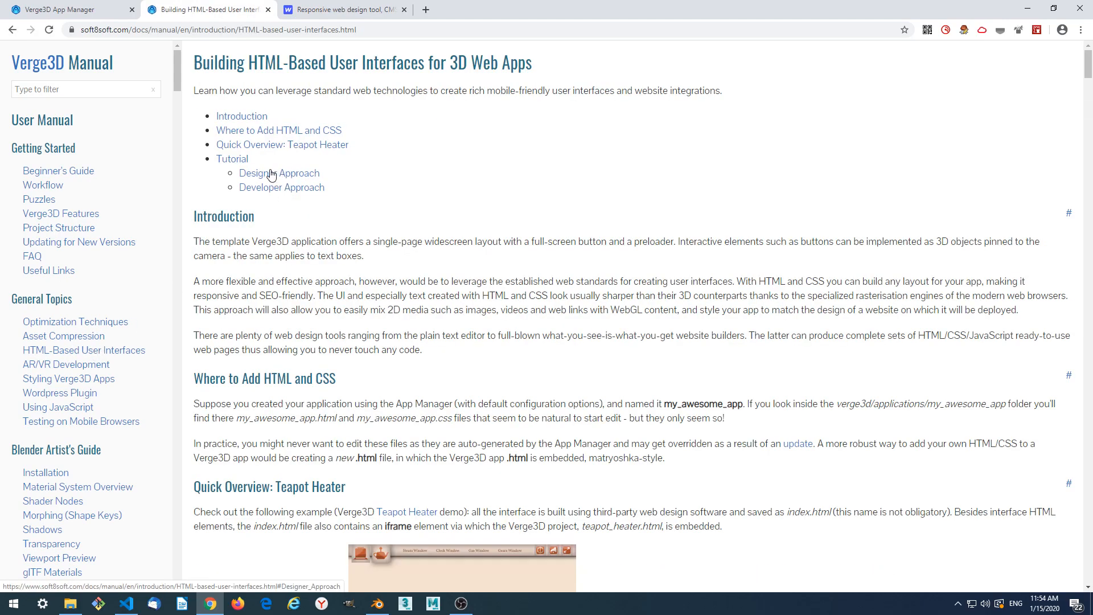
pyautogui.click(280, 174)
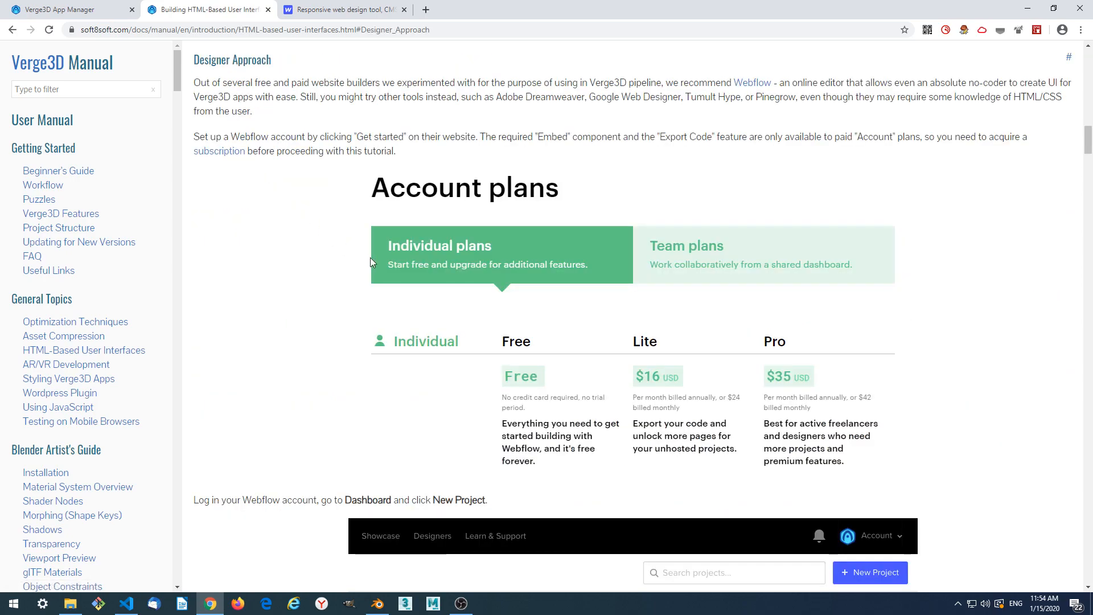
pyautogui.moveTo(210, 9)
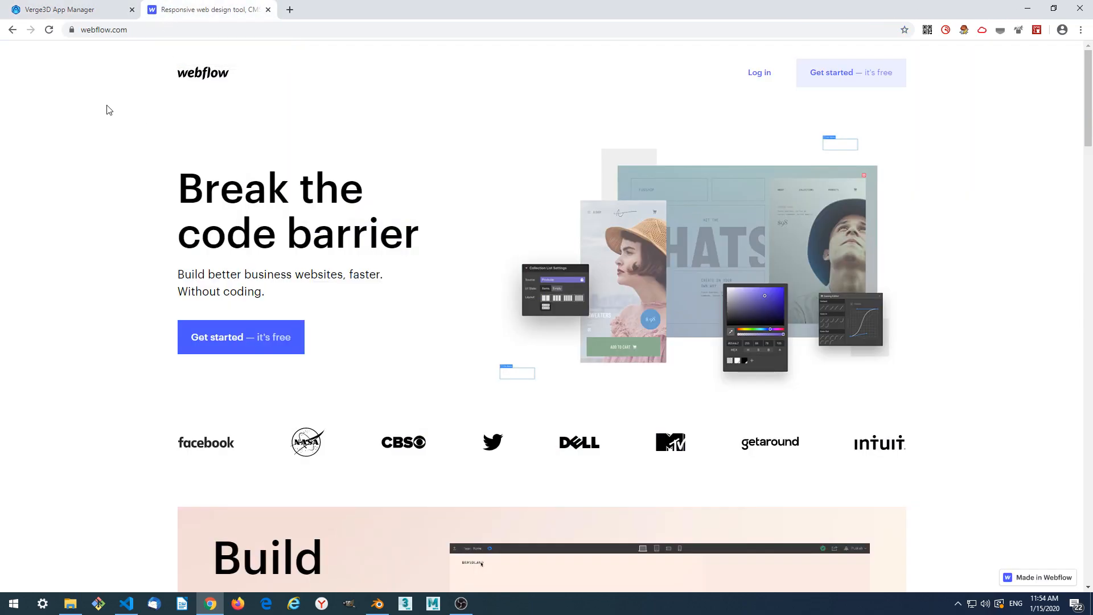
pyautogui.moveTo(138, 46)
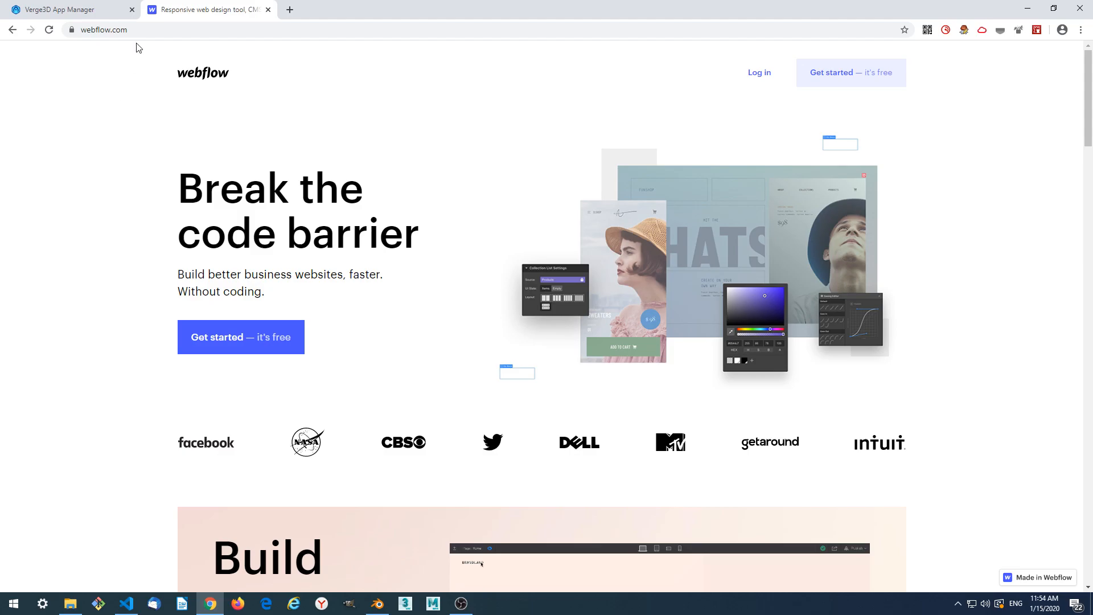
pyautogui.scroll(-3)
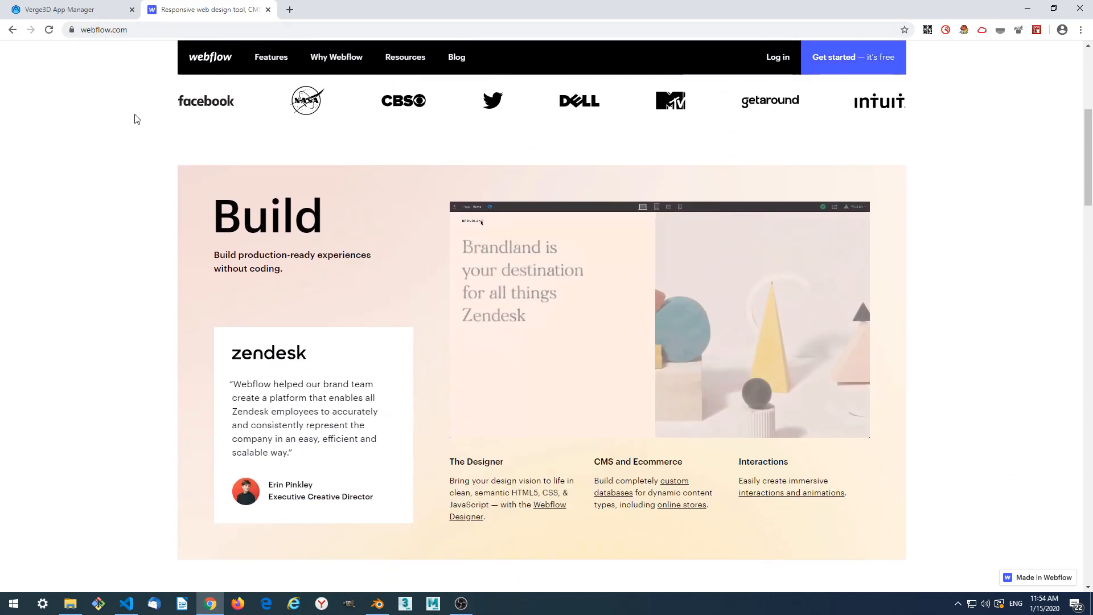
pyautogui.scroll(-3)
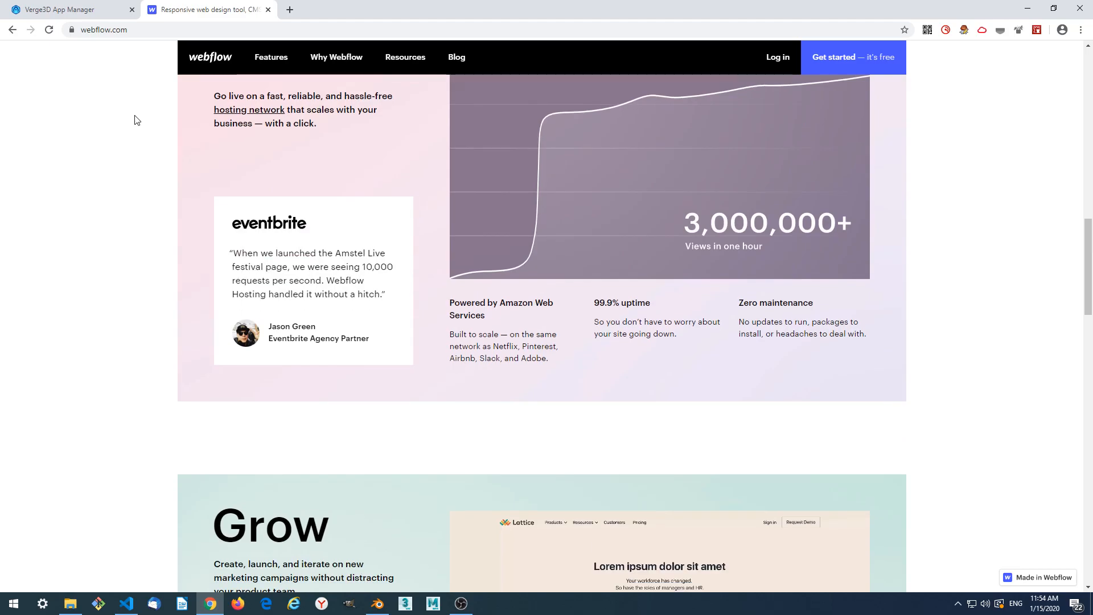
# Create the My Awesome App project in App Manager and open its project page from the Apps list.
pyautogui.click(62, 9)
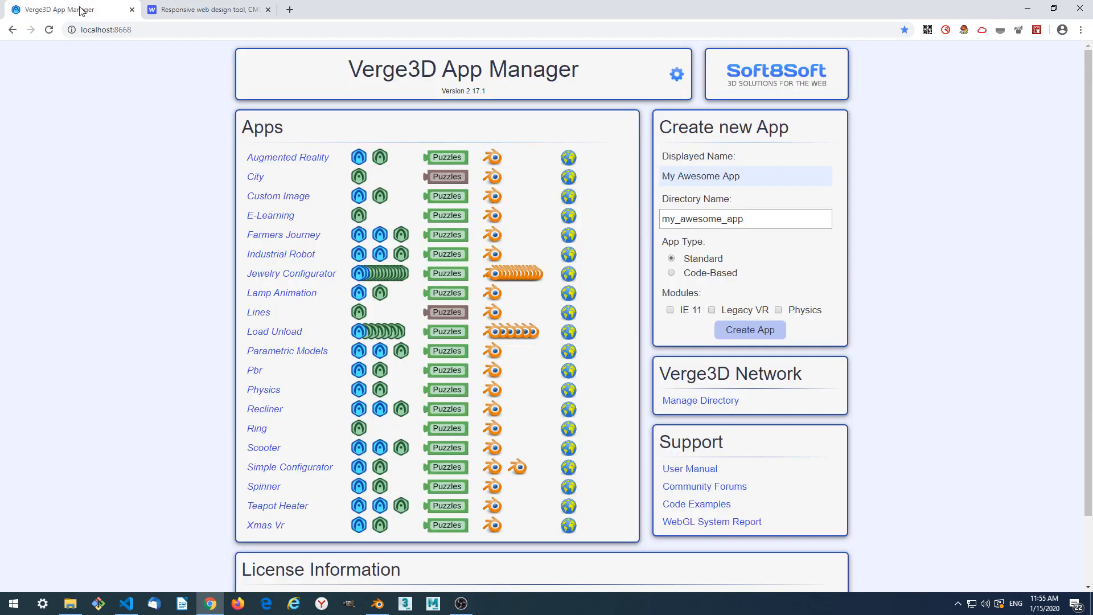
pyautogui.moveTo(158, 82)
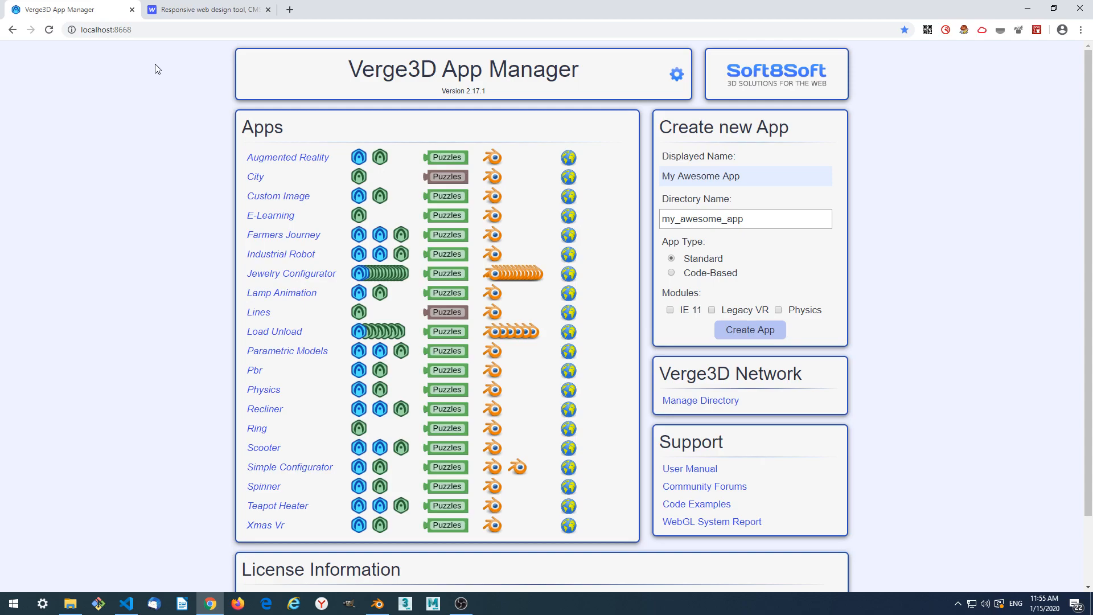
pyautogui.moveTo(211, 134)
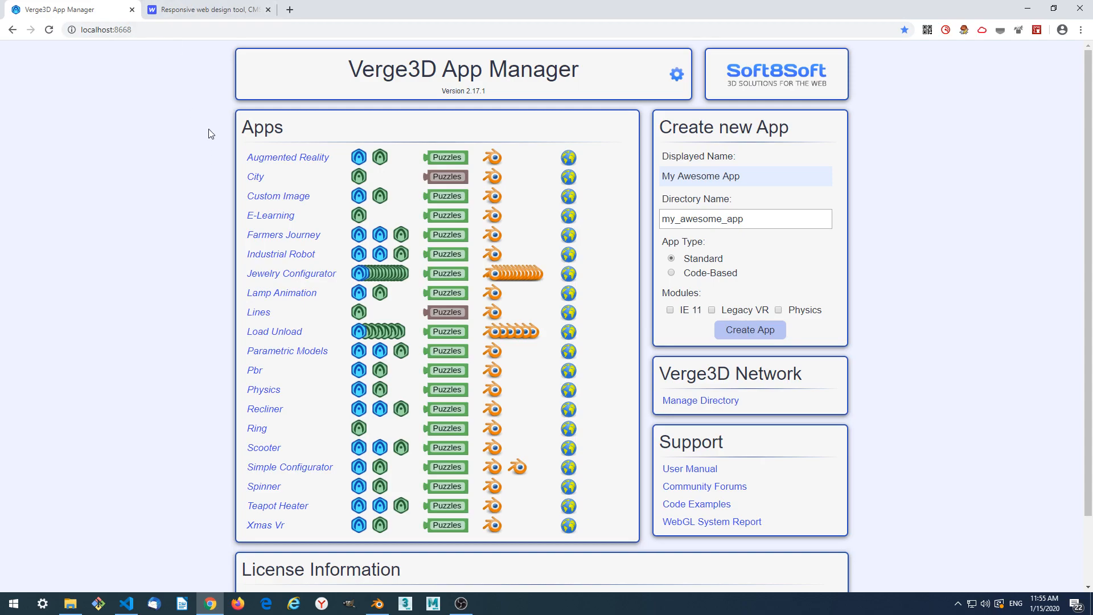
pyautogui.moveTo(185, 67)
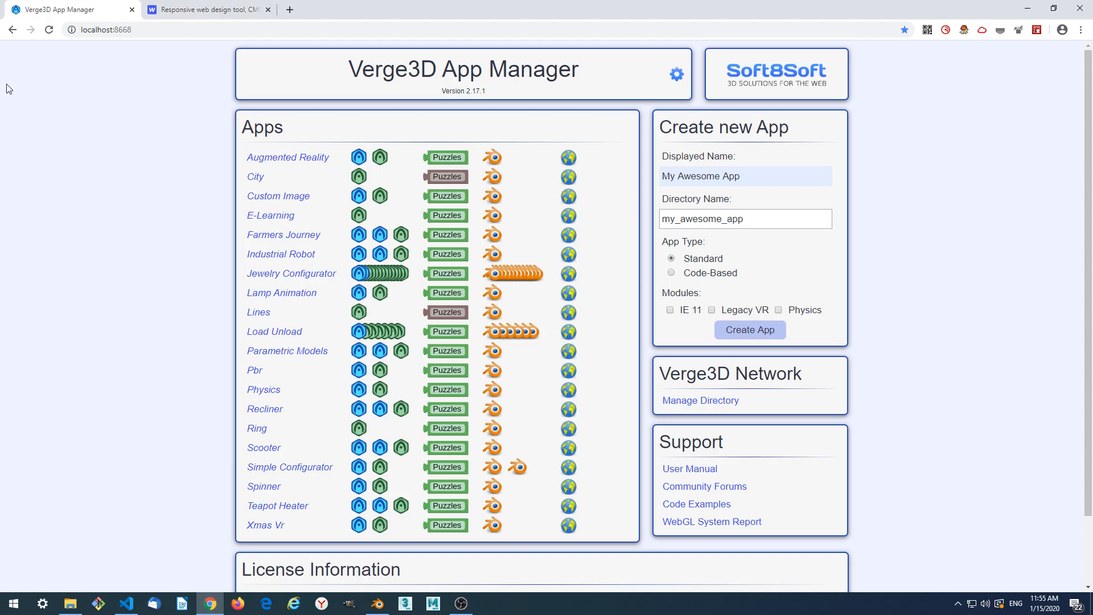
pyautogui.moveTo(770, 244)
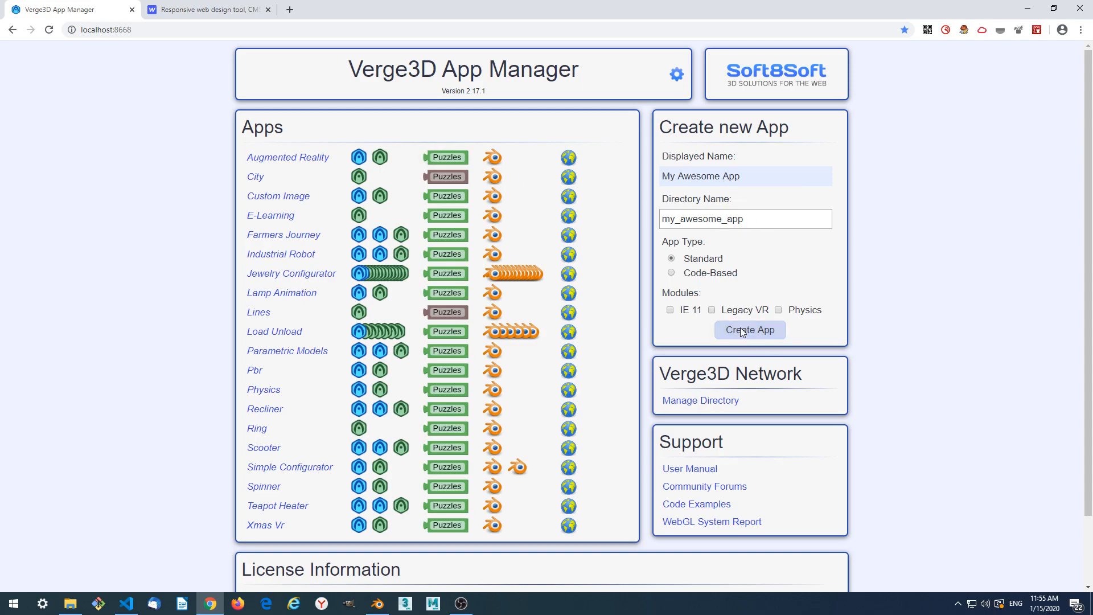
pyautogui.click(749, 330)
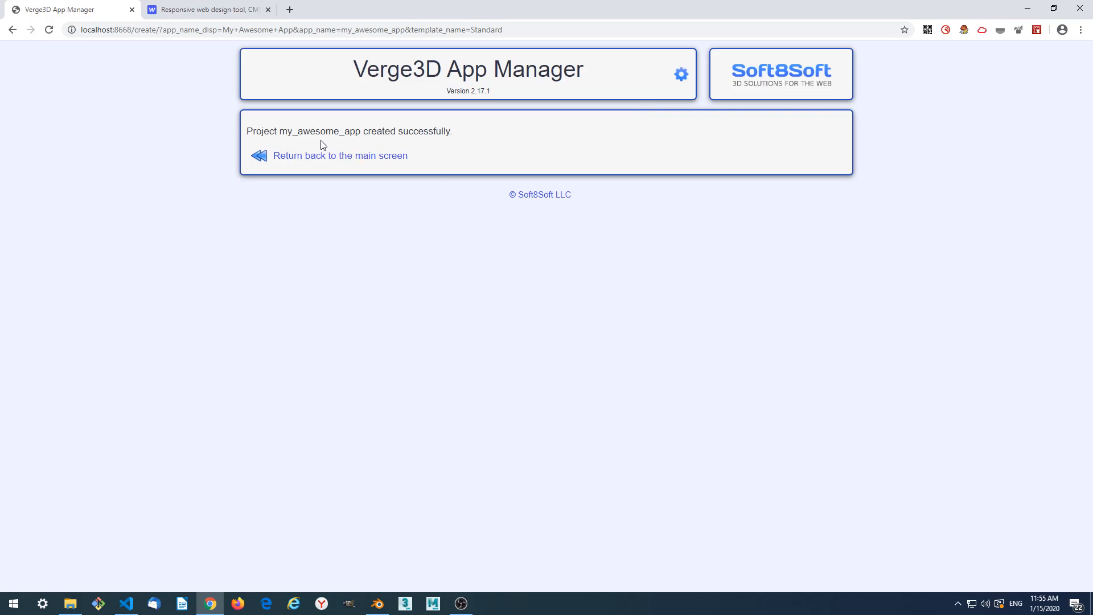
pyautogui.click(340, 156)
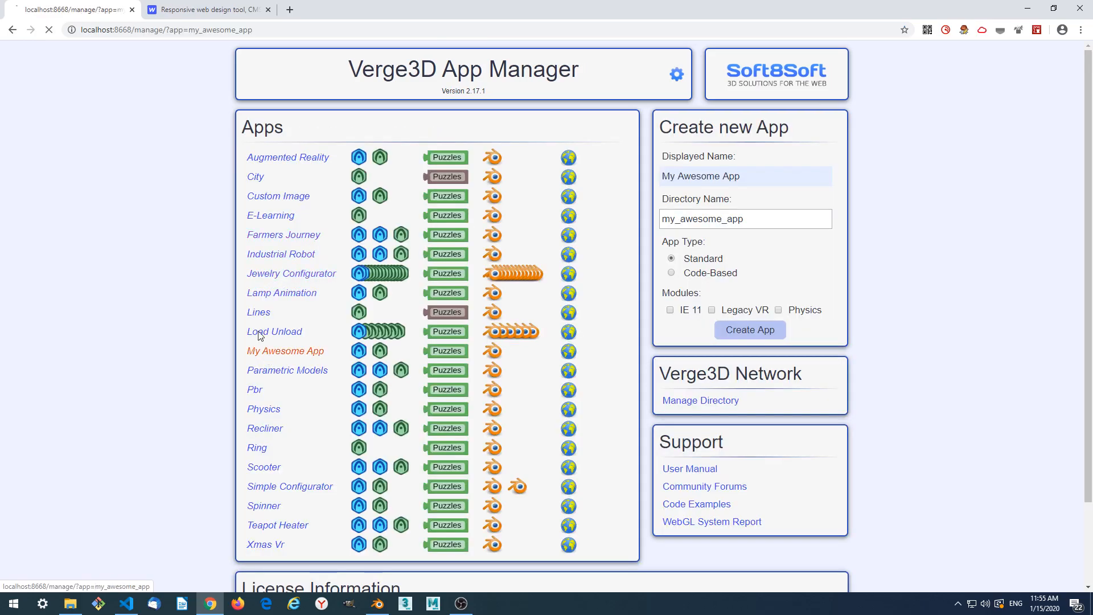
pyautogui.click(285, 350)
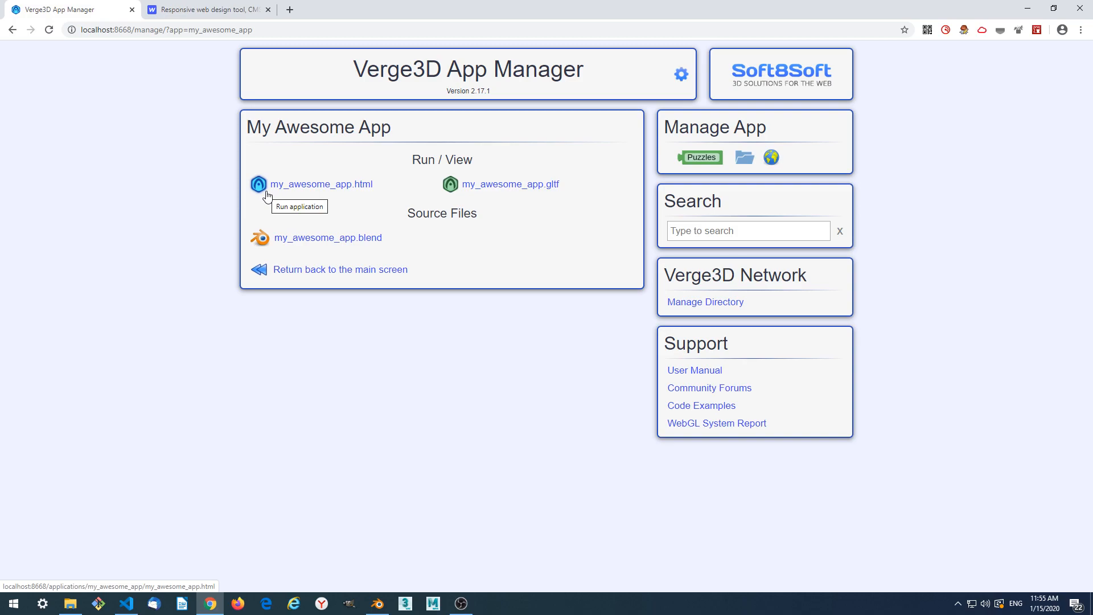
pyautogui.moveTo(235, 203)
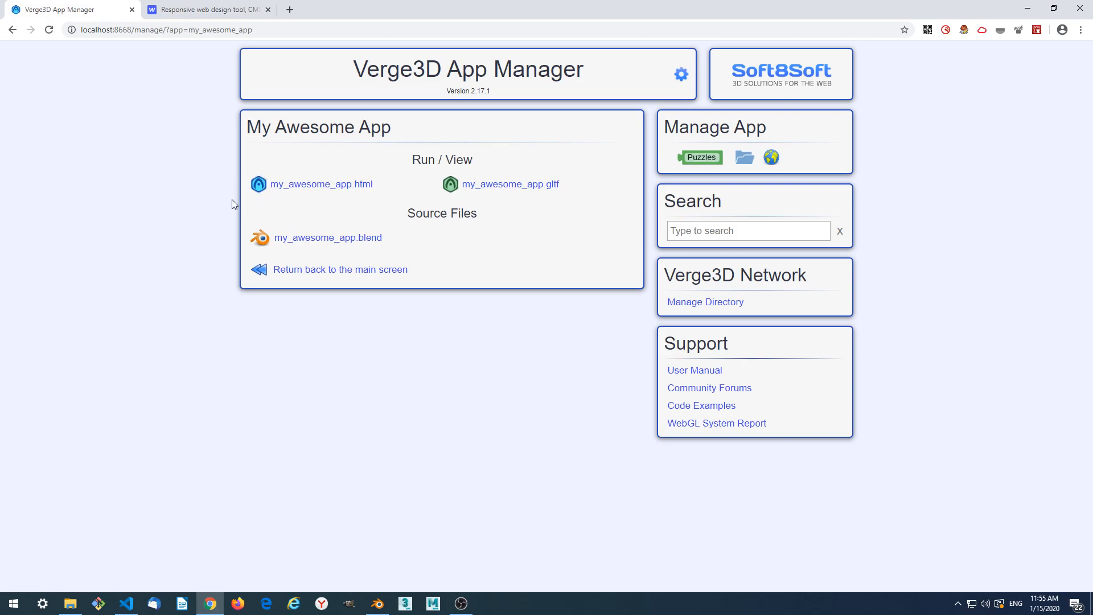
pyautogui.moveTo(631, 302)
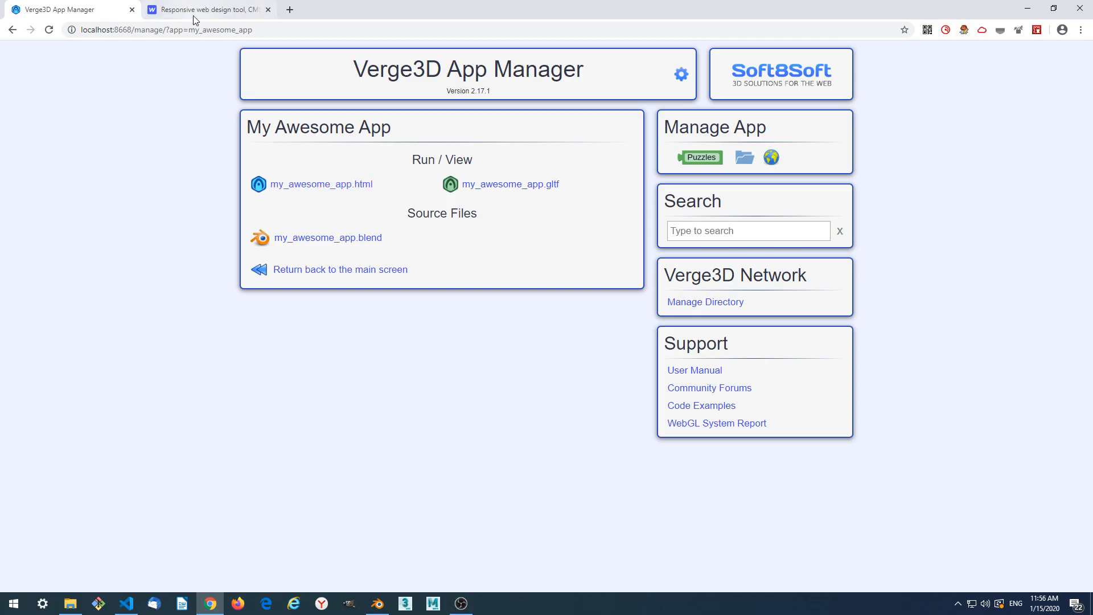
# Switch to webflow.com, reach the footer and go to Pricing under Product.
pyautogui.click(206, 9)
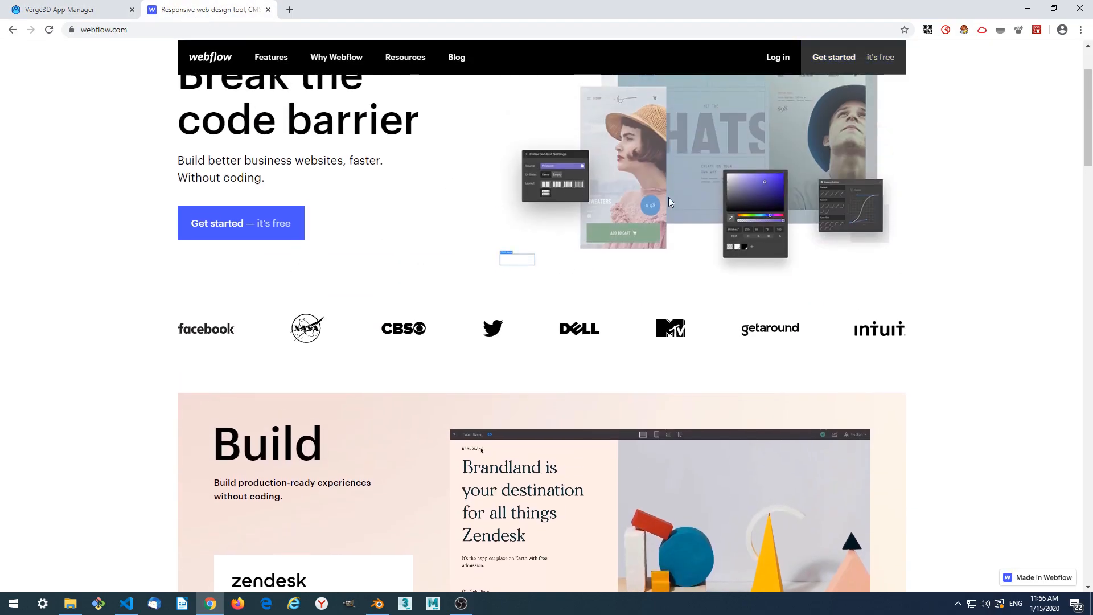
pyautogui.scroll(3)
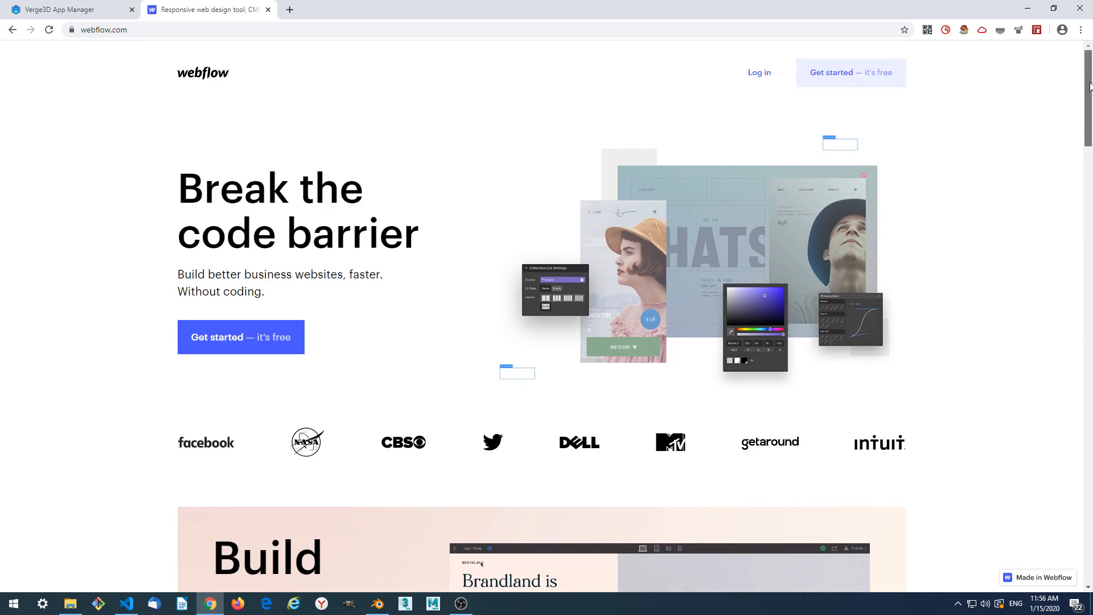
pyautogui.scroll(-3)
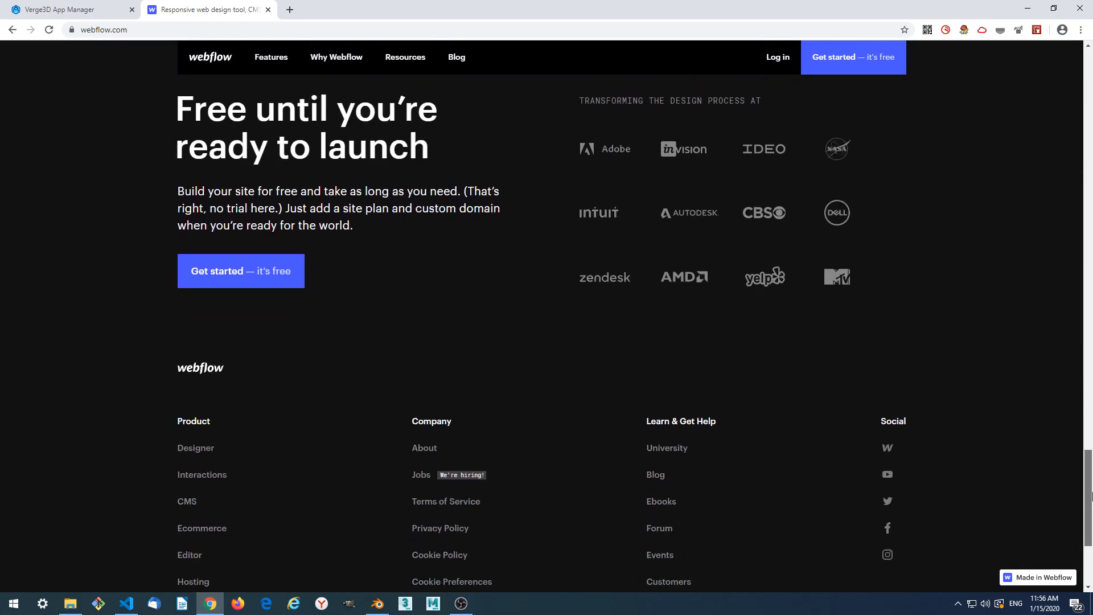
pyautogui.scroll(-3)
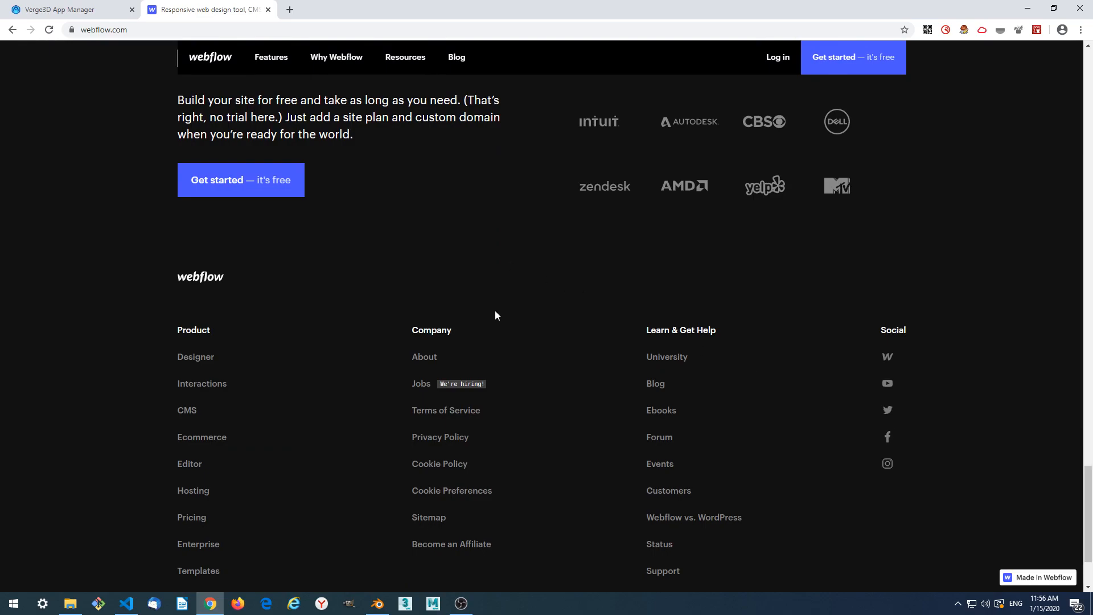
pyautogui.moveTo(391, 318)
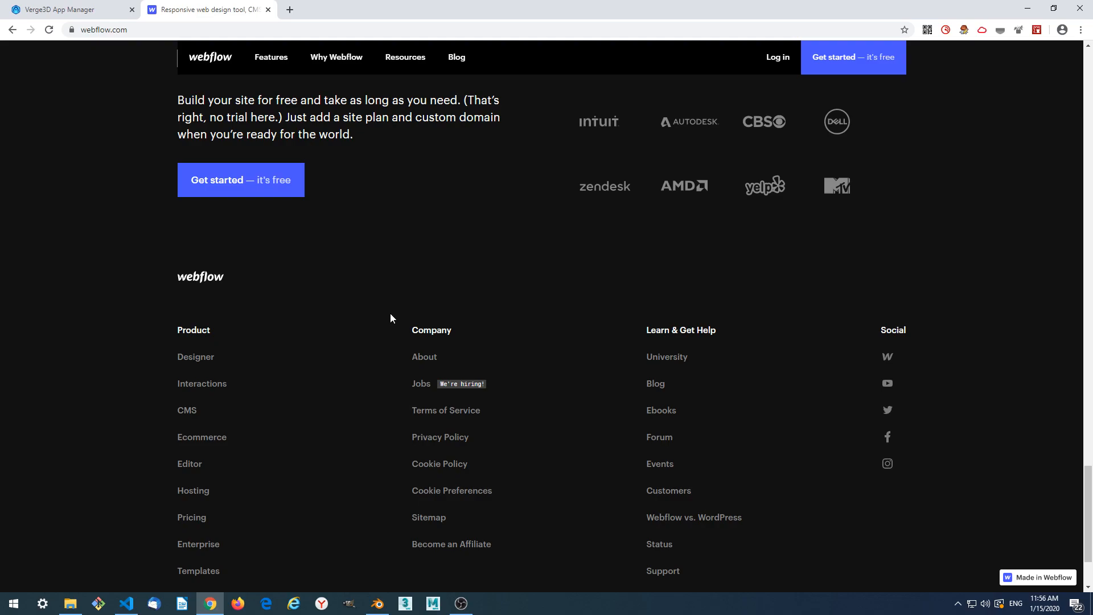
pyautogui.moveTo(367, 319)
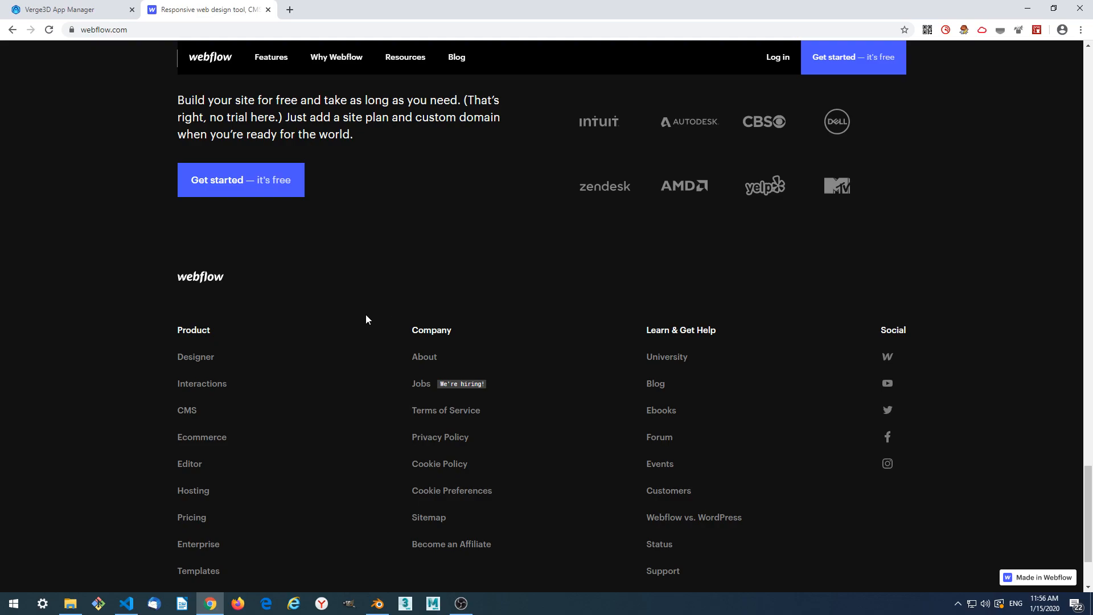
pyautogui.scroll(-3)
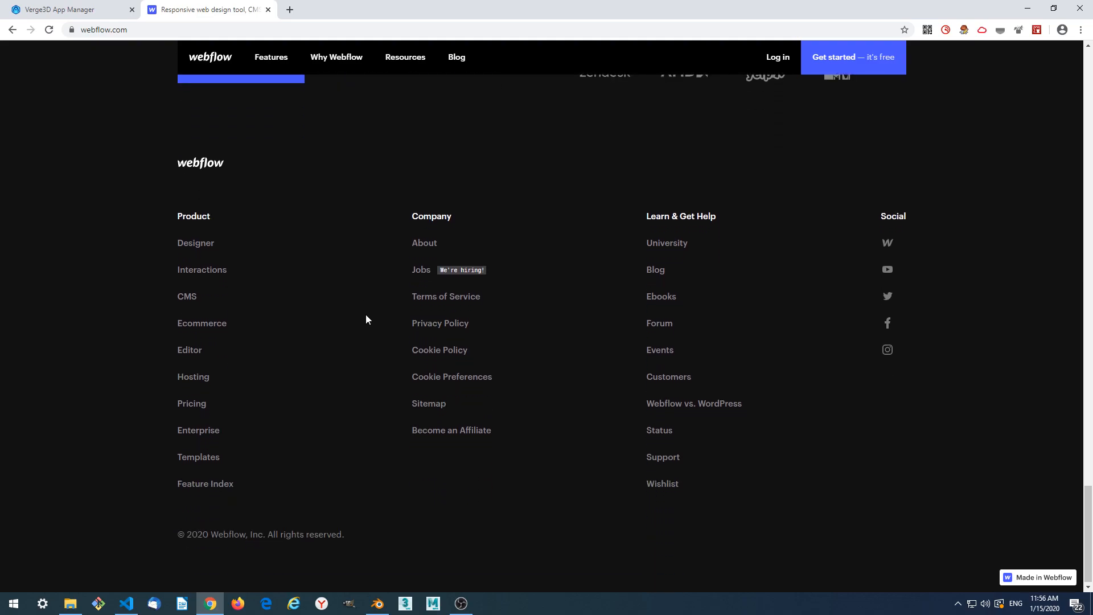
pyautogui.moveTo(357, 323)
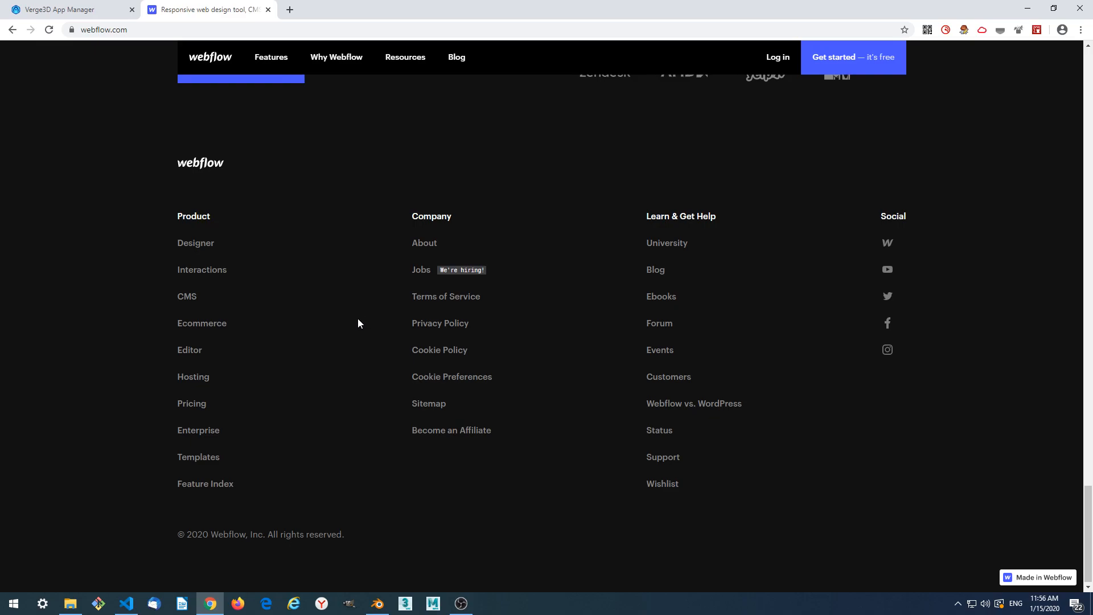
pyautogui.moveTo(352, 332)
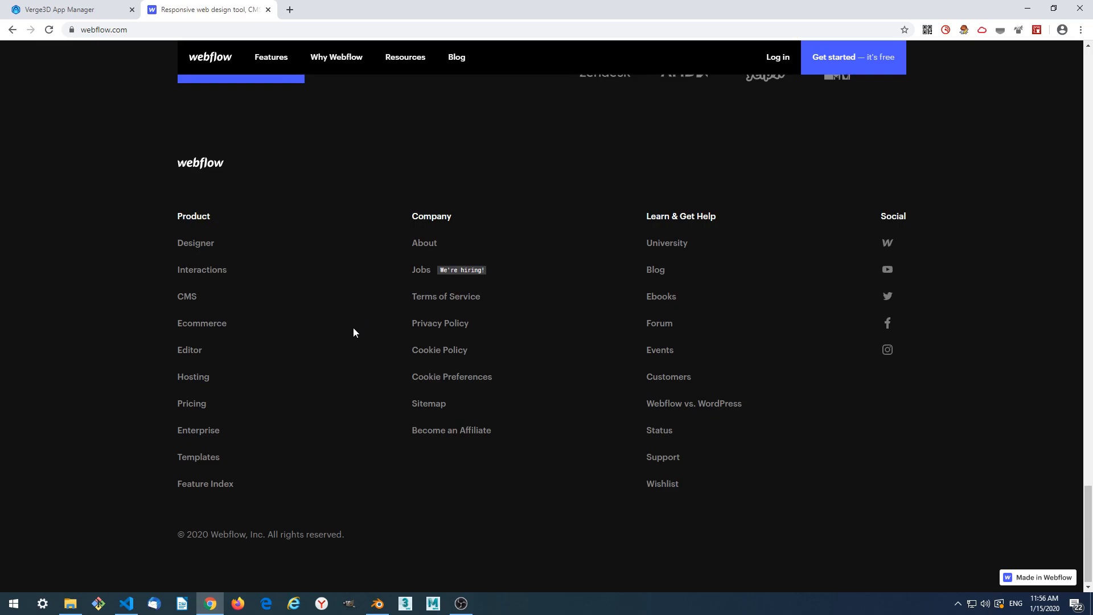
pyautogui.moveTo(440, 322)
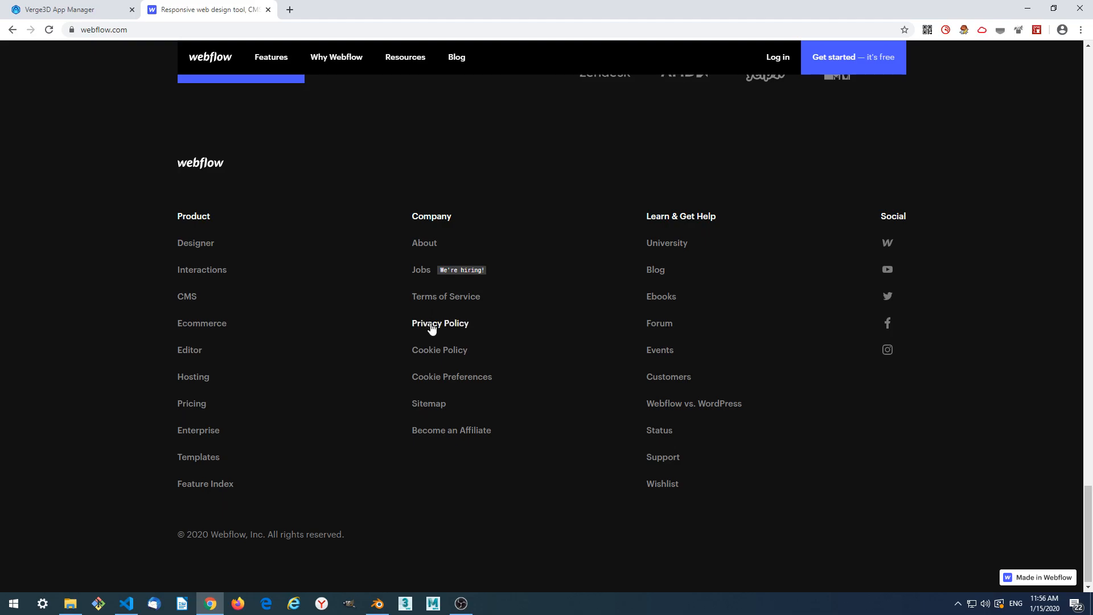
pyautogui.moveTo(387, 366)
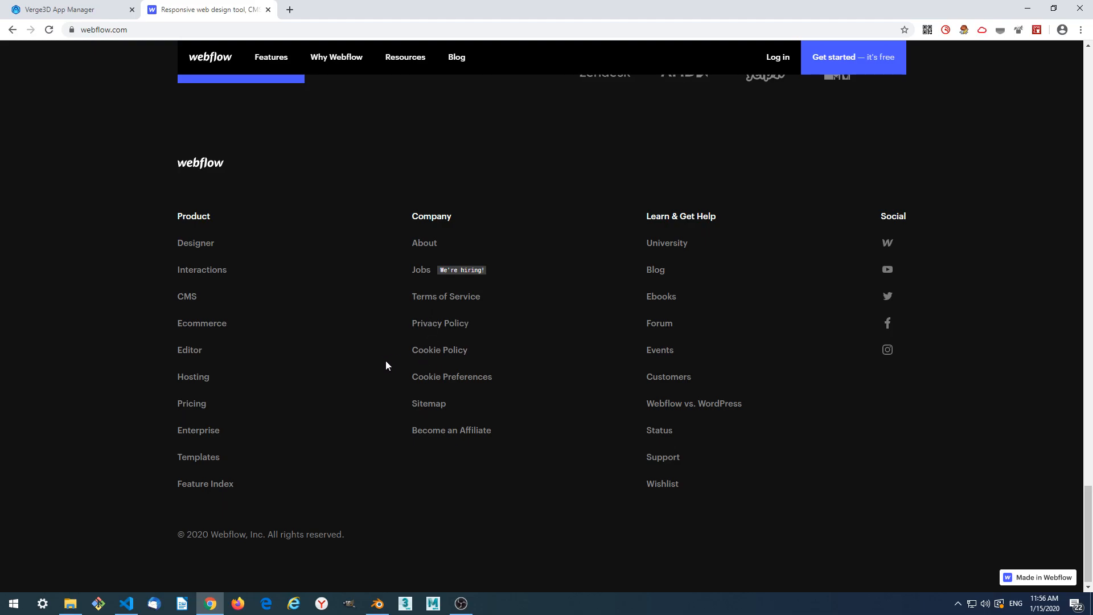
pyautogui.click(191, 403)
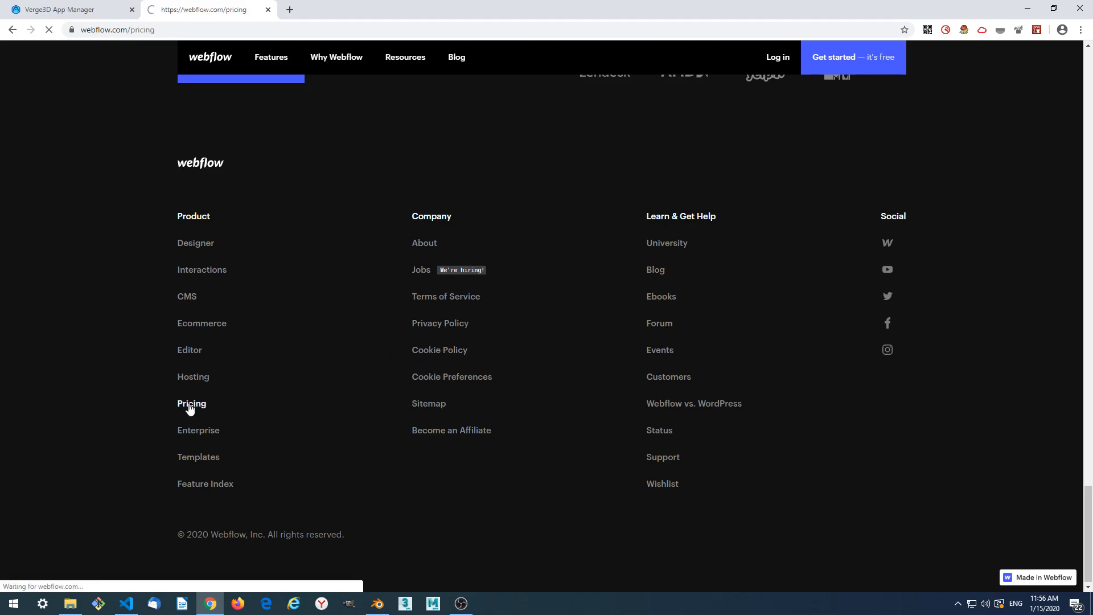
# Compare Team and Individual account plans on the pricing page, then head to Log in.
pyautogui.click(192, 403)
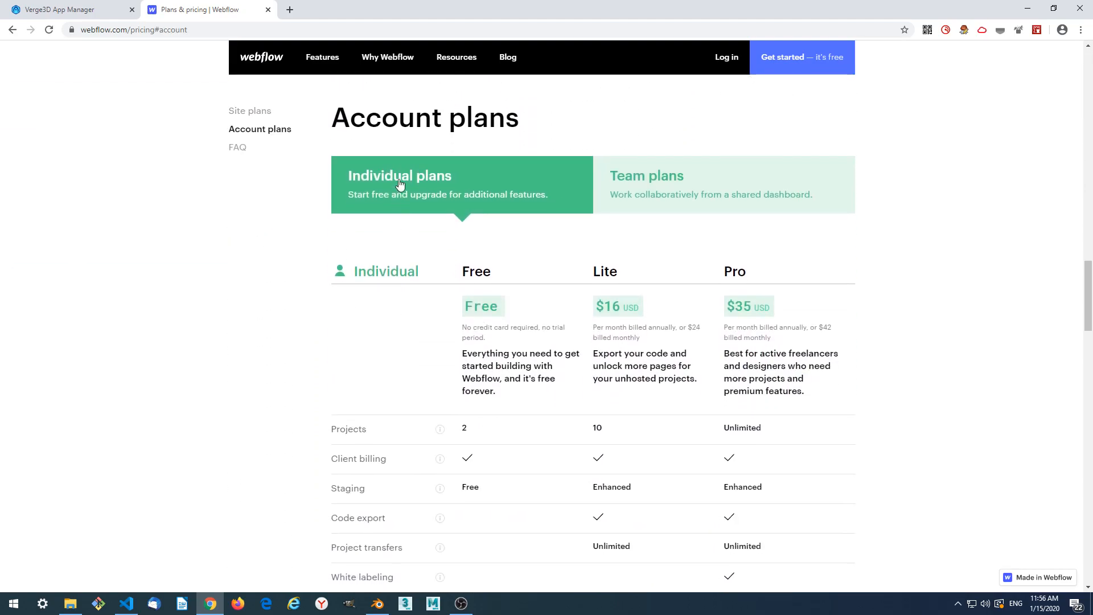
pyautogui.click(645, 176)
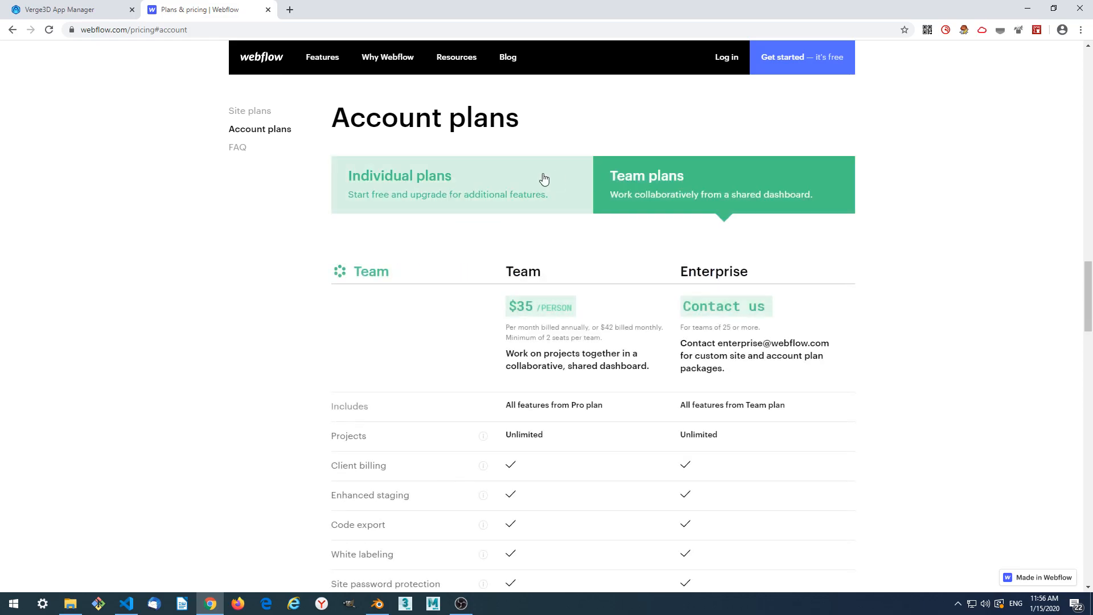
pyautogui.click(400, 176)
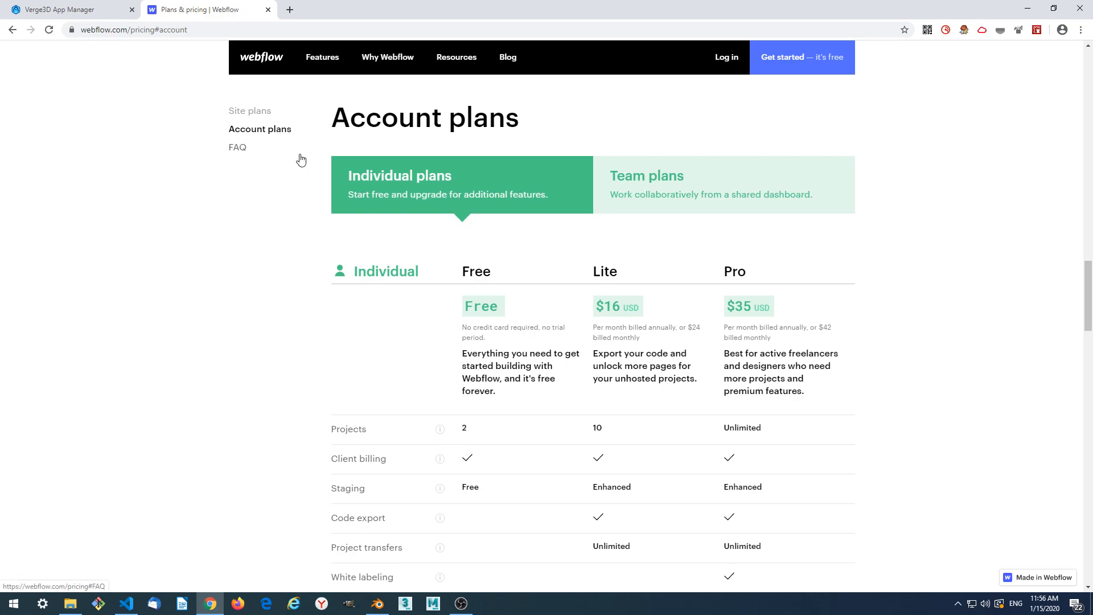
pyautogui.moveTo(303, 164)
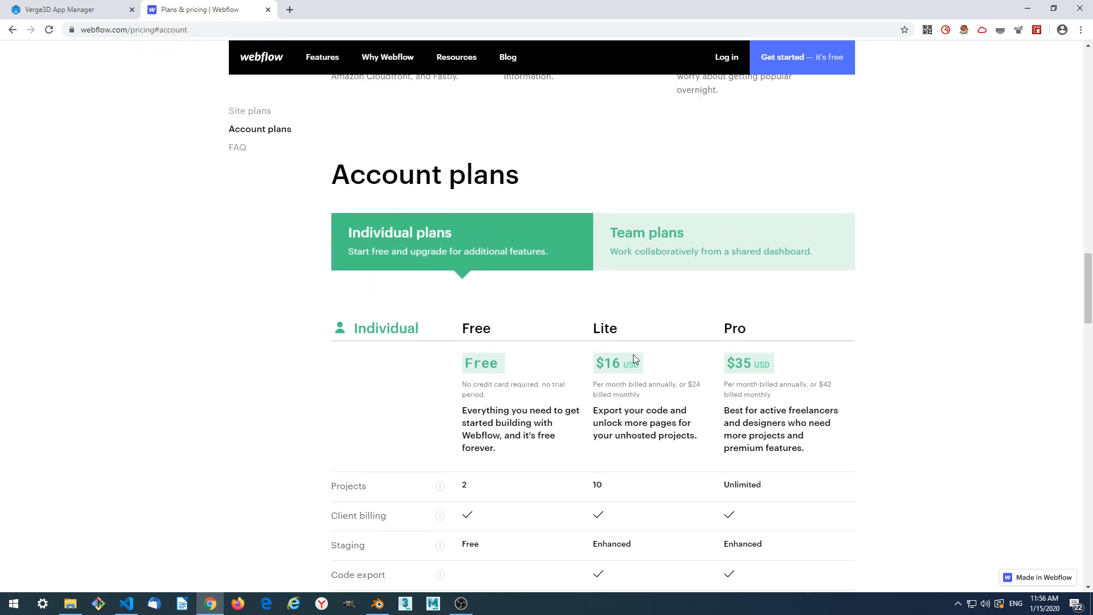
pyautogui.scroll(-3)
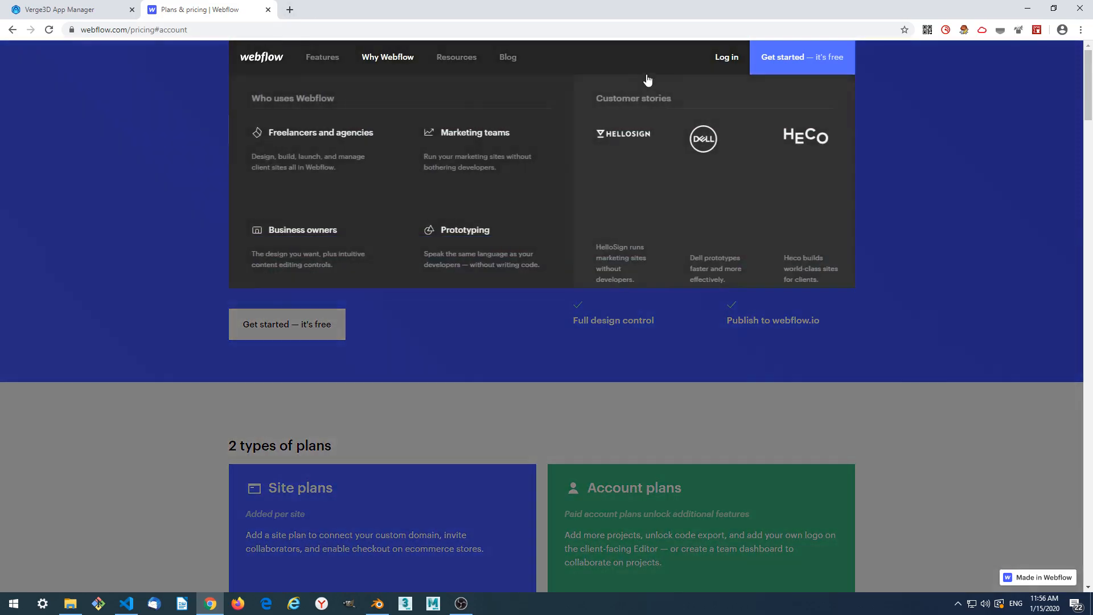
pyautogui.click(726, 57)
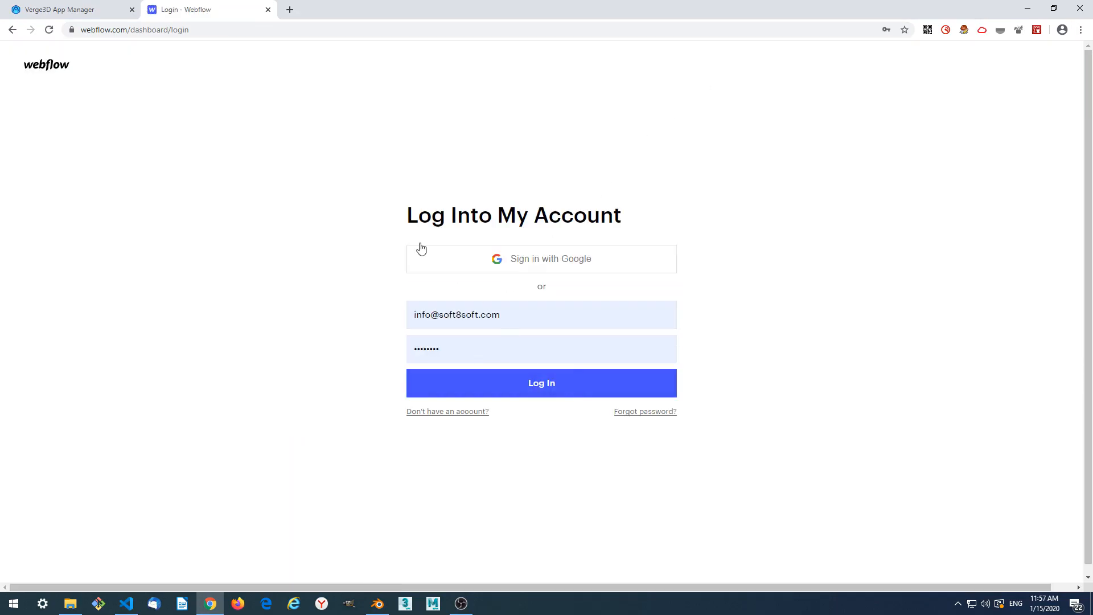
# Log into the dashboard and start deleting Really Awesome Project from its options menu.
pyautogui.click(540, 382)
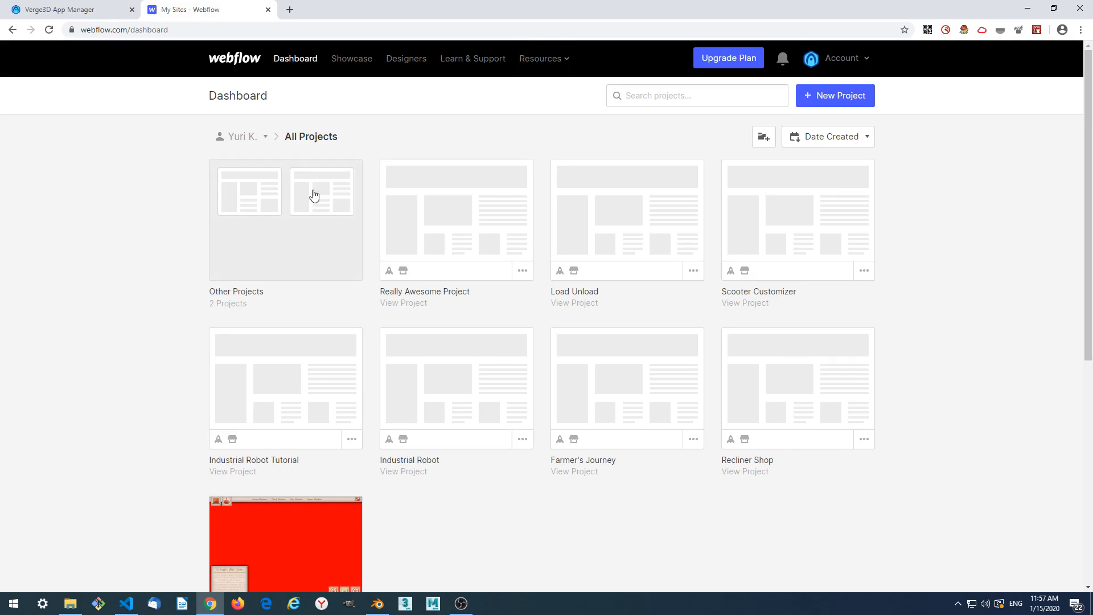
pyautogui.click(523, 271)
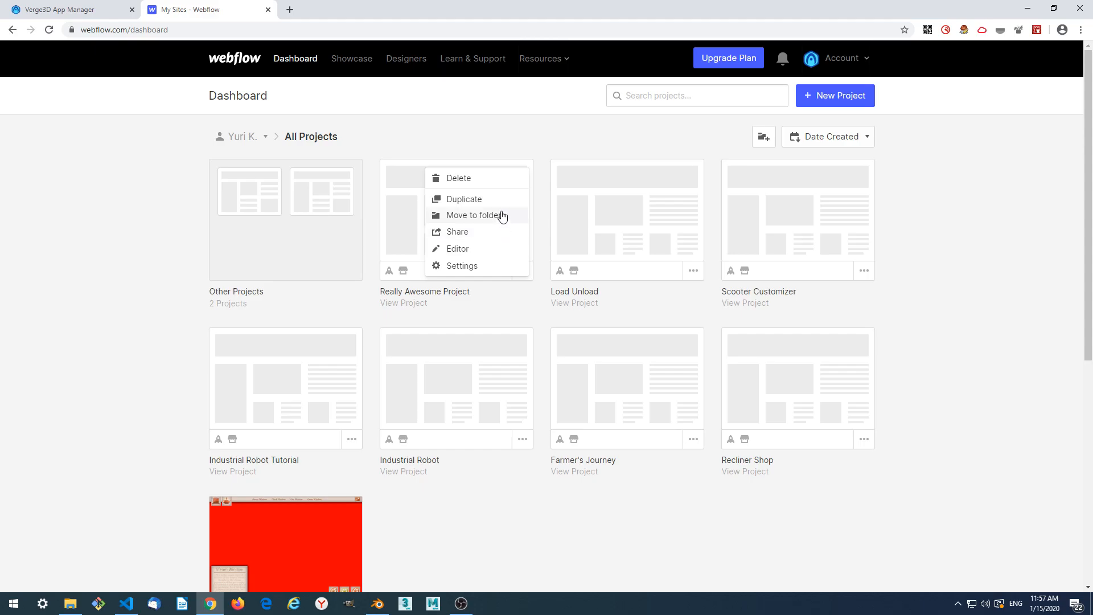
pyautogui.moveTo(485, 216)
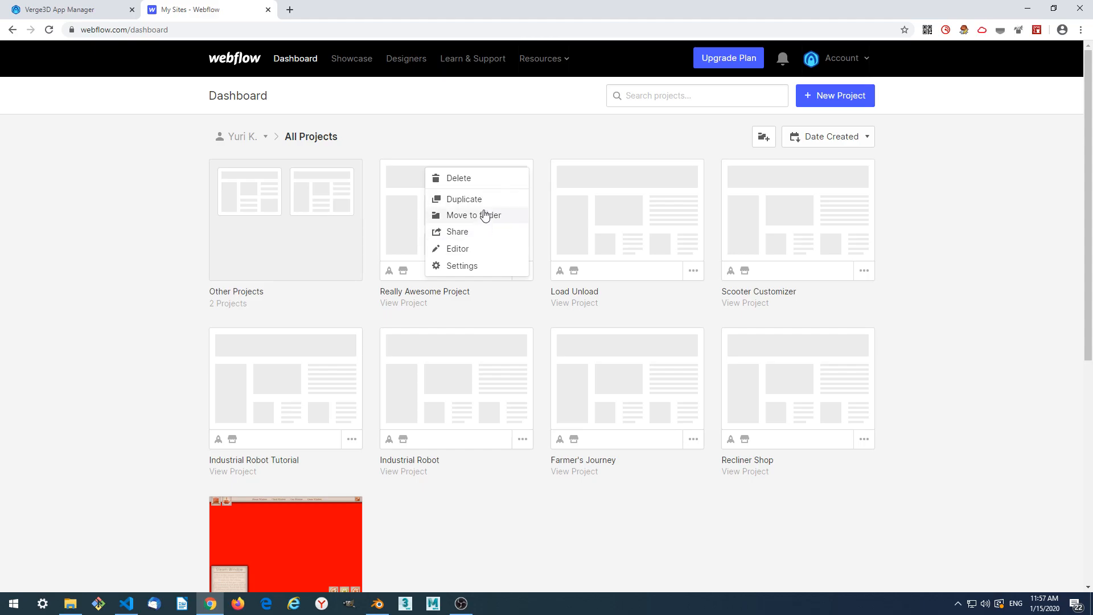
pyautogui.click(458, 178)
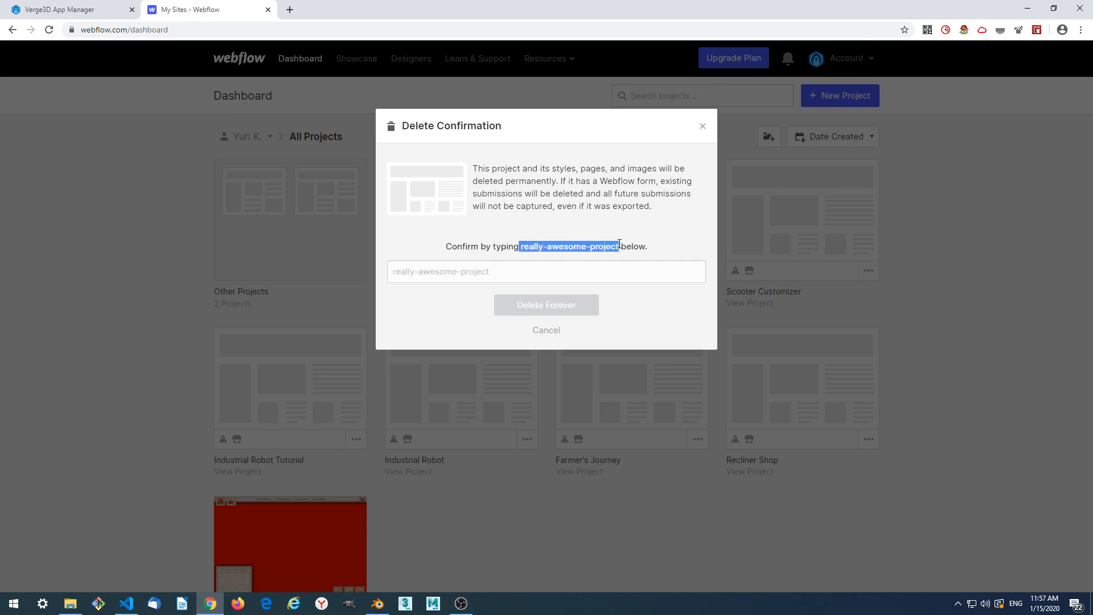
# Confirm with the slug 'really-awesome-project' and delete the project forever.
pyautogui.write('really-awesome-project')
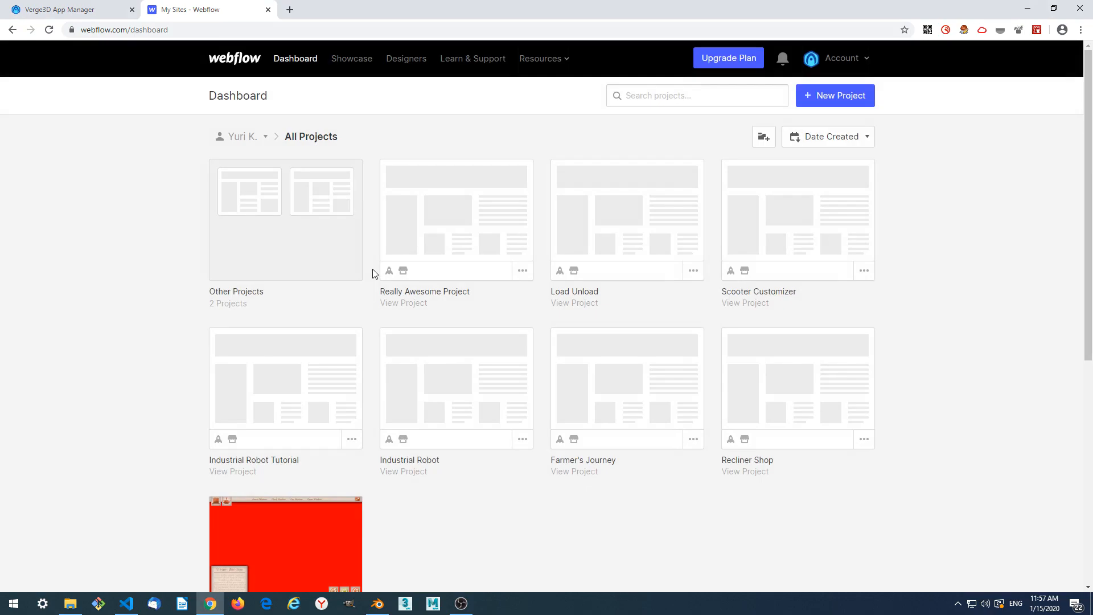
pyautogui.click(522, 271)
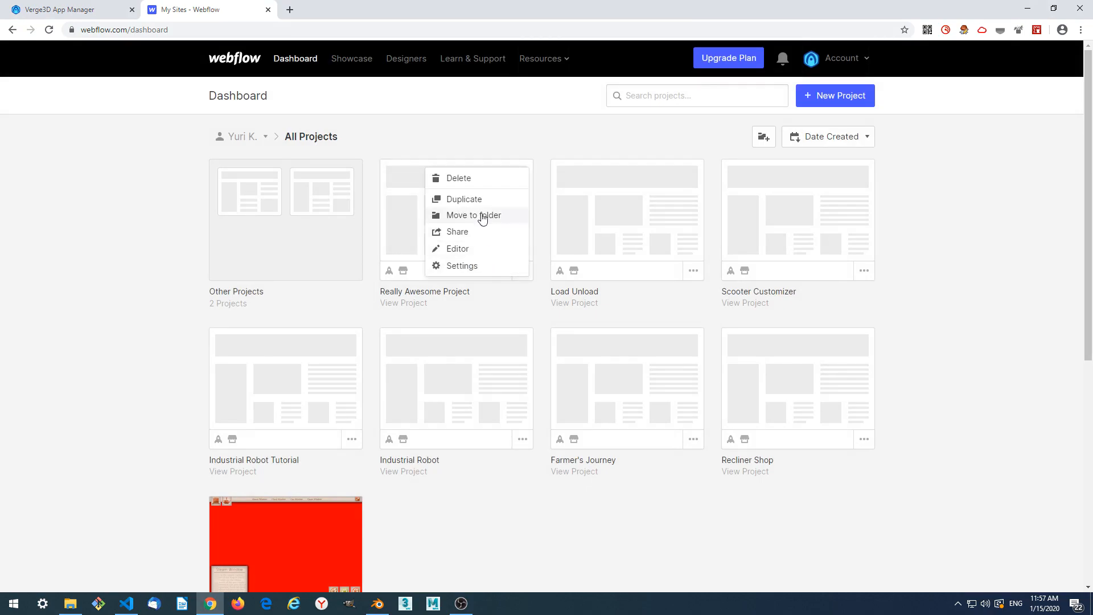
pyautogui.click(459, 177)
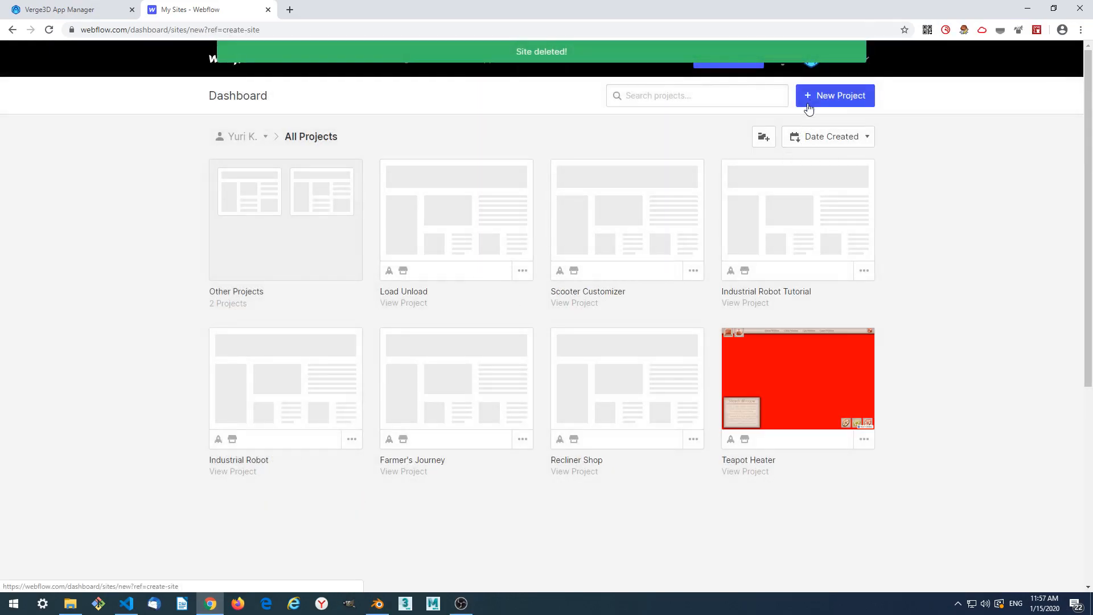
# Create a new Blank Site project keeping the suggested name 'Yuri's Supercool Project'.
pyautogui.click(834, 96)
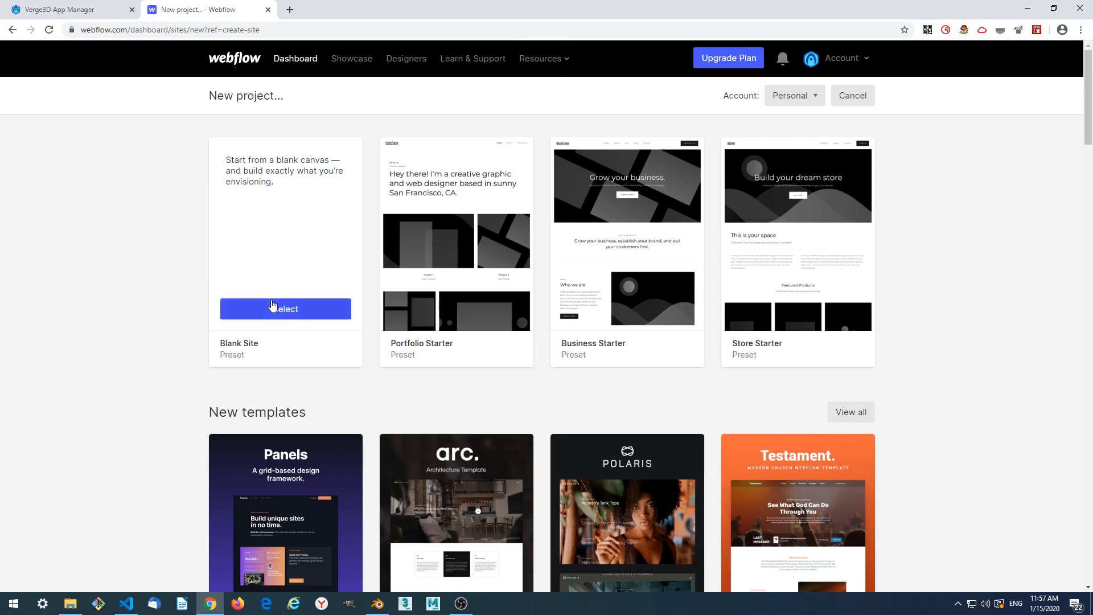
pyautogui.click(284, 308)
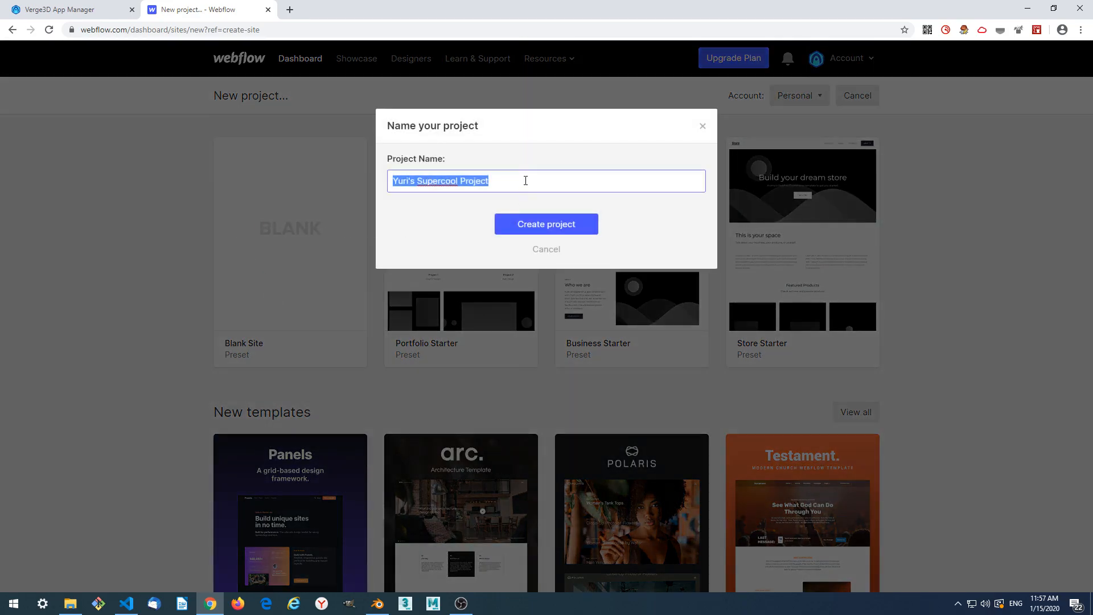
pyautogui.click(526, 181)
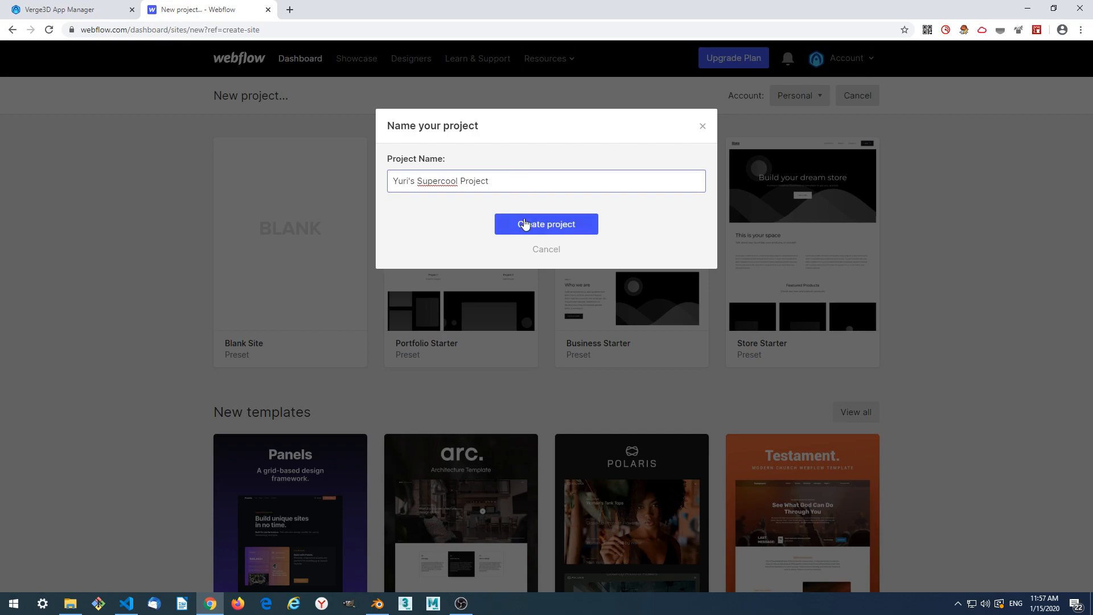
pyautogui.click(545, 224)
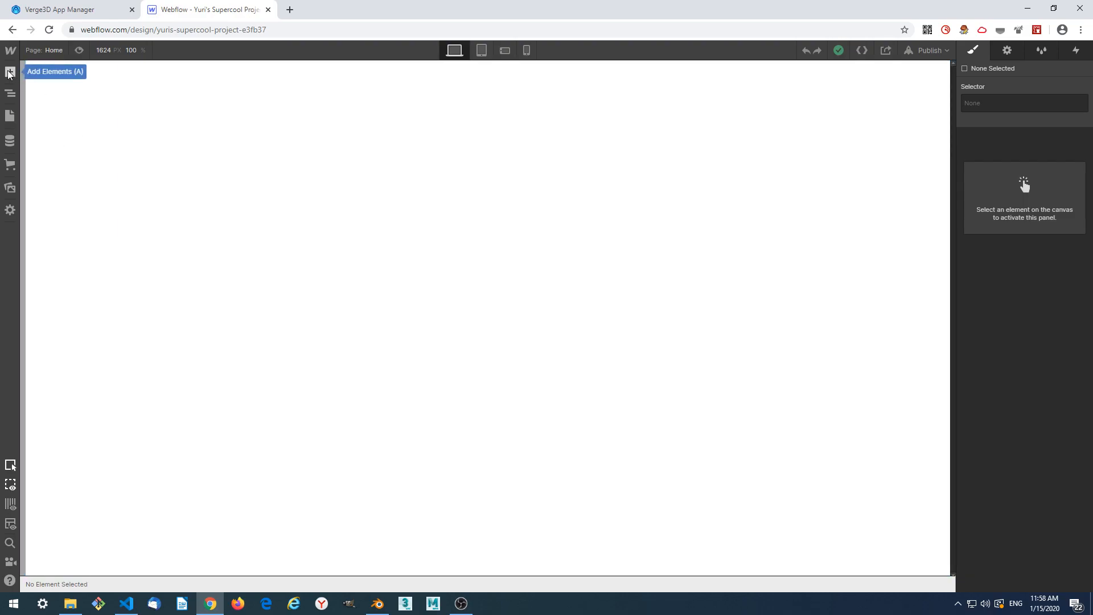
# Drag an Embed component from Add Elements onto the empty page, then switch to Verge3D App Manager.
pyautogui.click(11, 71)
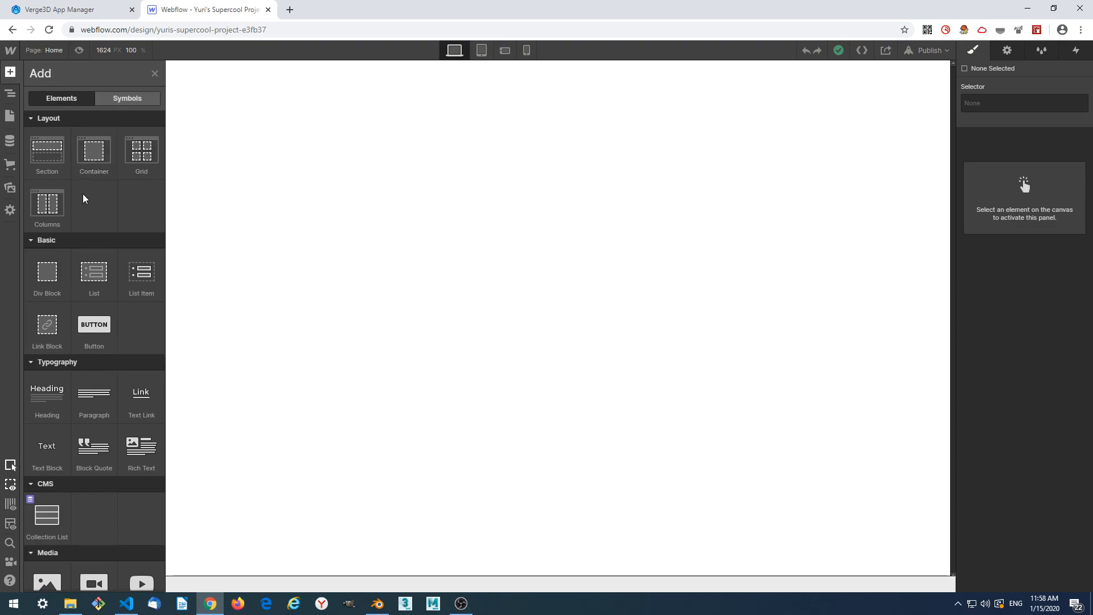
pyautogui.scroll(-3)
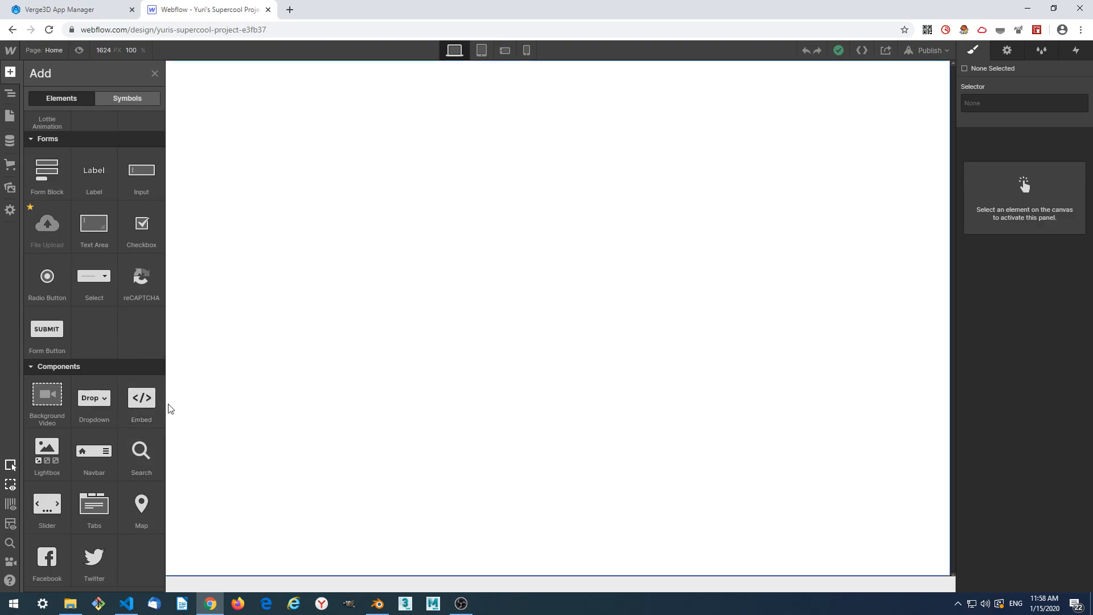
pyautogui.moveTo(141, 398)
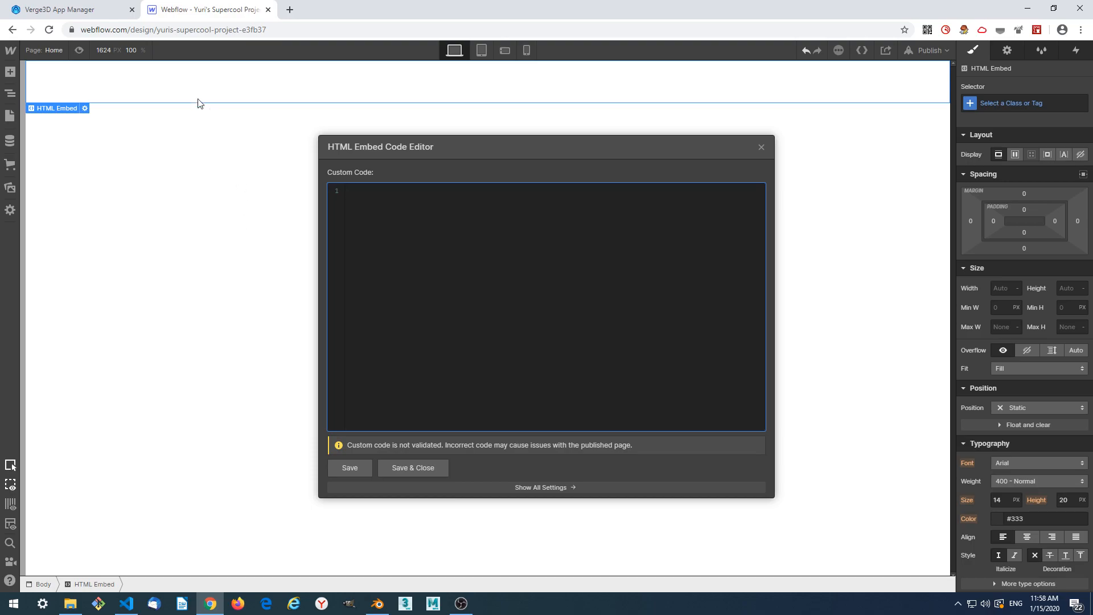
pyautogui.click(69, 10)
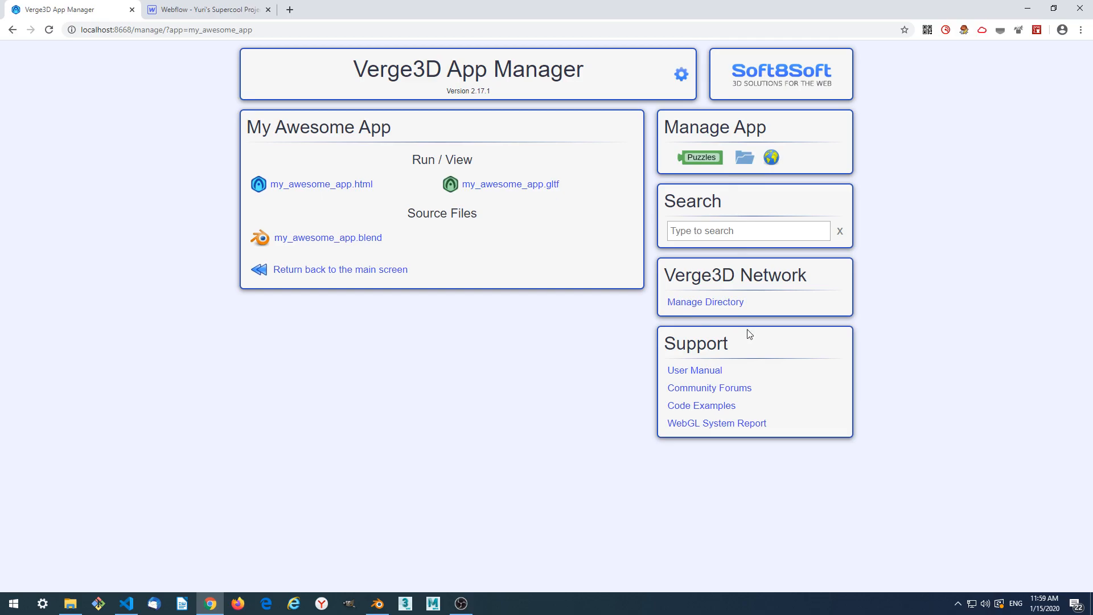
# Copy the iframe snippet for my_awesome_app.html from the manual's Designer Approach section.
pyautogui.click(693, 370)
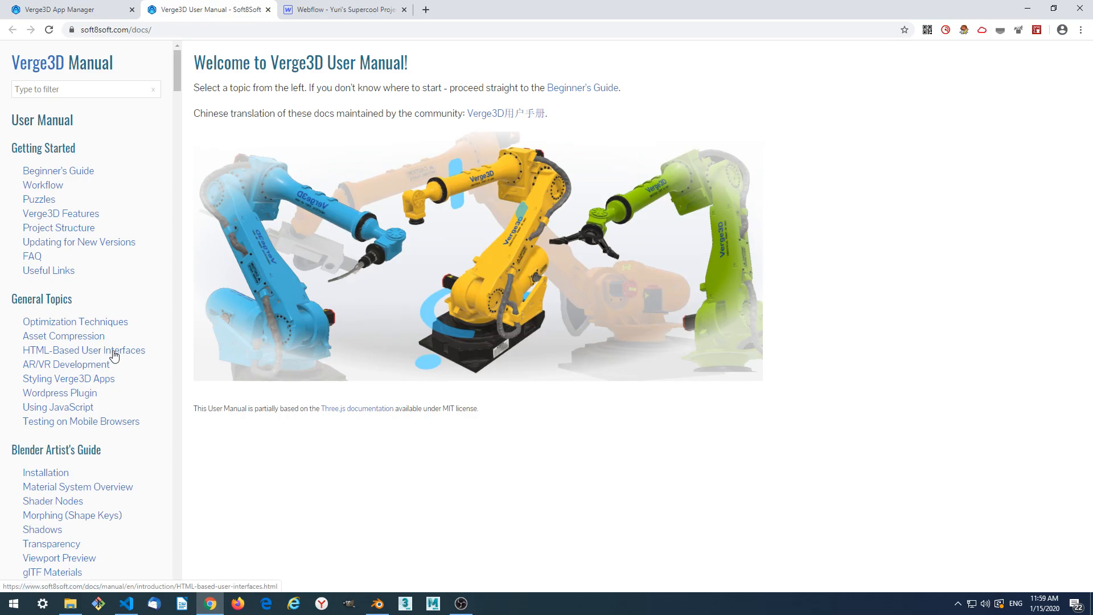
pyautogui.click(83, 349)
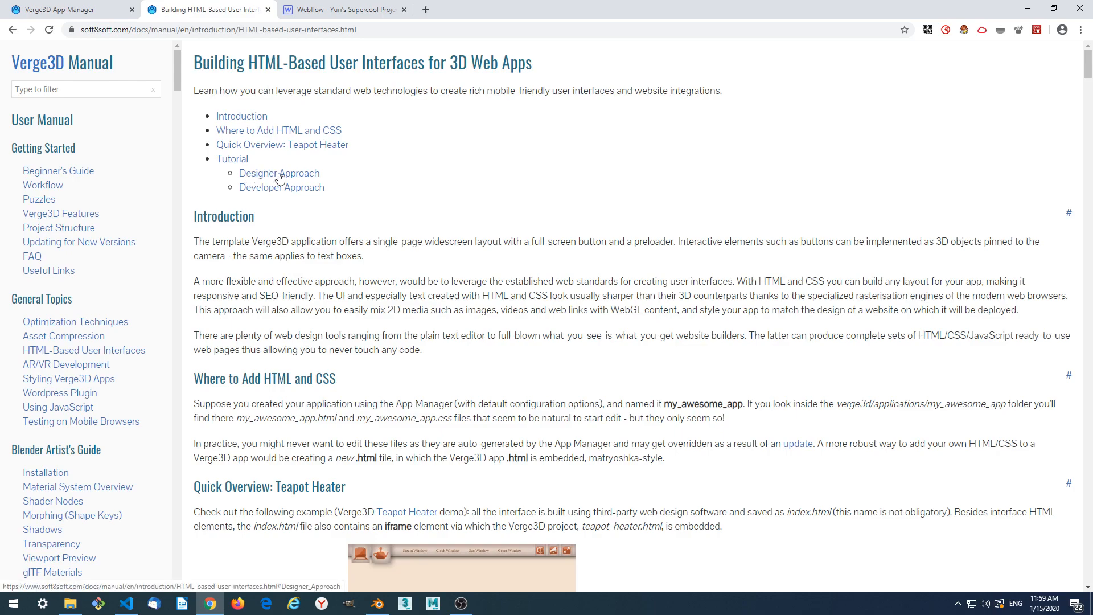
pyautogui.click(279, 173)
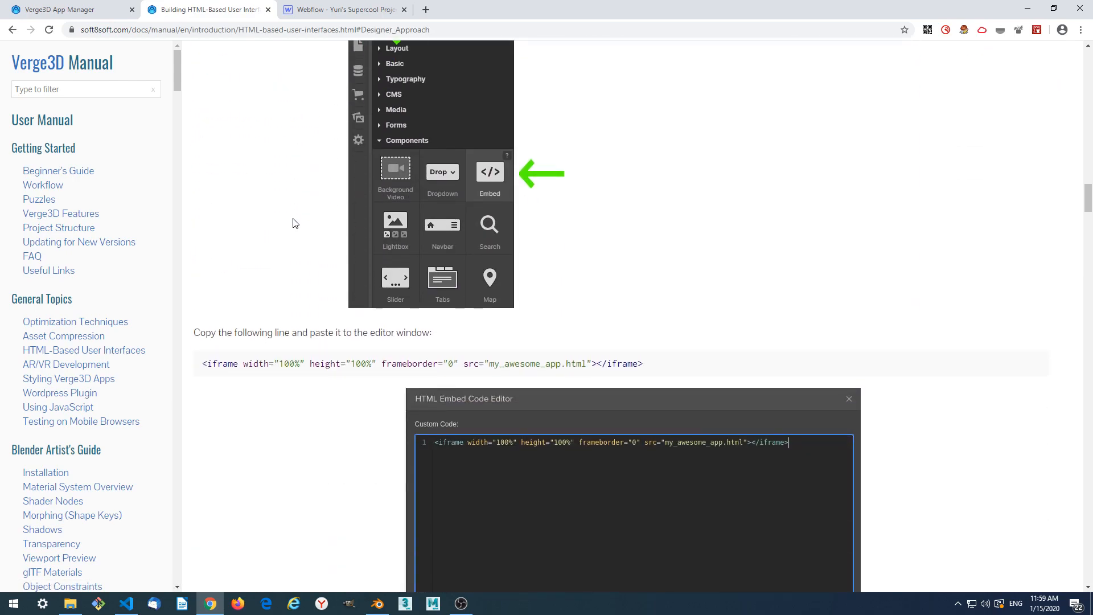
pyautogui.scroll(-3)
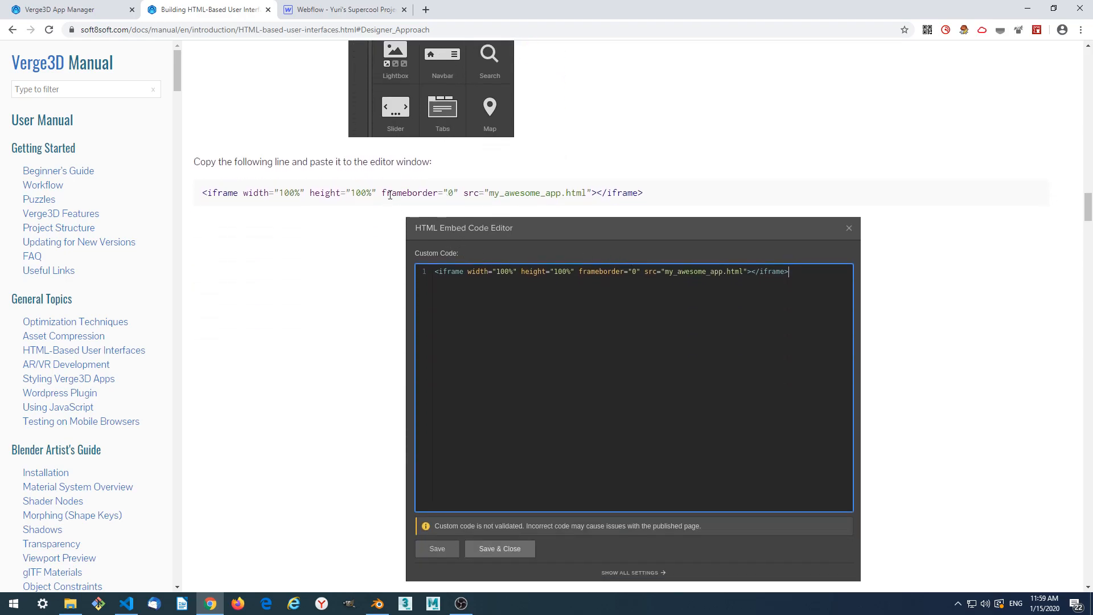
pyautogui.rightClick(418, 193)
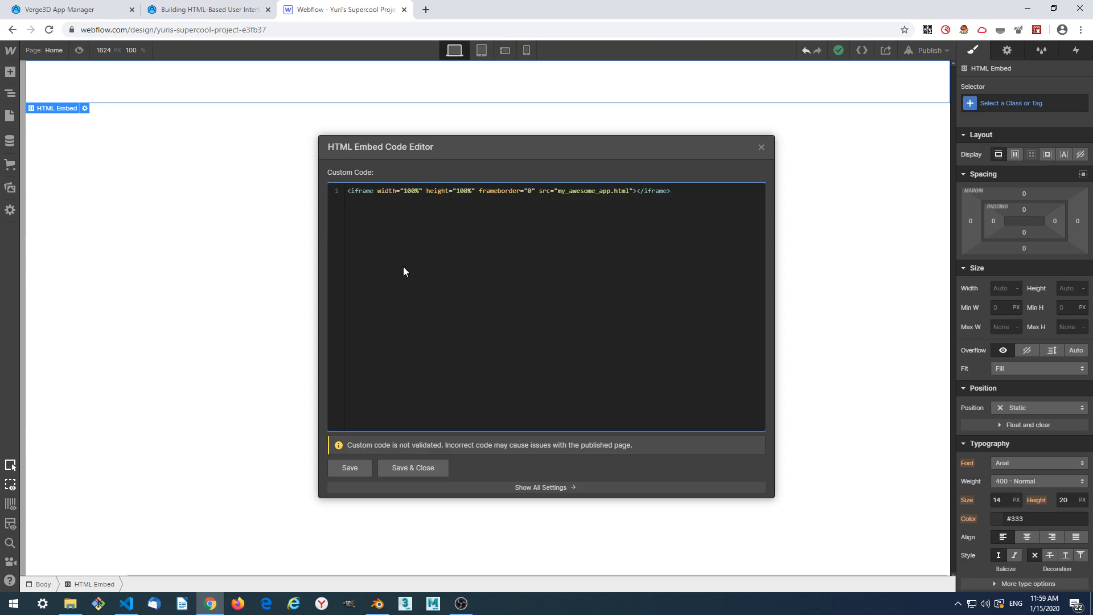
# Verify the app name in the iframe src against App Manager, then Save & Close the embed code.
pyautogui.click(669, 192)
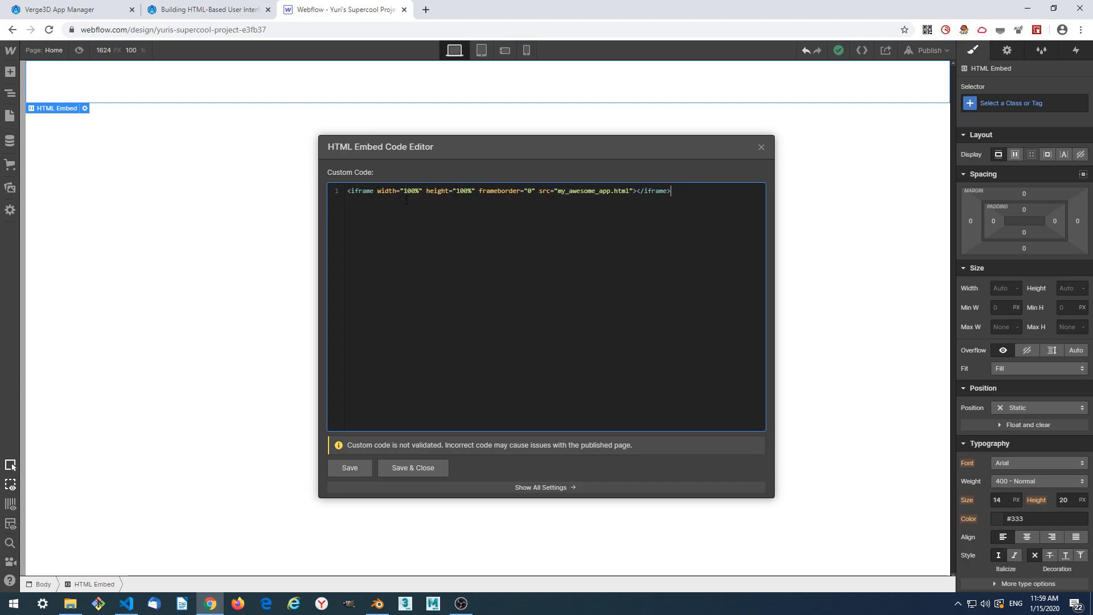
pyautogui.moveTo(410, 213)
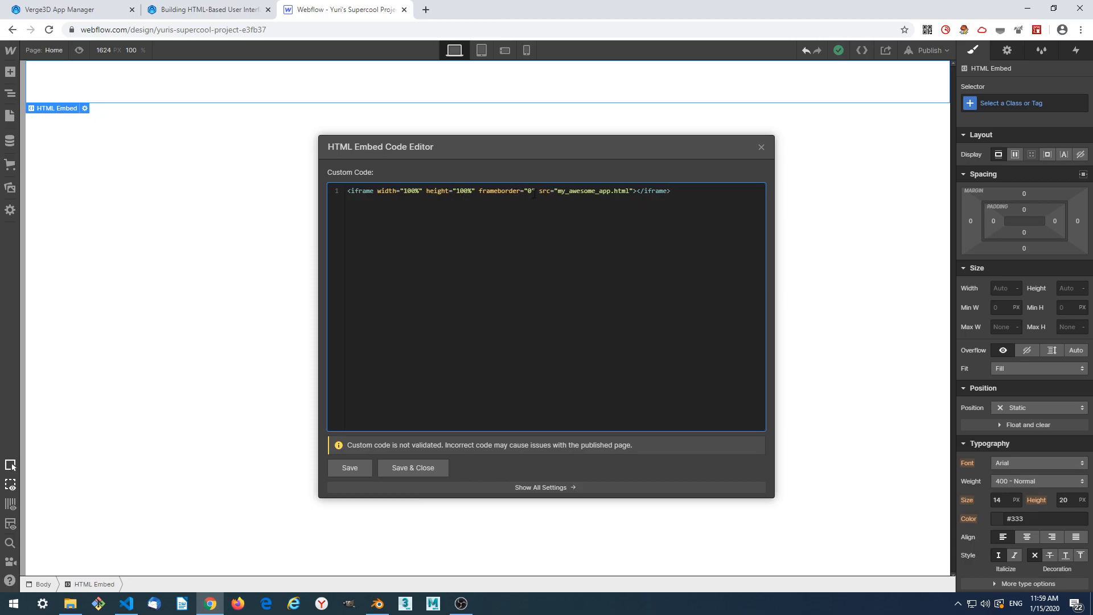
pyautogui.doubleClick(585, 192)
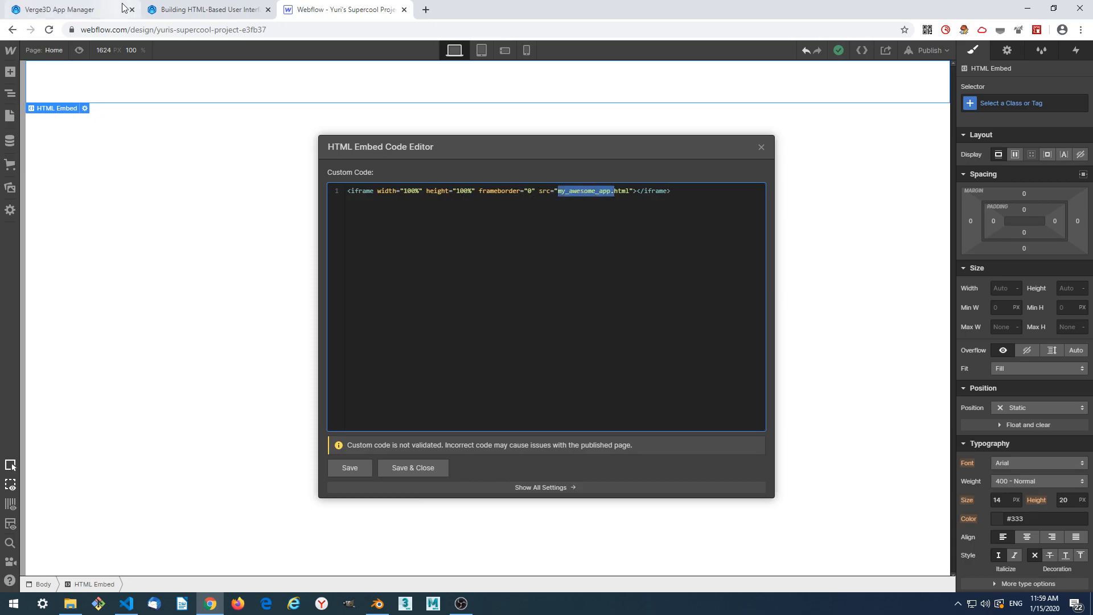
pyautogui.click(63, 10)
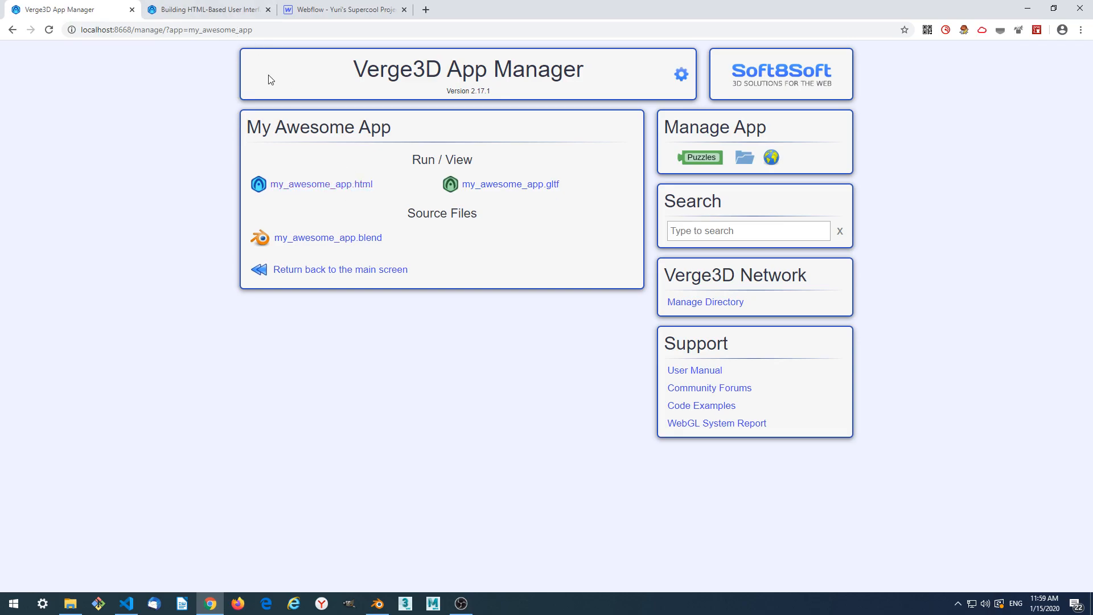
pyautogui.click(342, 9)
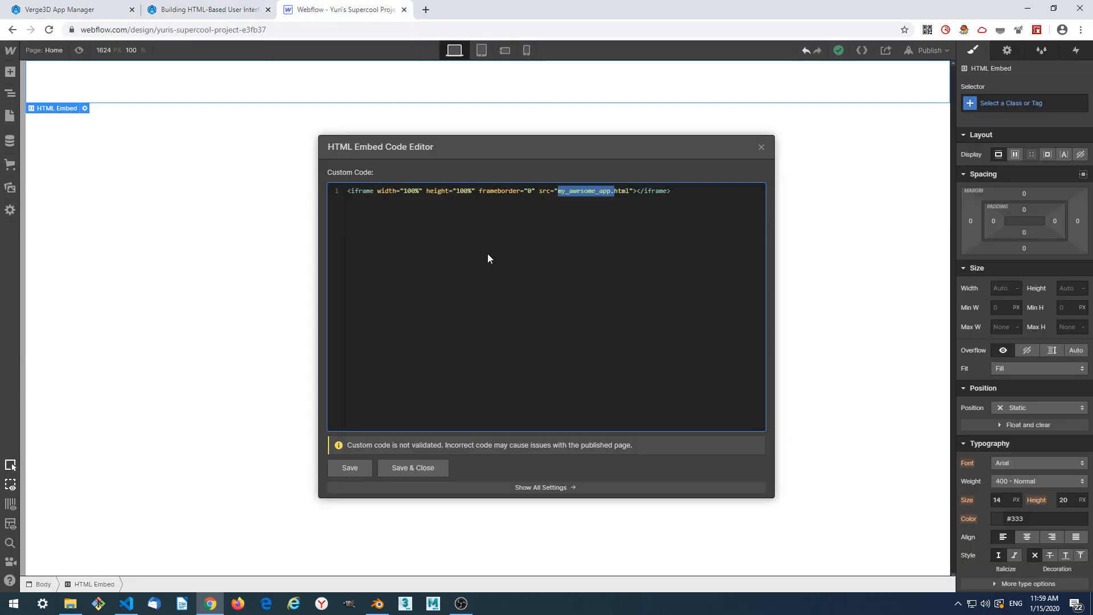
pyautogui.moveTo(858, 180)
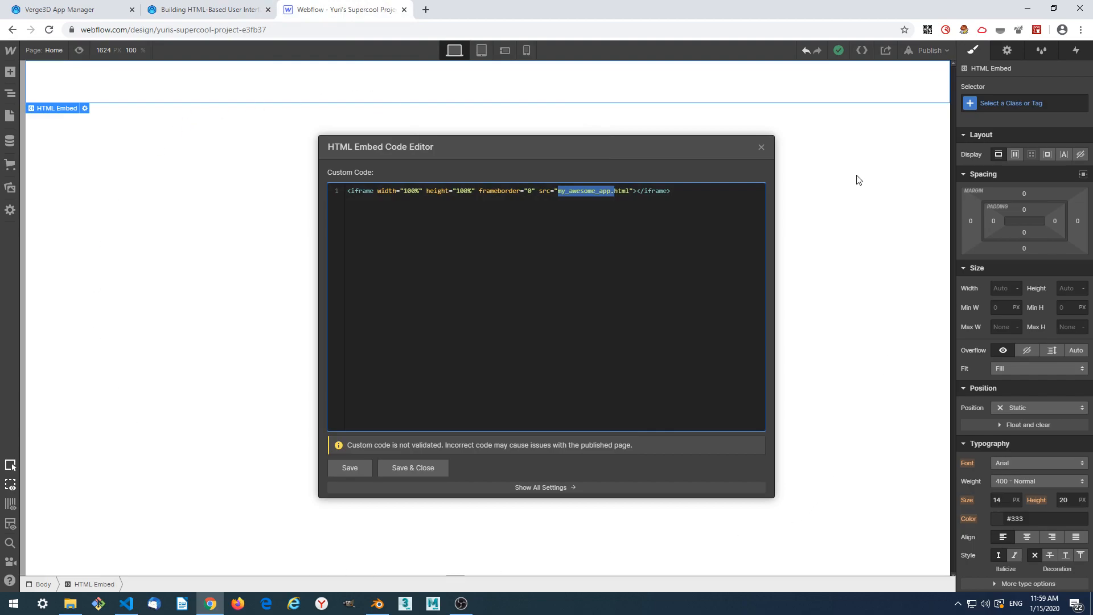
pyautogui.click(470, 374)
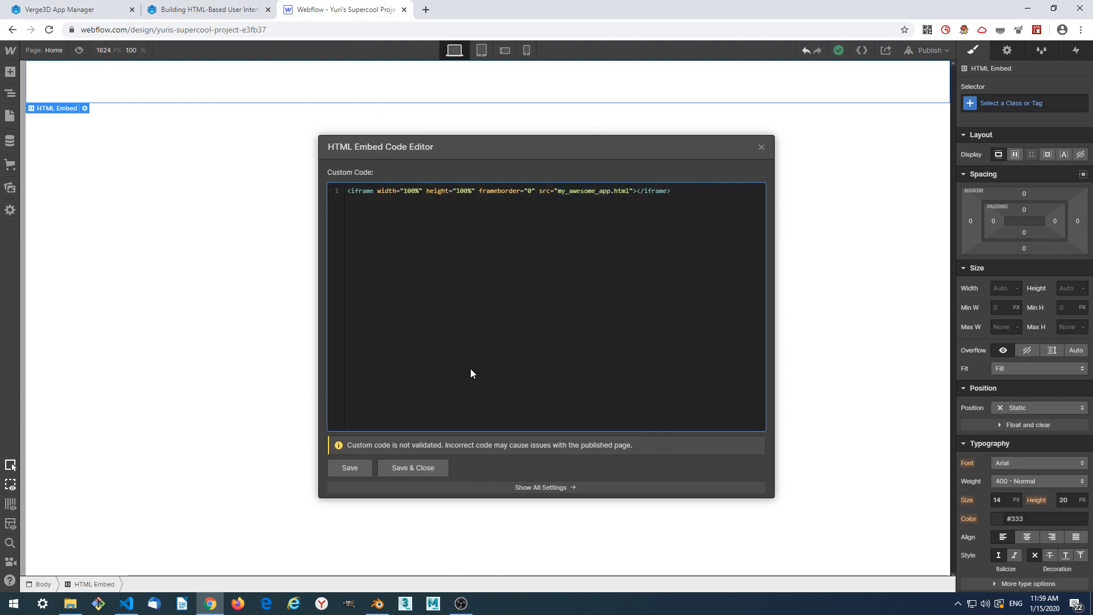
pyautogui.click(412, 468)
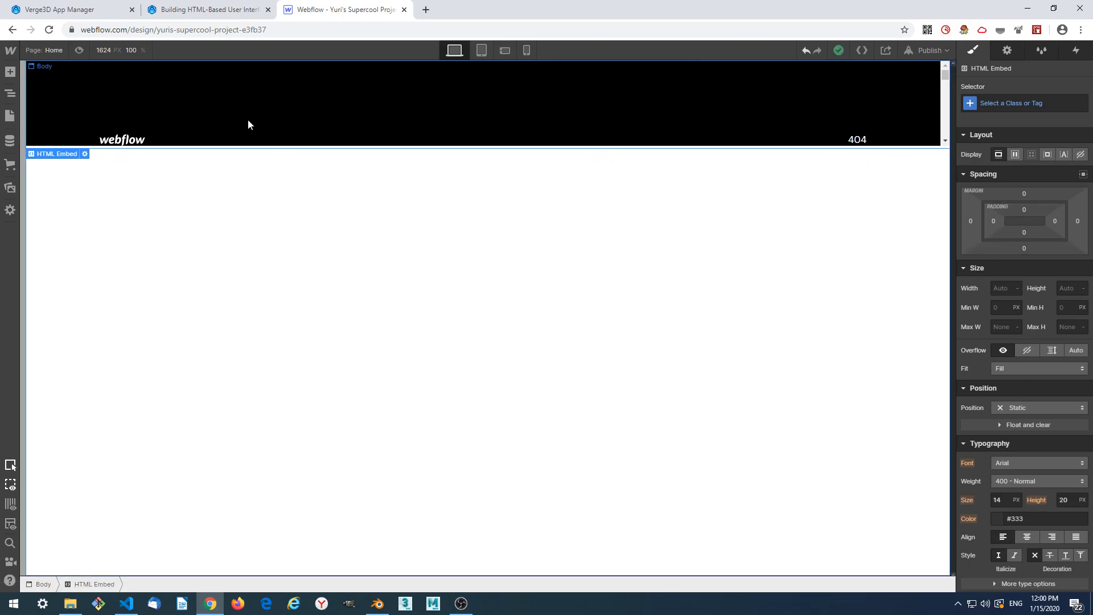
pyautogui.click(66, 9)
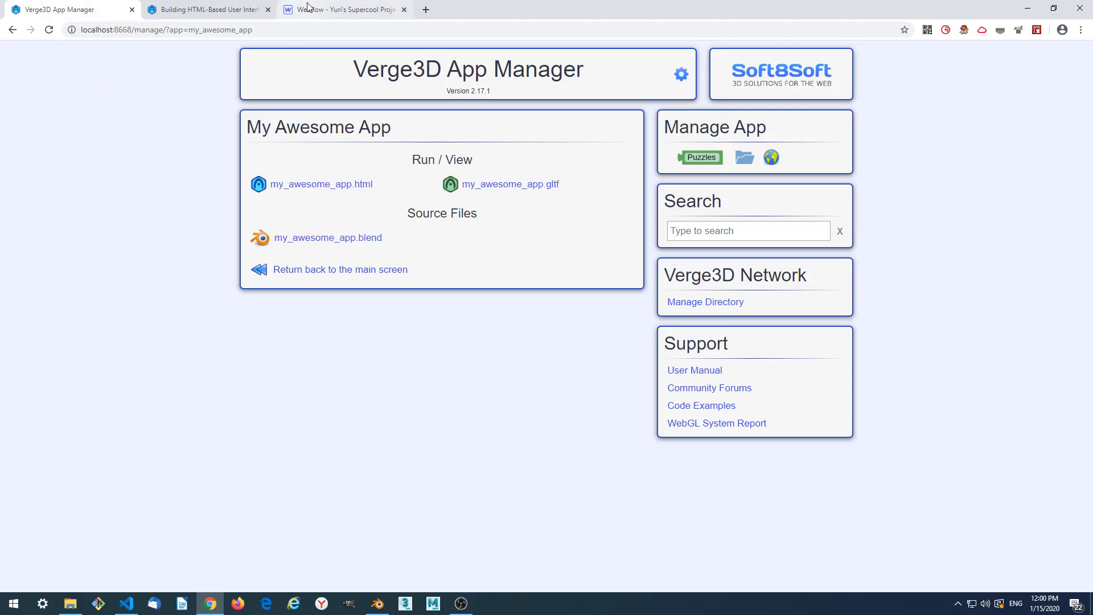
pyautogui.click(342, 9)
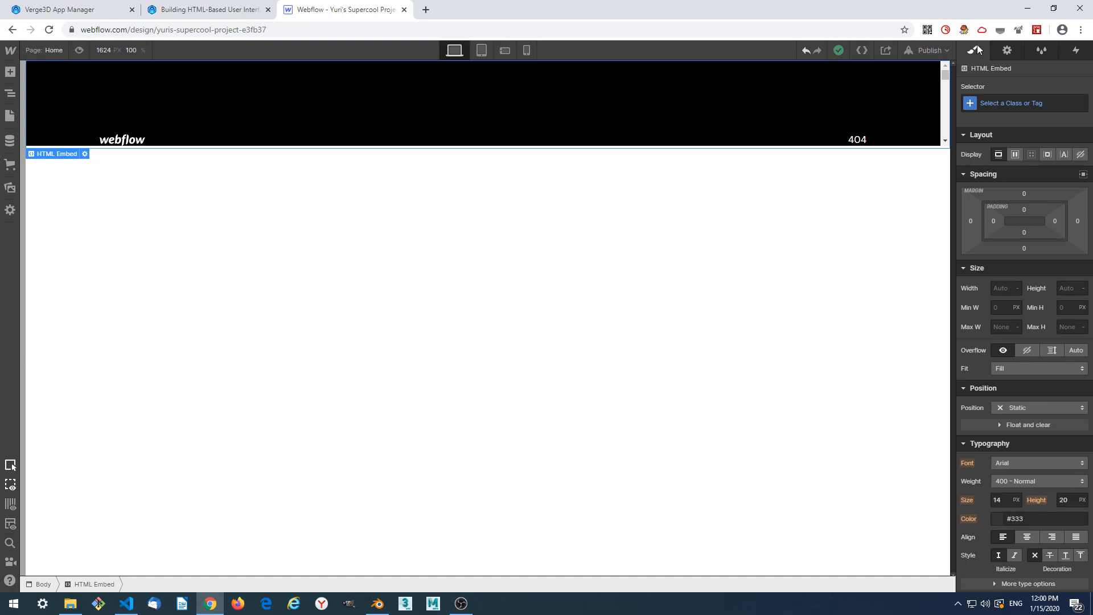
pyautogui.moveTo(977, 49)
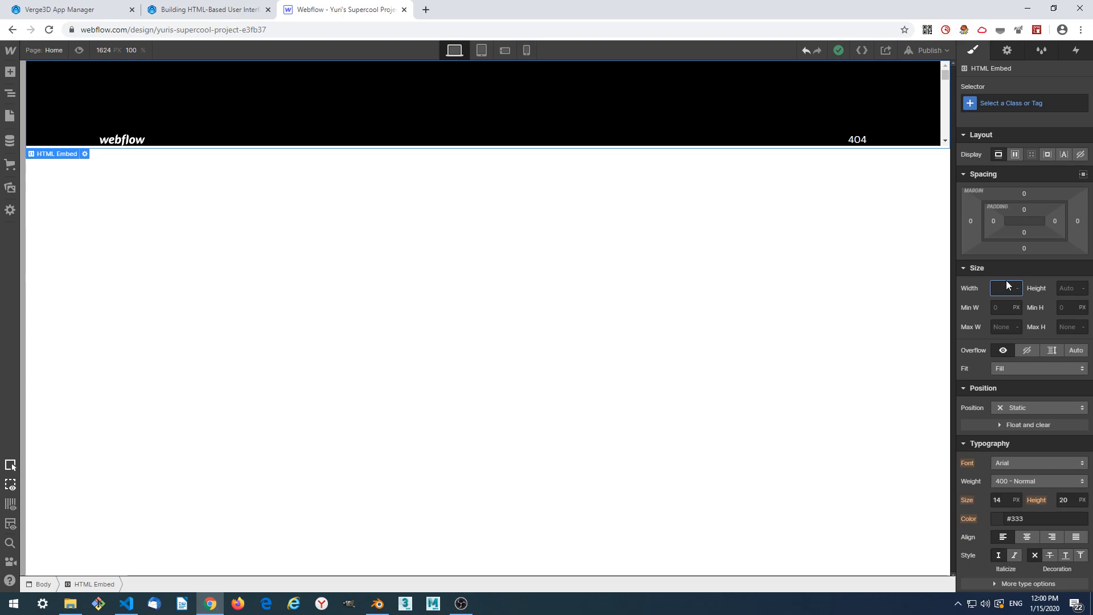
# Set the HTML Embed's Width to 100% and Height to 100% in the Style panel Size section.
pyautogui.write('100')
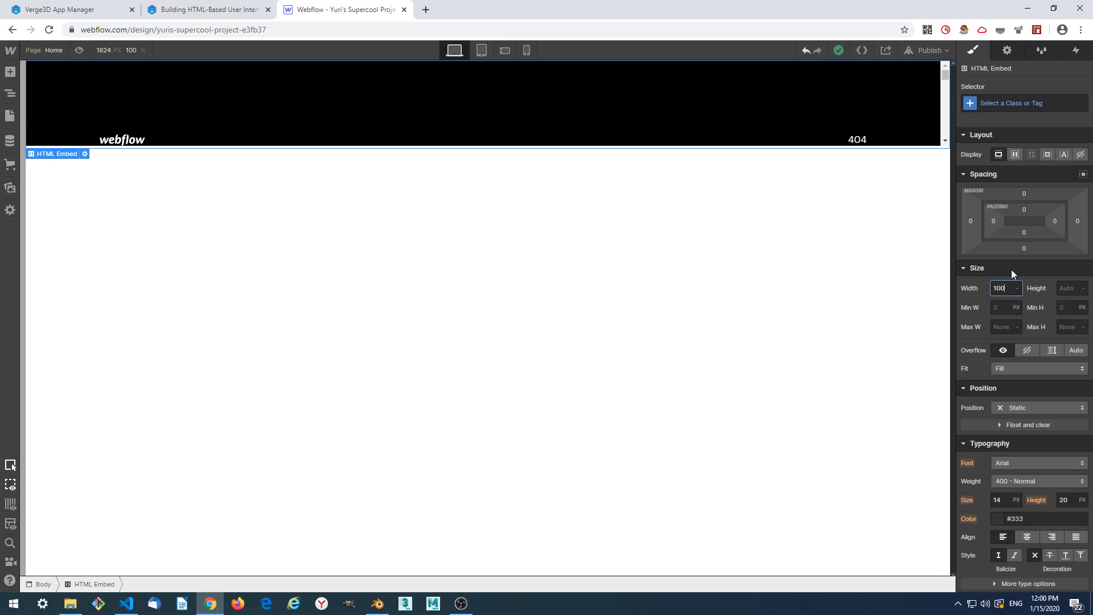
pyautogui.click(1017, 288)
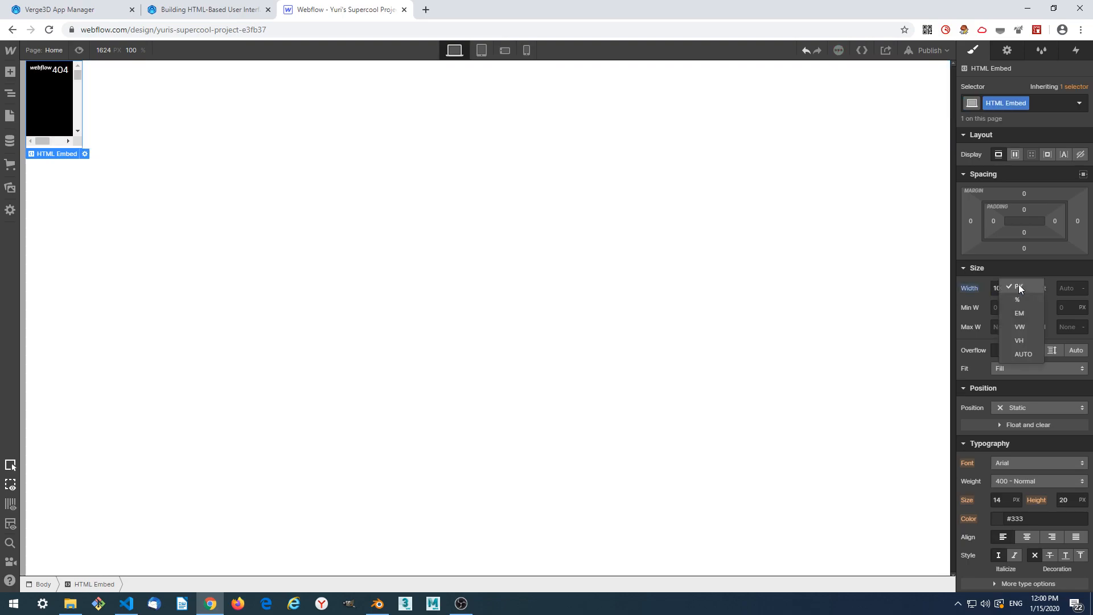
pyautogui.moveTo(1024, 299)
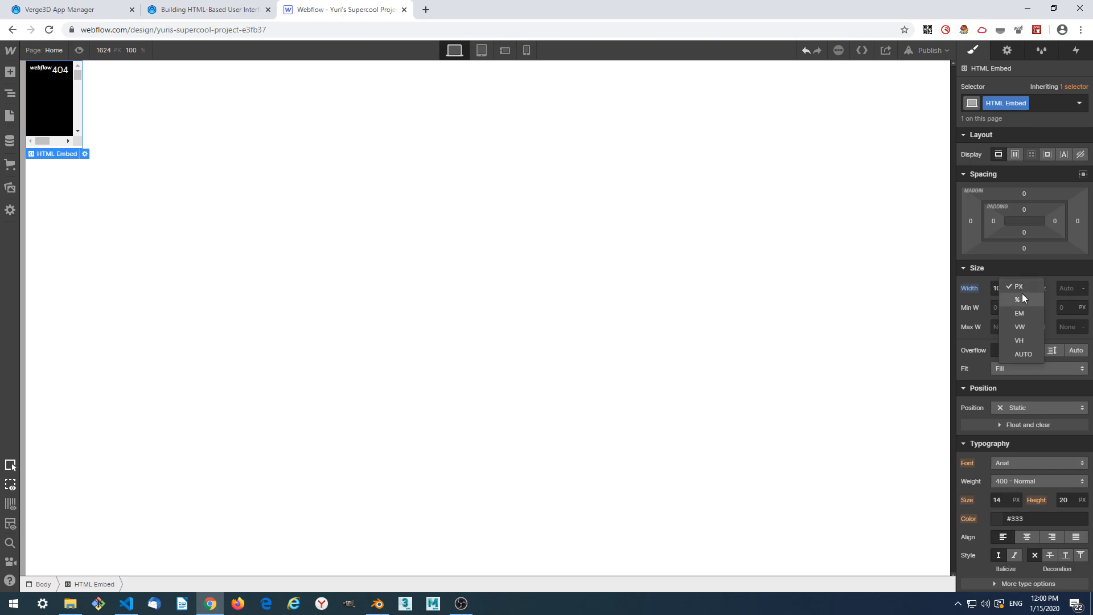
pyautogui.moveTo(1022, 300)
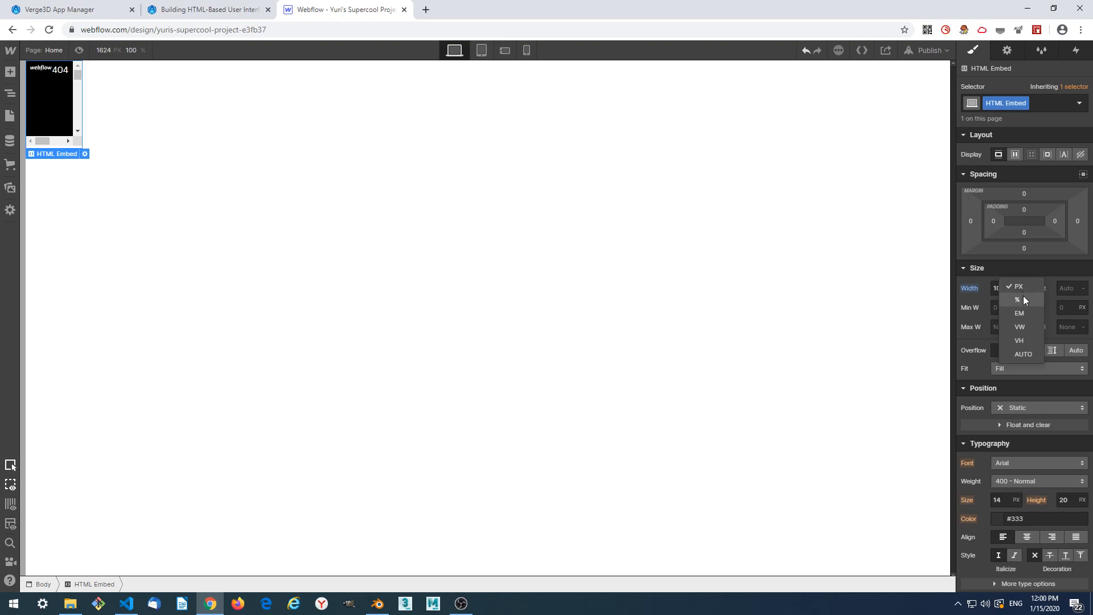
pyautogui.click(1017, 300)
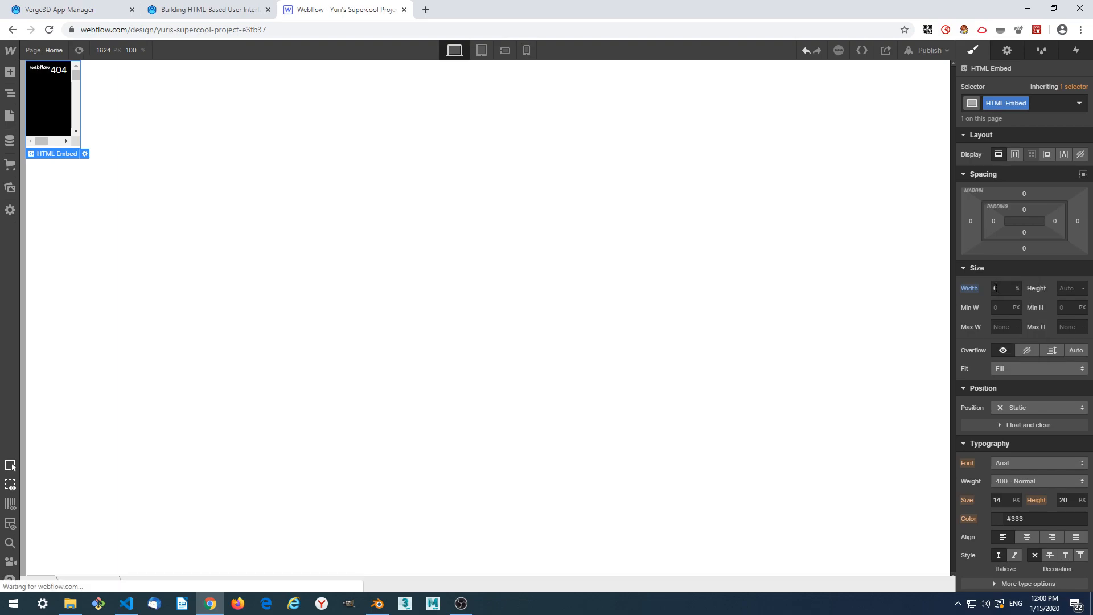
pyautogui.write('100')
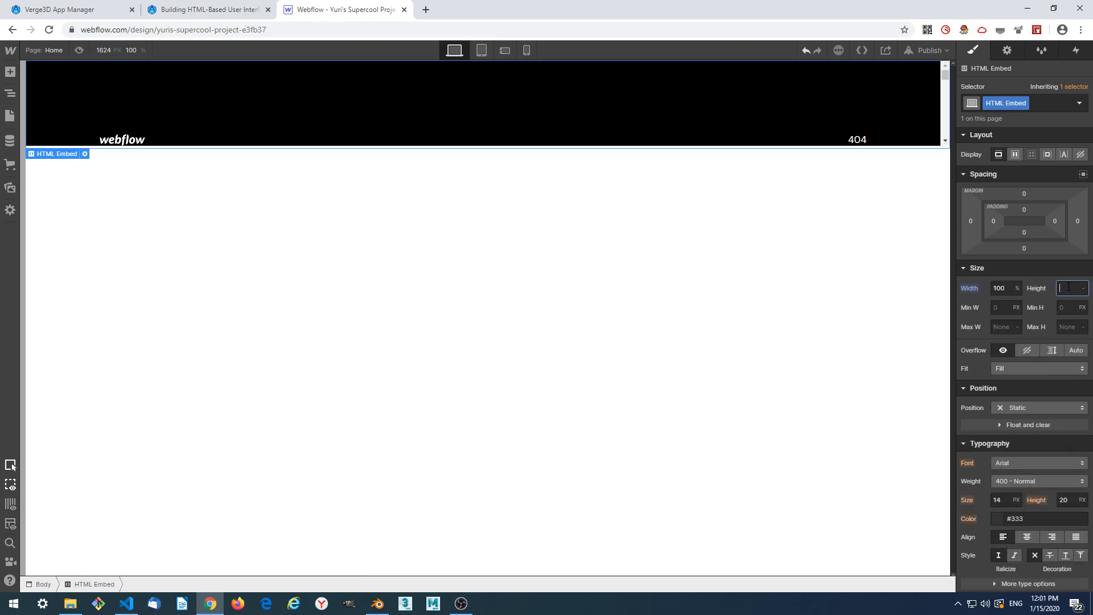
pyautogui.click(1089, 288)
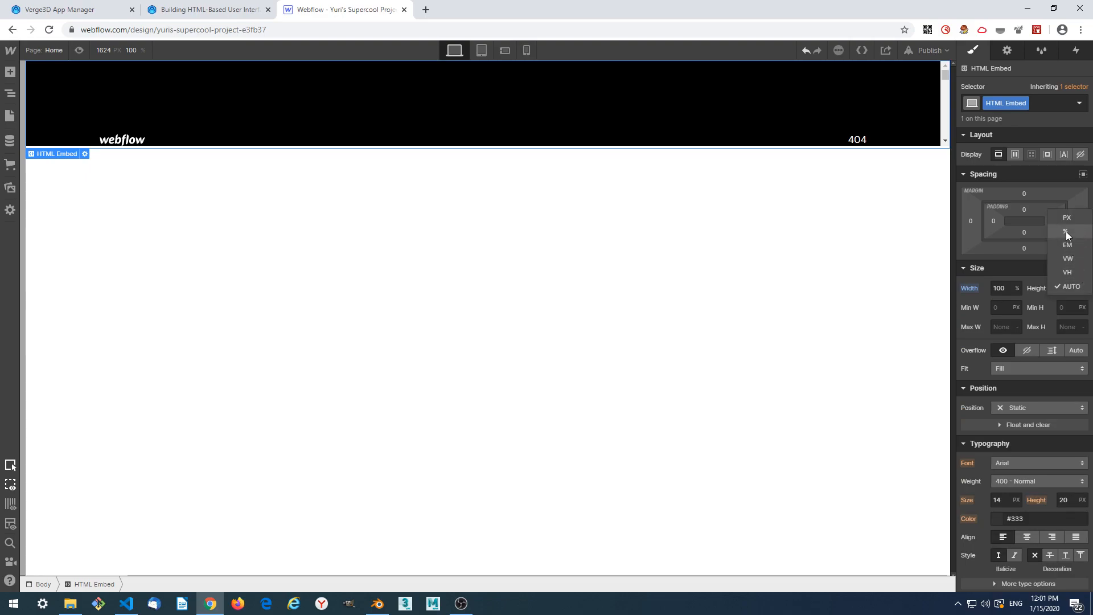
pyautogui.click(1065, 231)
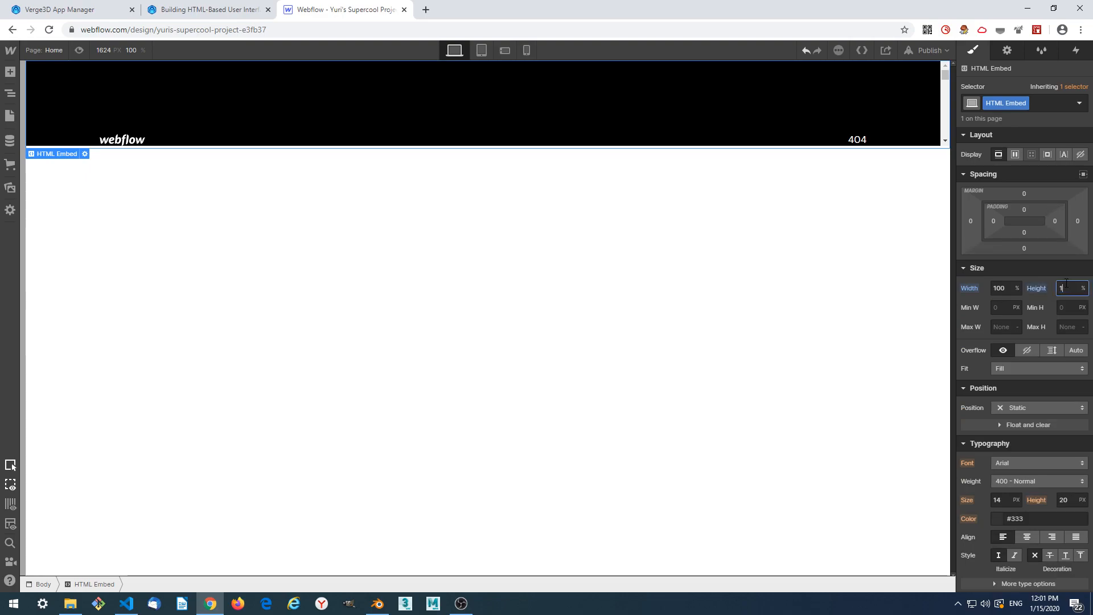
pyautogui.click(976, 268)
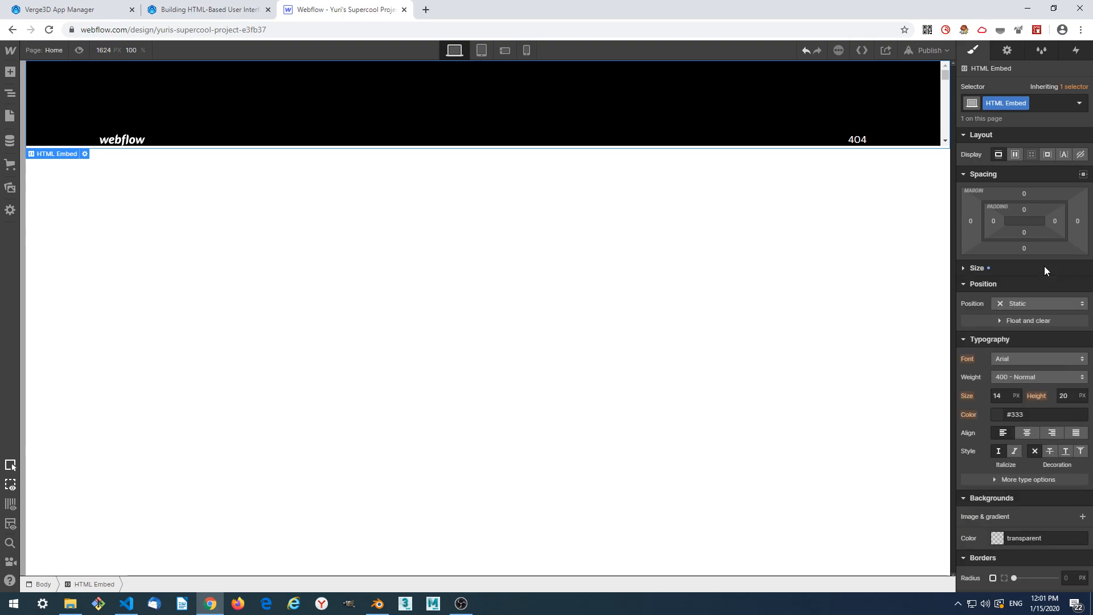
pyautogui.click(977, 267)
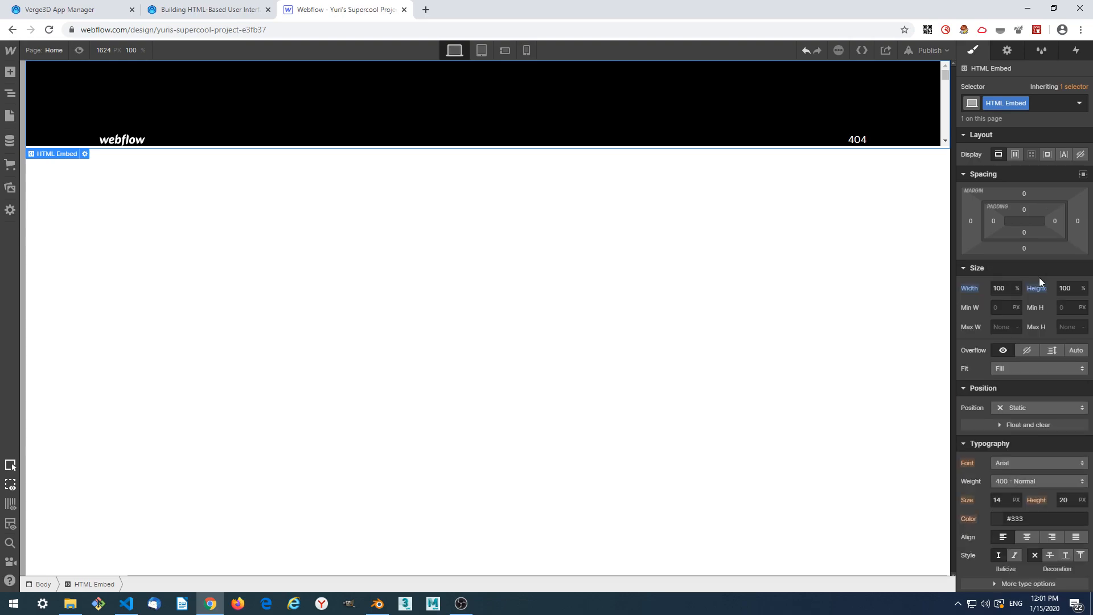
pyautogui.moveTo(1011, 284)
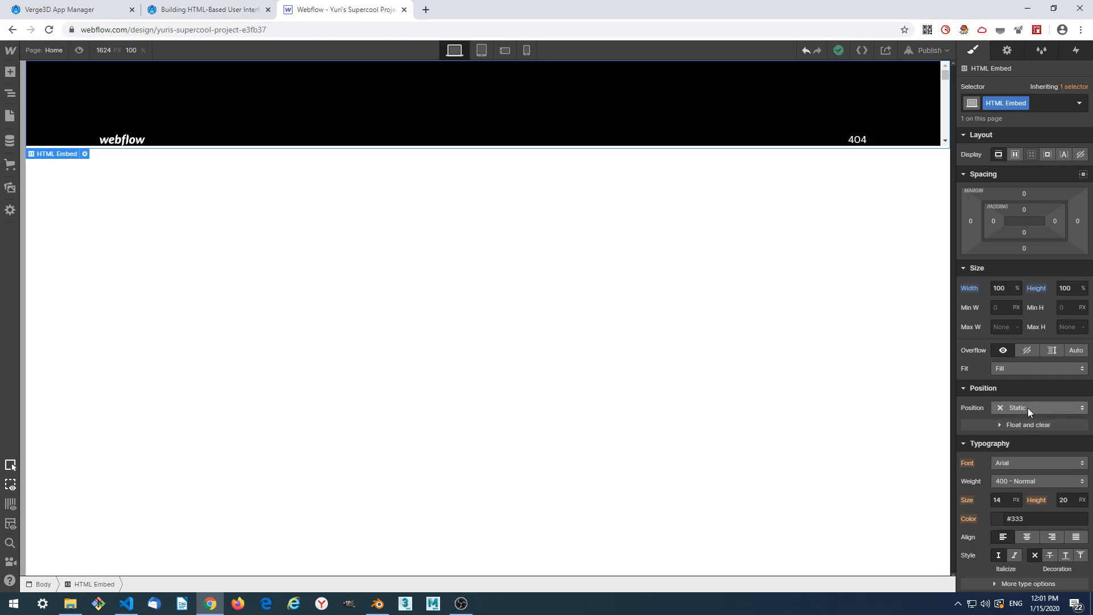
pyautogui.click(1038, 408)
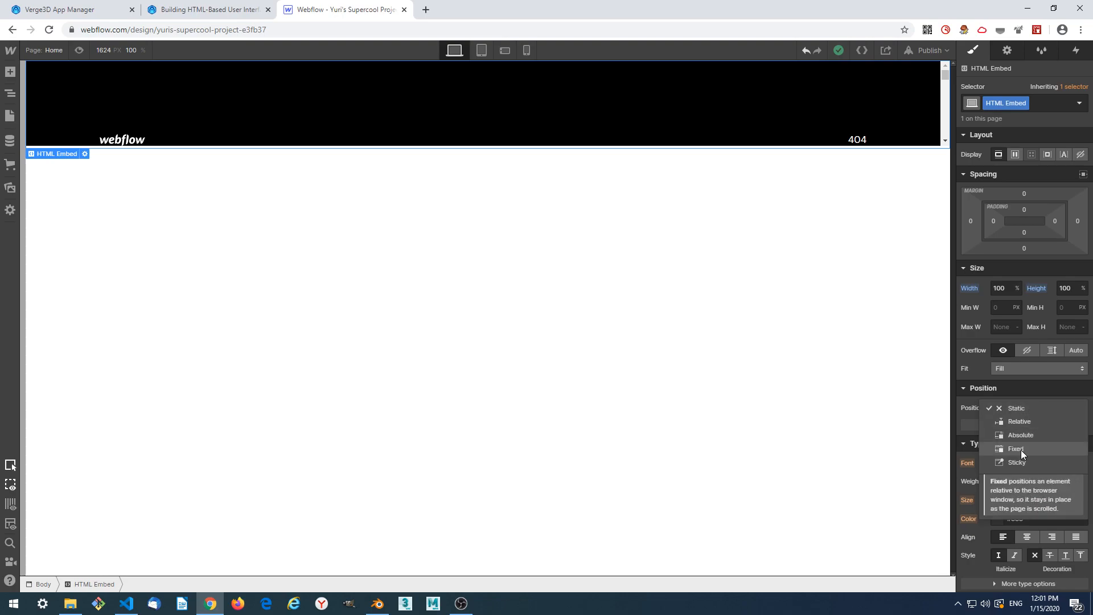
pyautogui.click(1016, 449)
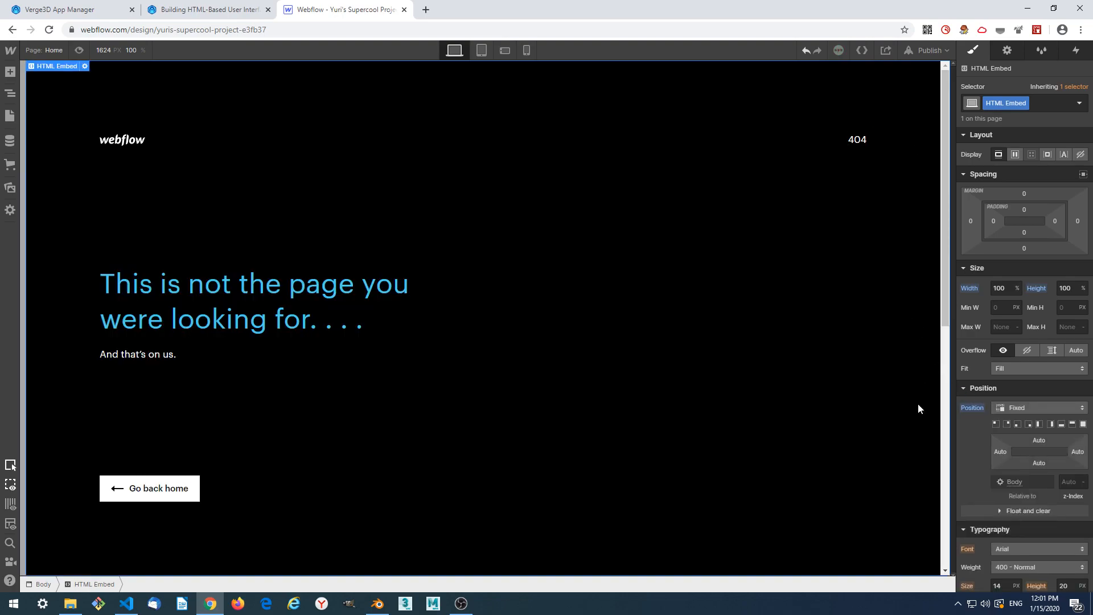
pyautogui.moveTo(79, 398)
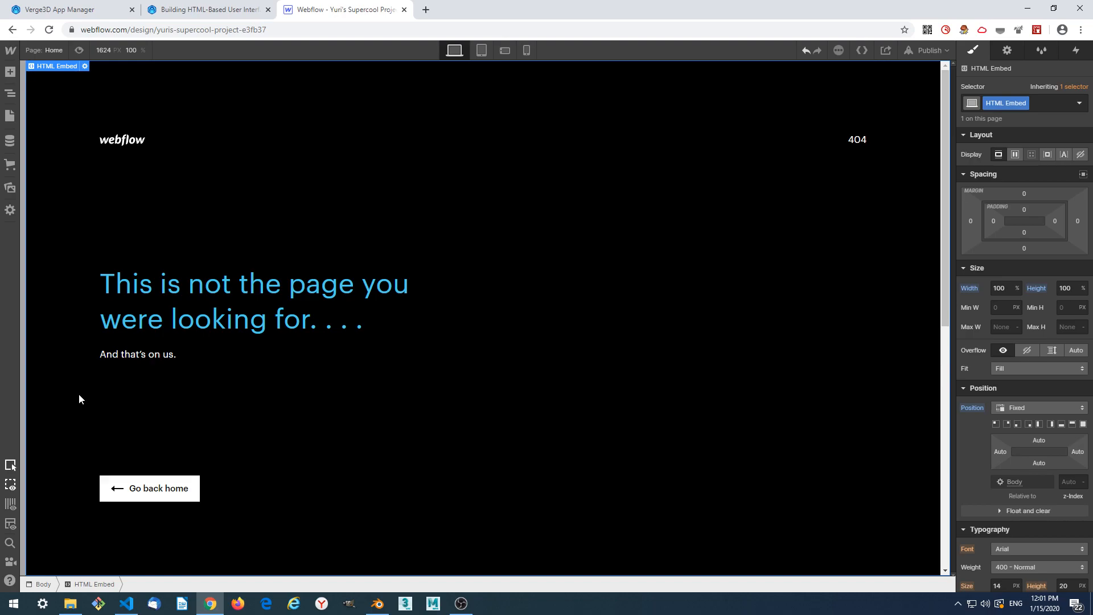
pyautogui.moveTo(224, 349)
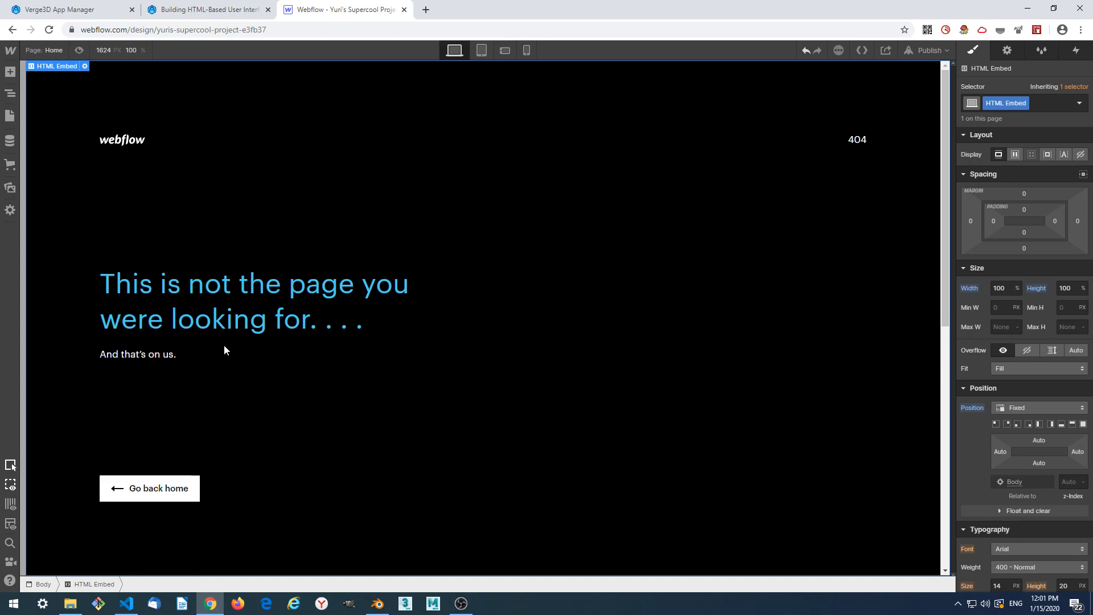
pyautogui.moveTo(846, 542)
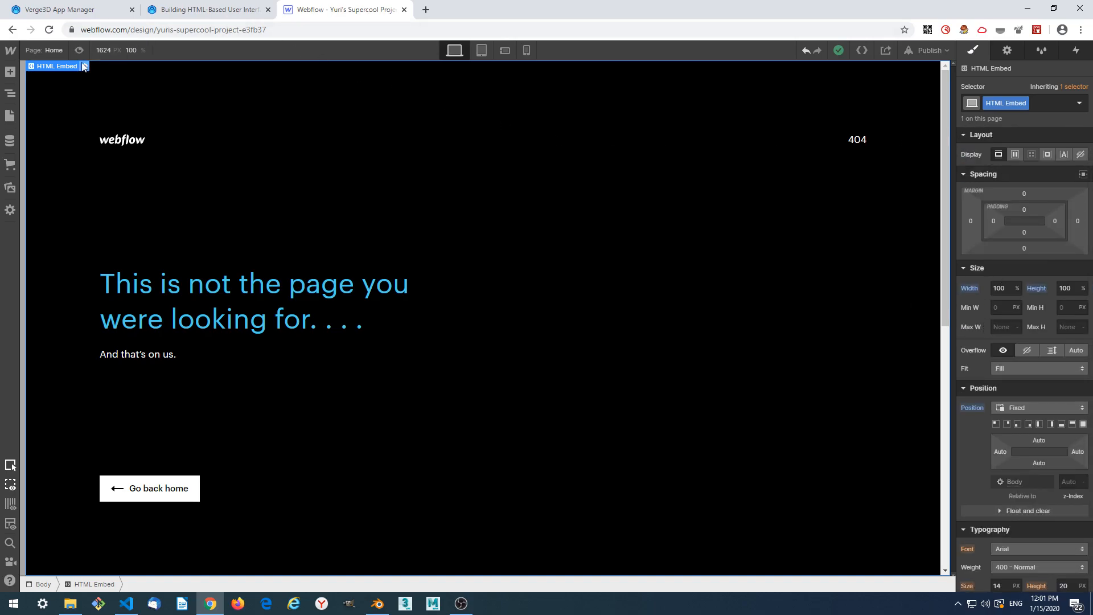
pyautogui.moveTo(208, 9)
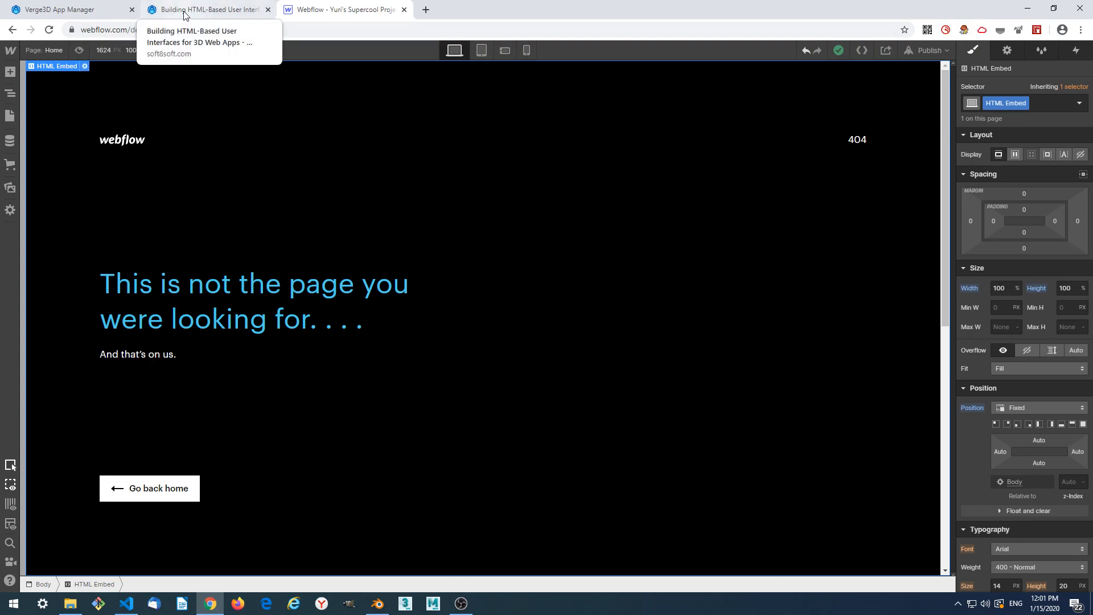
pyautogui.click(85, 66)
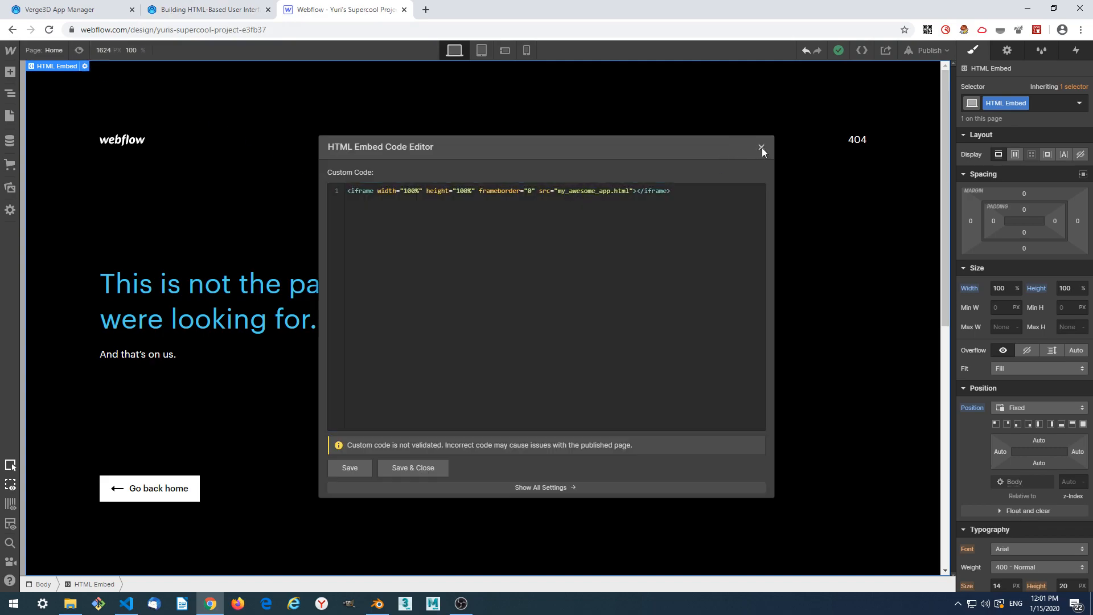
pyautogui.click(761, 148)
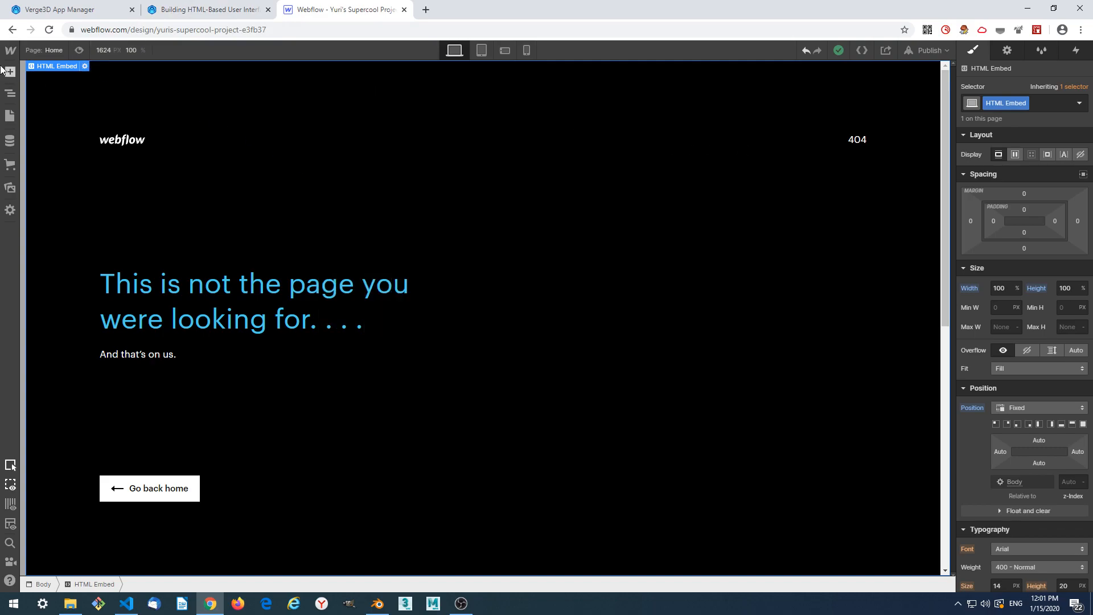
# Insert a Button from the Add panel and set its Position to Fixed.
pyautogui.click(11, 72)
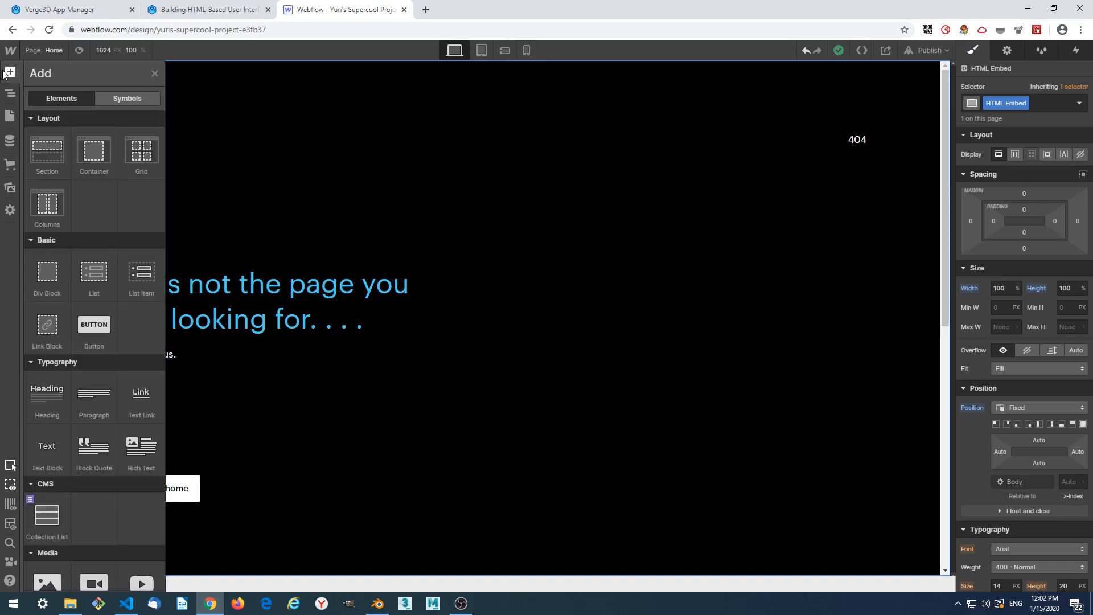
pyautogui.moveTo(93, 325)
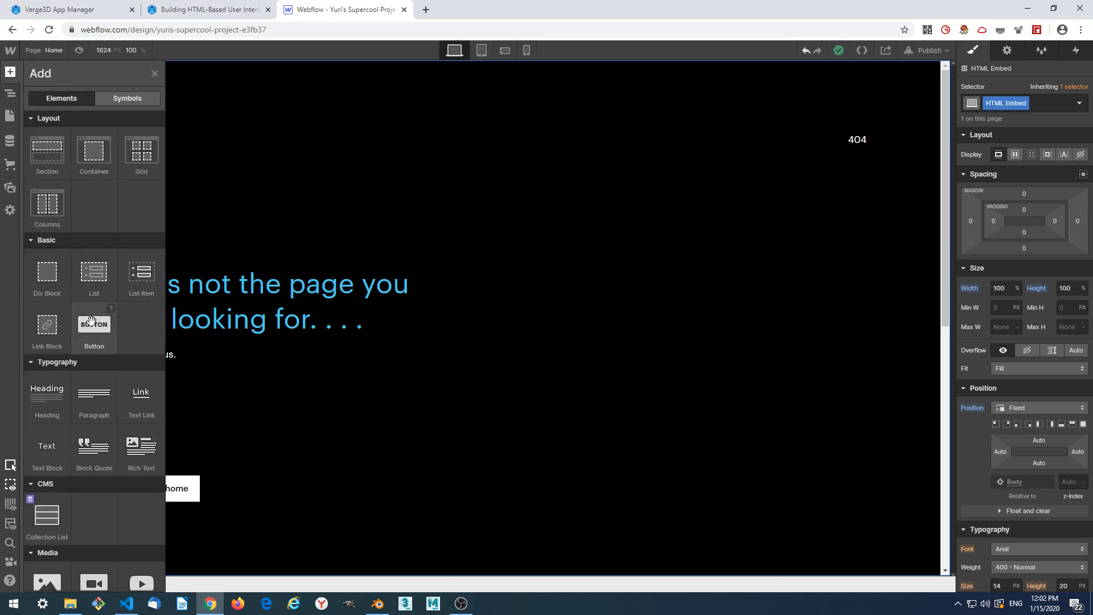
pyautogui.moveTo(73, 367)
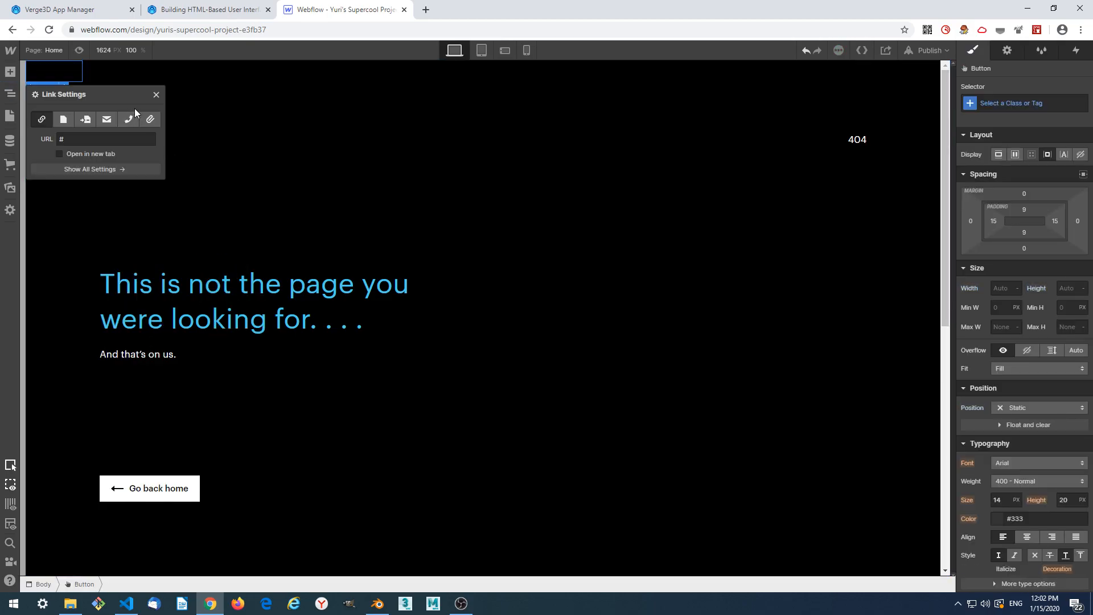
pyautogui.click(156, 95)
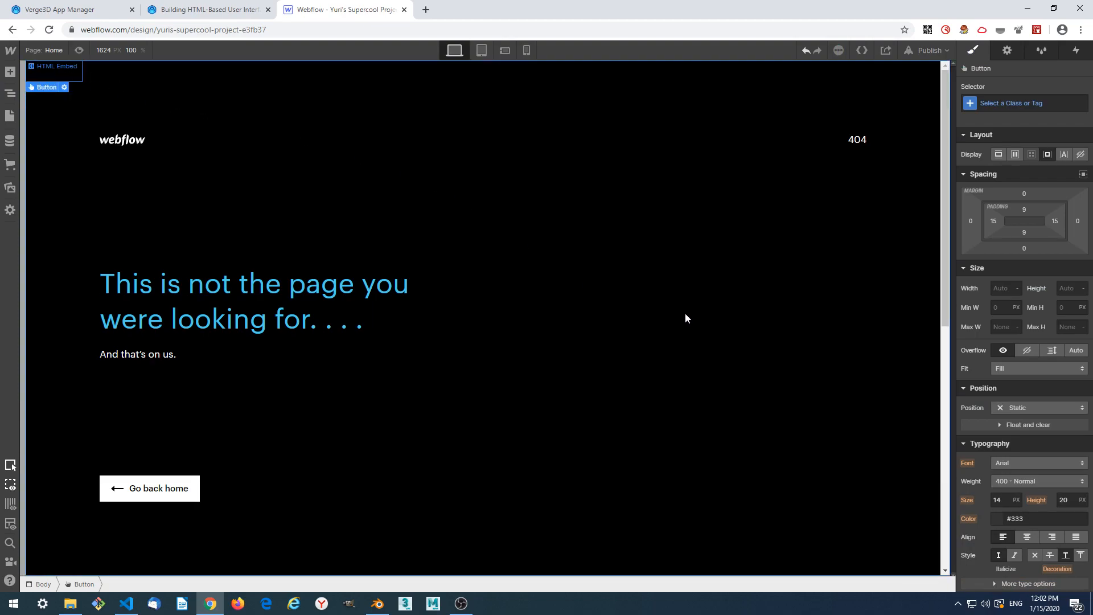
pyautogui.click(1038, 408)
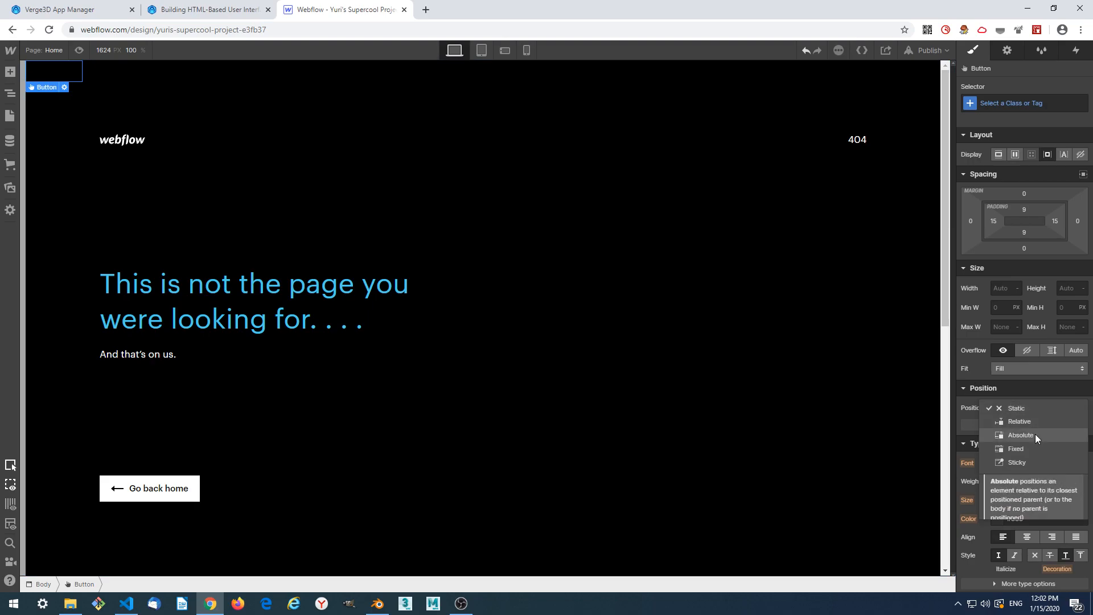
pyautogui.click(1015, 449)
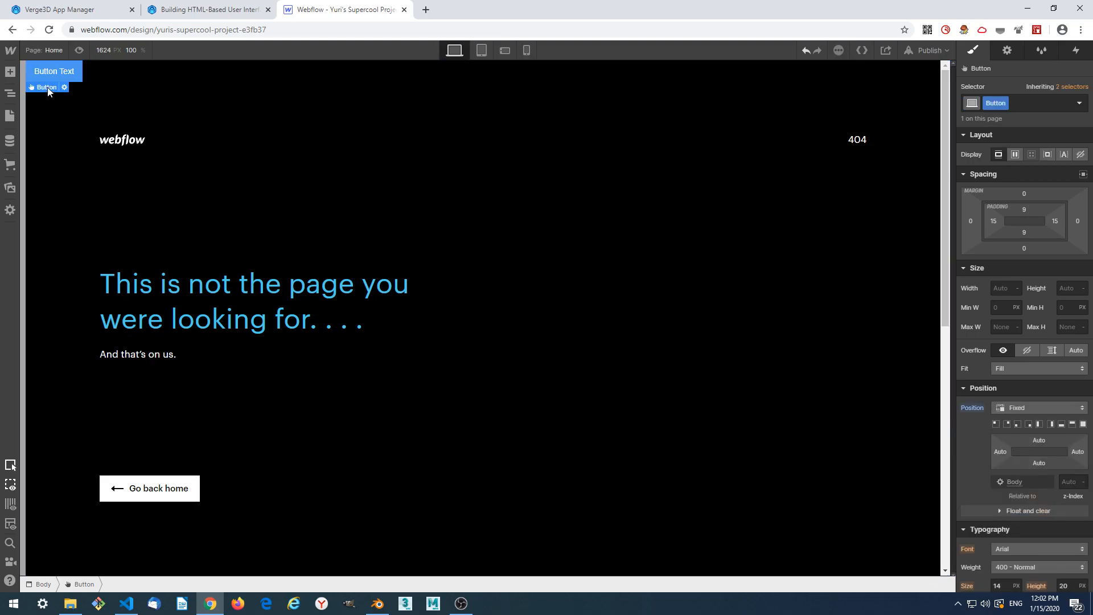
pyautogui.moveTo(971, 223)
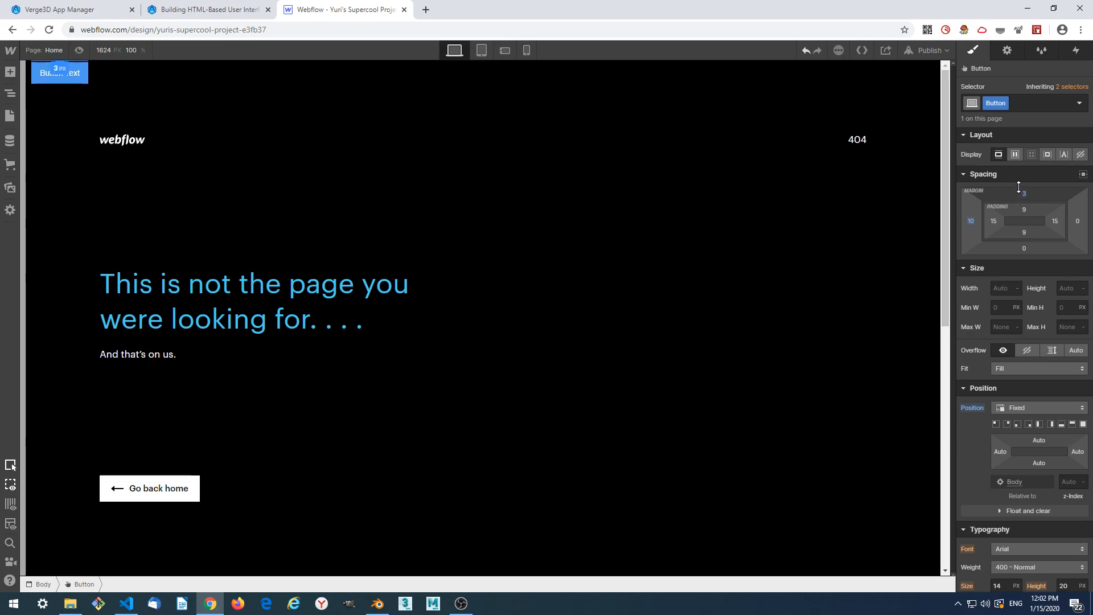
# Give the button 10 px top and left margins and rename its label to Hide.
pyautogui.moveTo(1023, 194); pyautogui.dragTo(1023, 187)
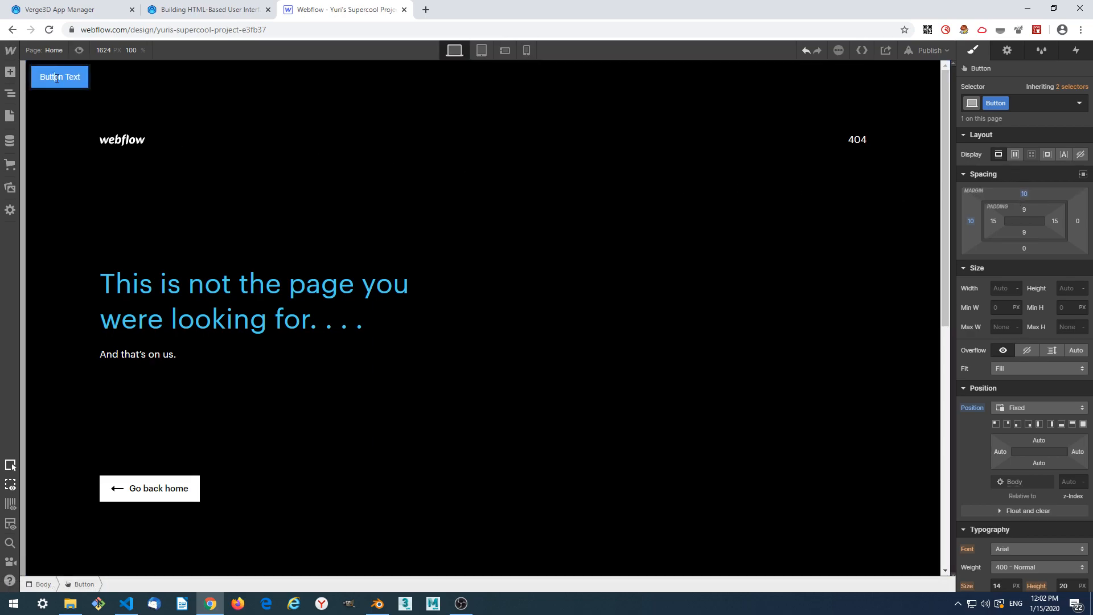
pyautogui.doubleClick(60, 77)
pyautogui.write('Hide')
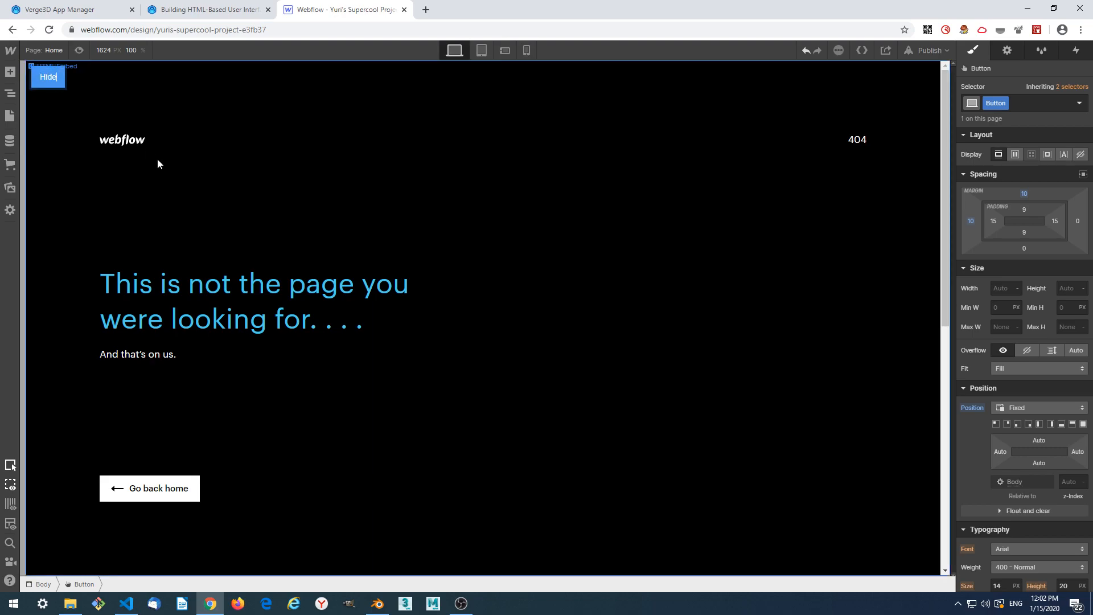
pyautogui.click(10, 72)
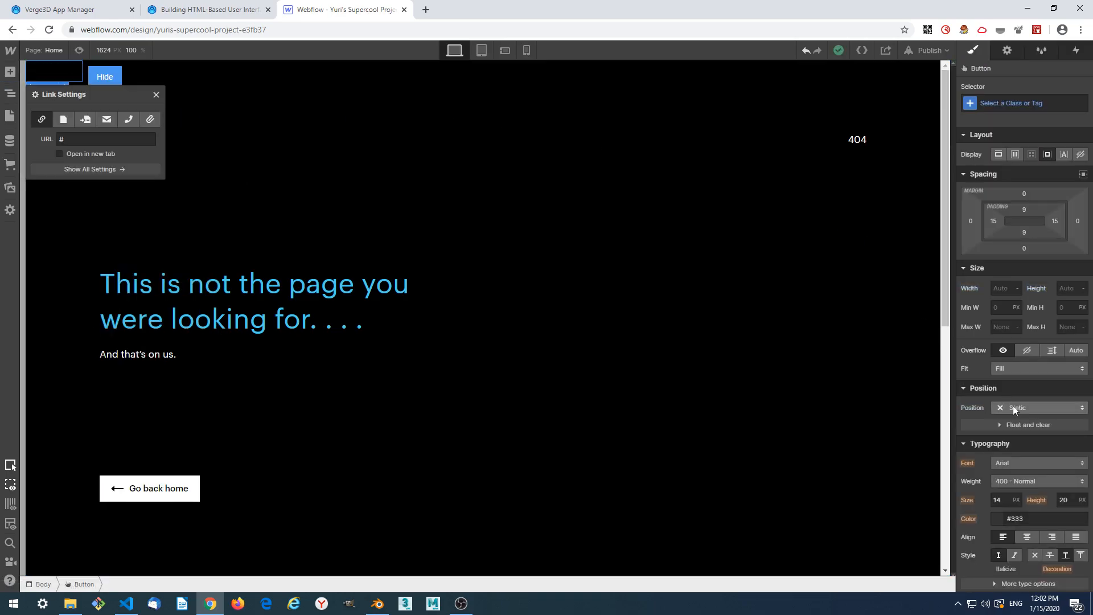
# Fix a second button in place, offset it right of Hide, and label it Show.
pyautogui.click(1038, 408)
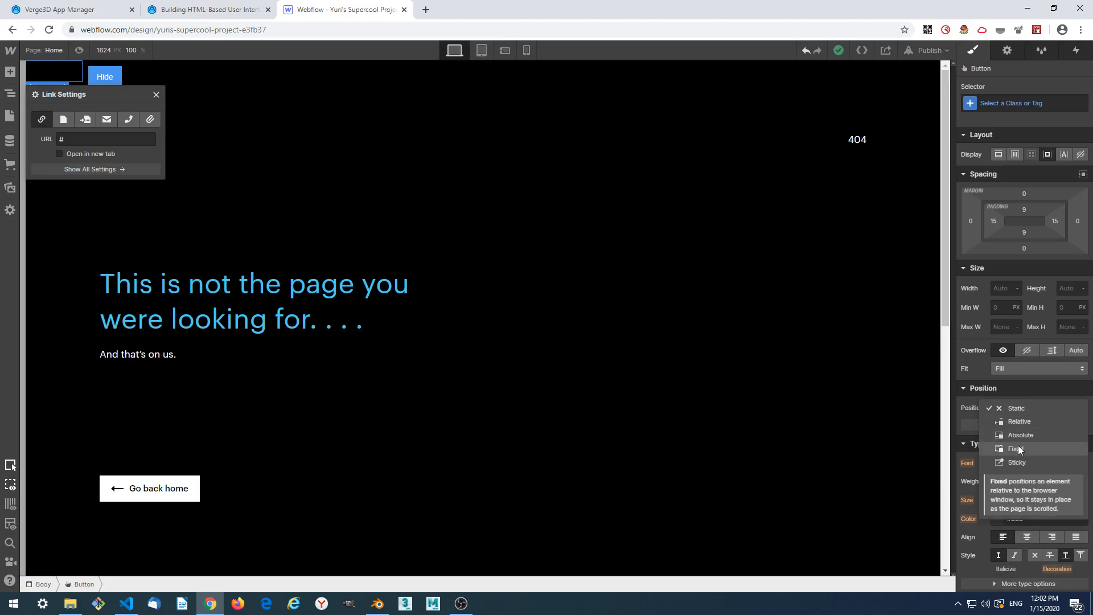
pyautogui.click(1016, 449)
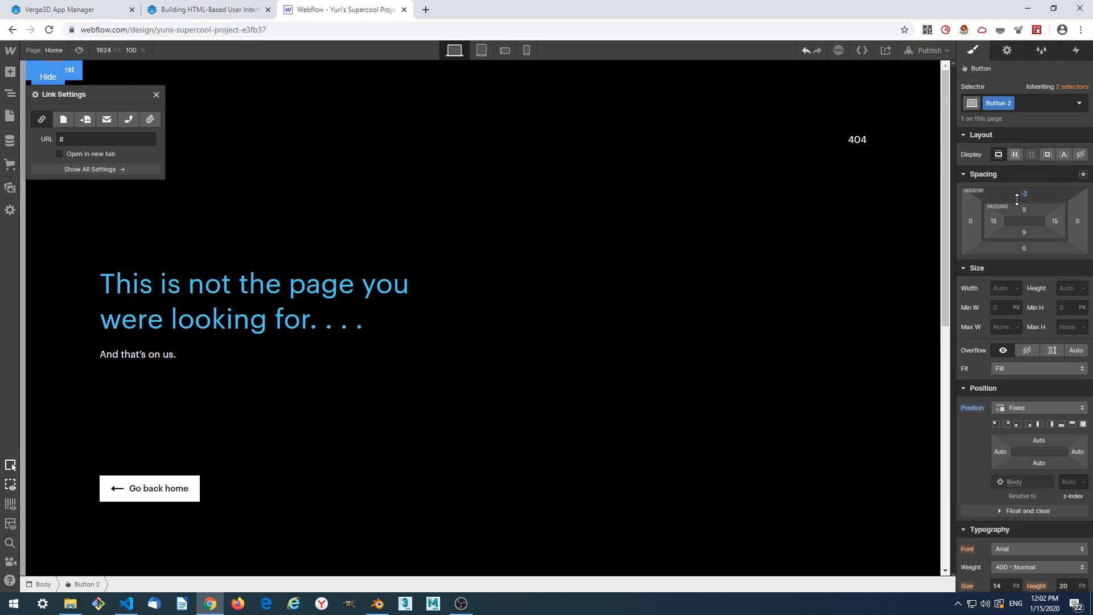
pyautogui.moveTo(1016, 197); pyautogui.dragTo(1034, 182)
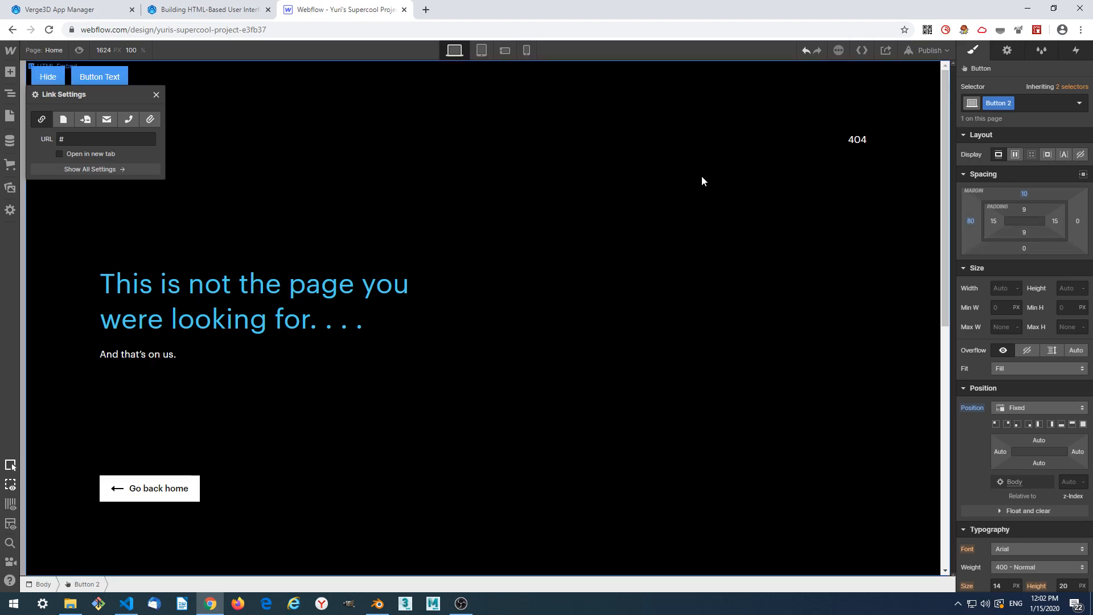
pyautogui.click(99, 76)
pyautogui.write('Show')
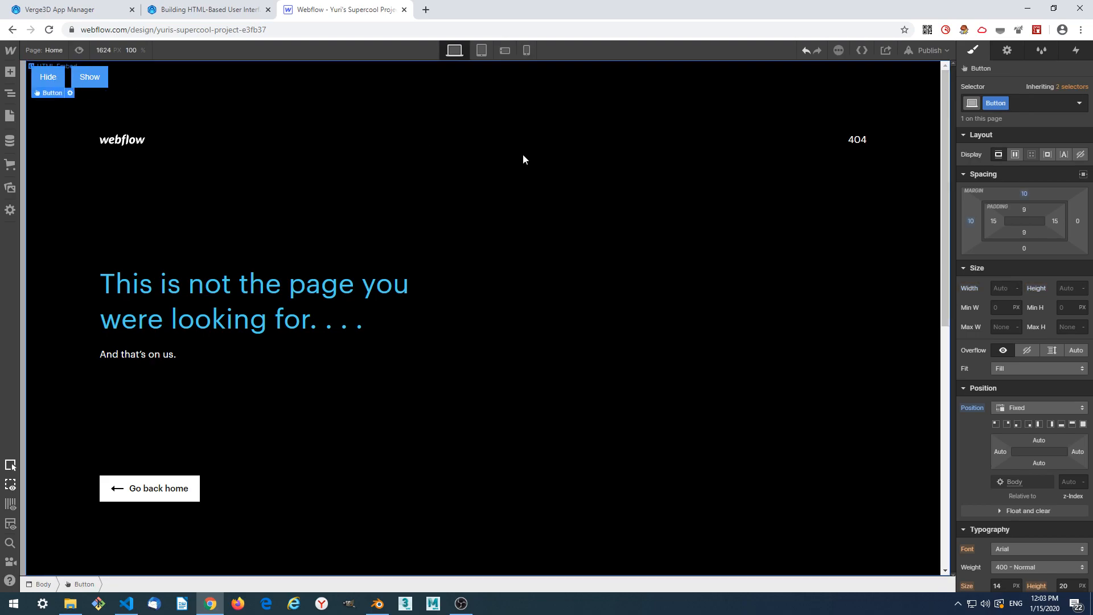
pyautogui.moveTo(833, 161)
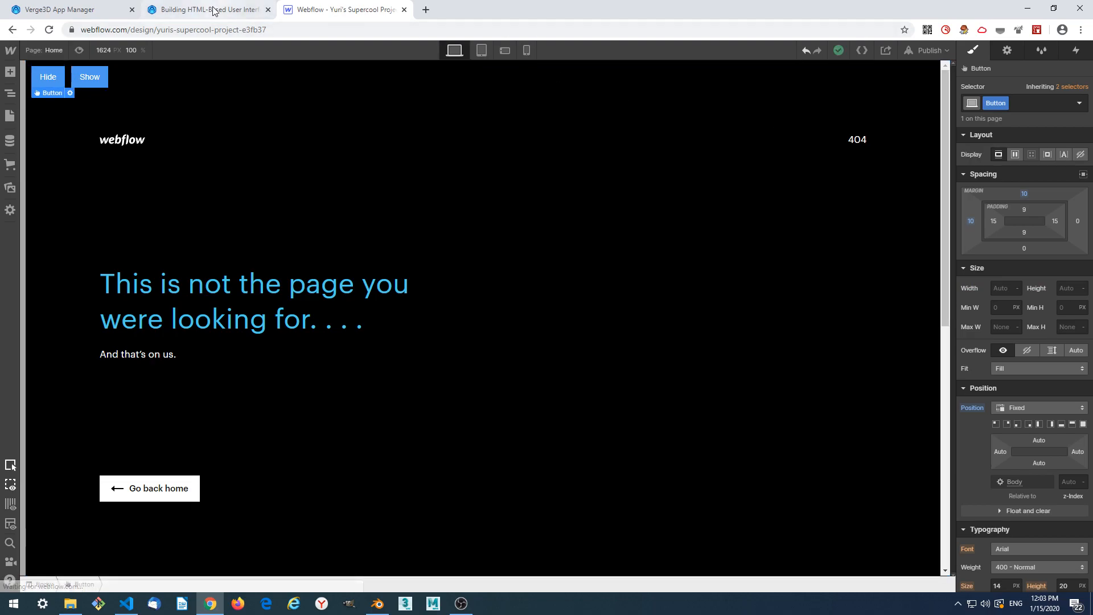
pyautogui.moveTo(210, 9)
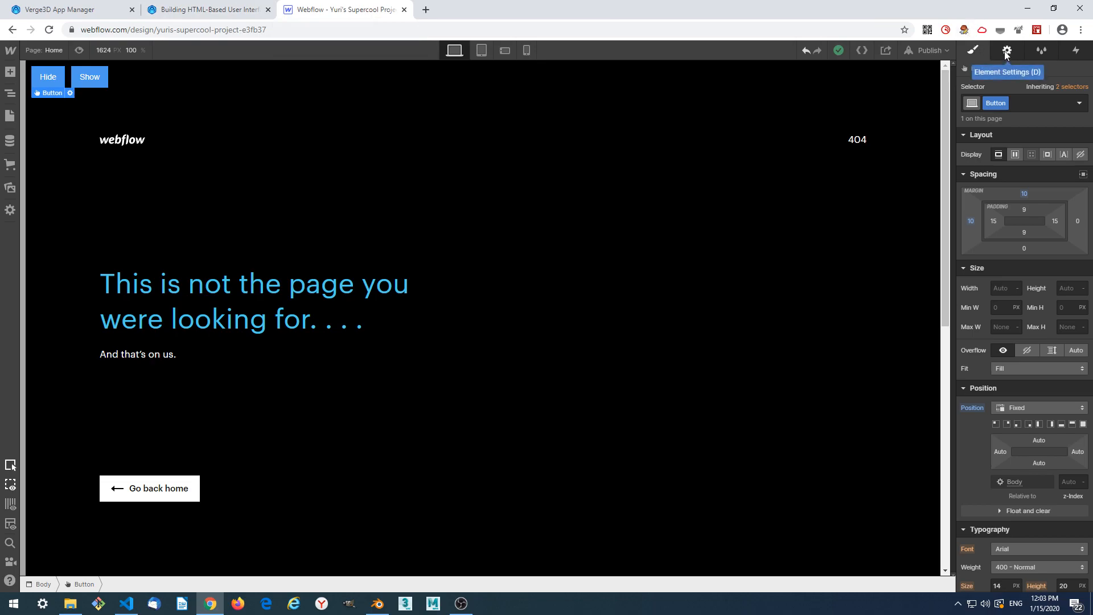
# In Element Settings, give the Hide button the ID hide_button.
pyautogui.click(1005, 49)
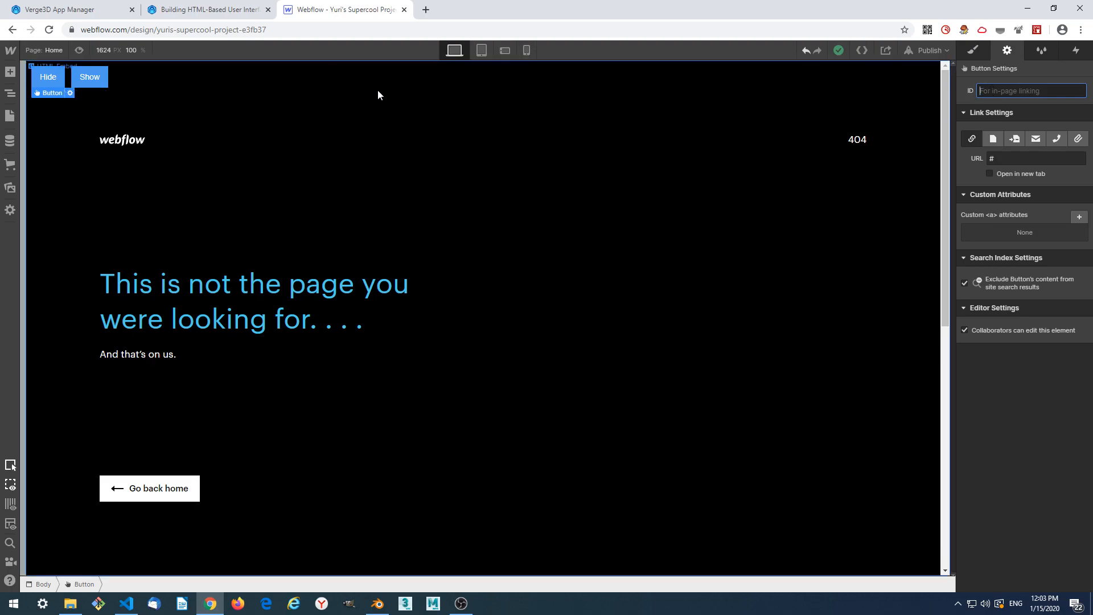
pyautogui.click(89, 77)
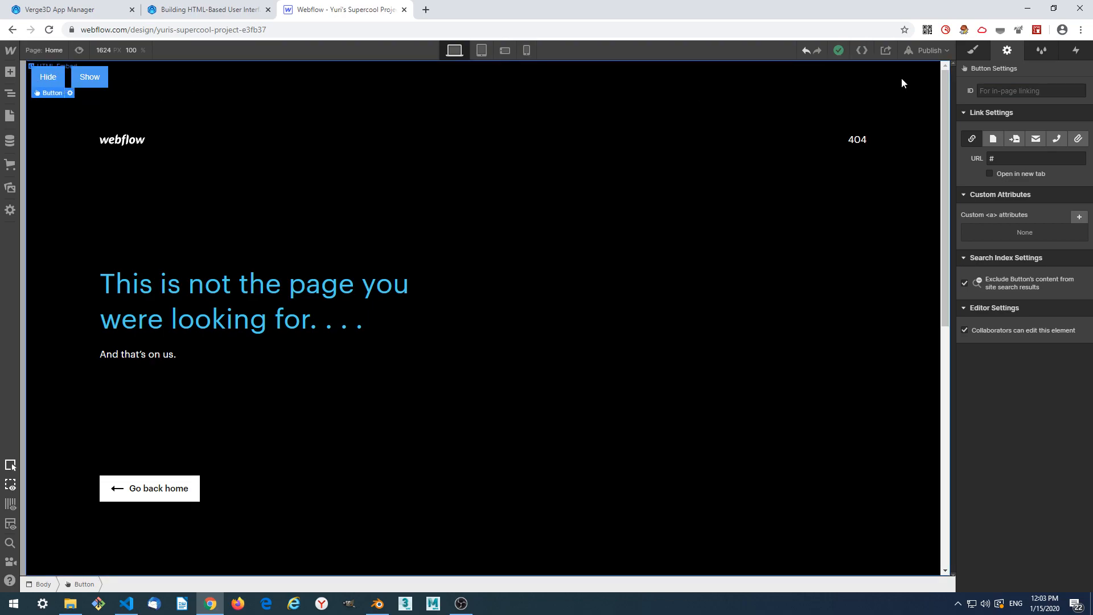
pyautogui.click(1031, 91)
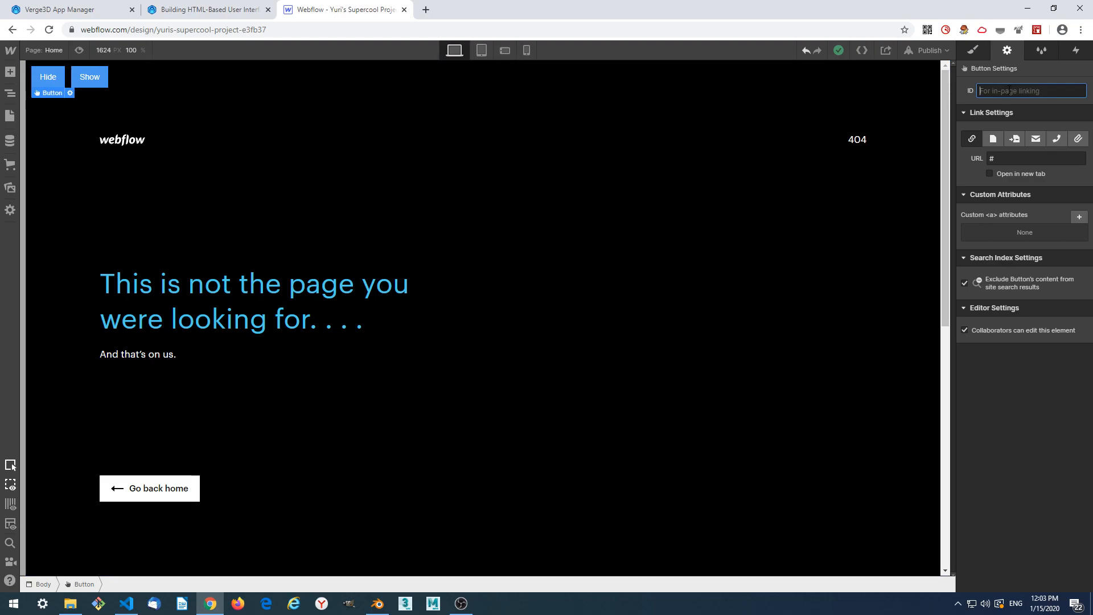
pyautogui.write('hide_button')
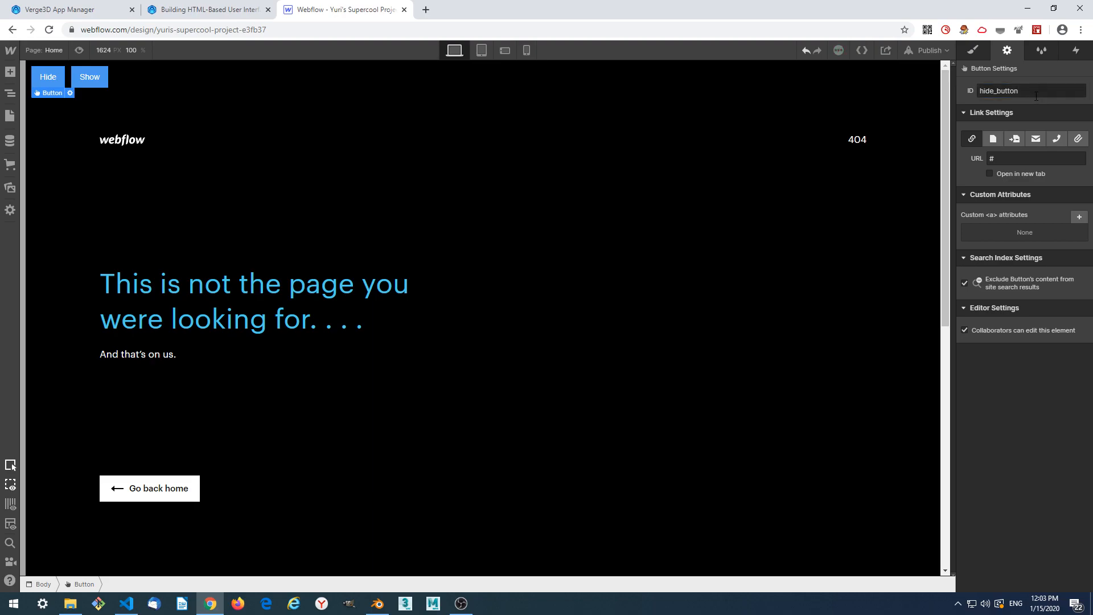
pyautogui.click(1031, 91)
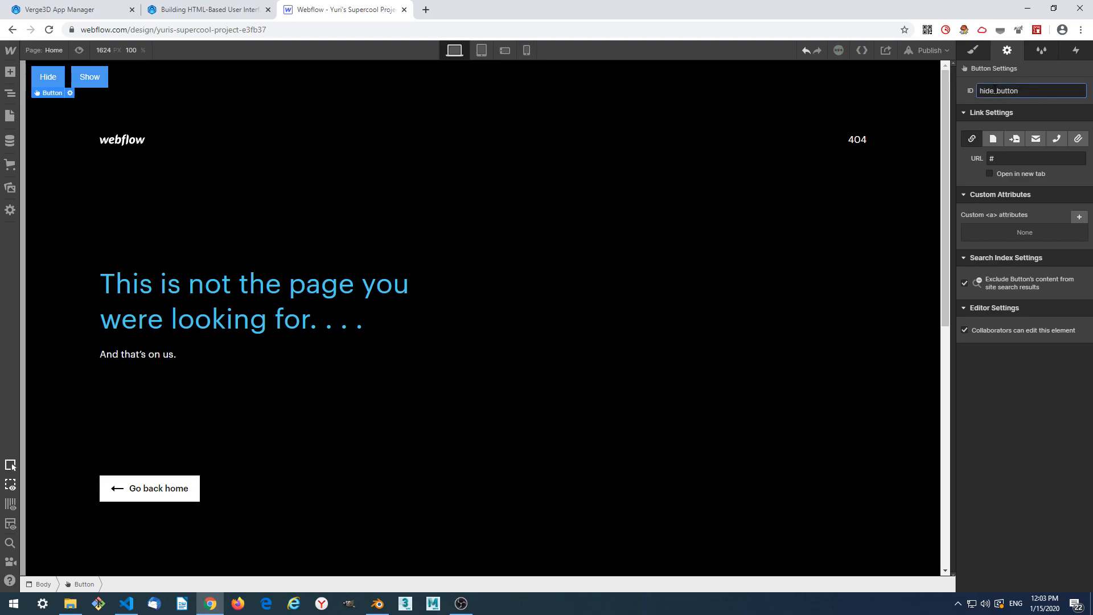
pyautogui.click(1030, 91)
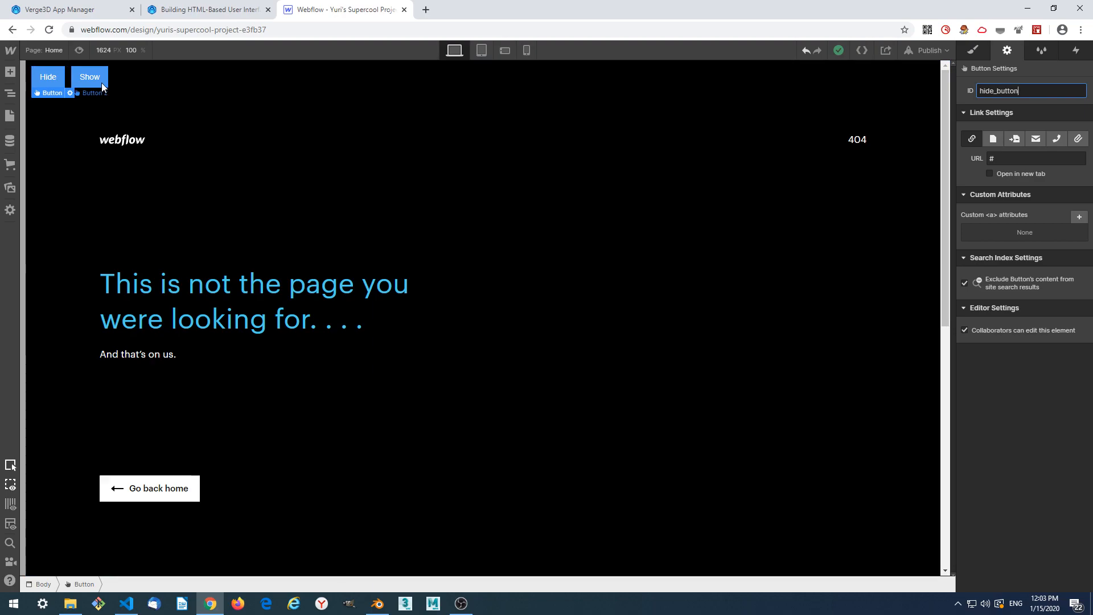
# Give the Show button the ID show_button.
pyautogui.click(89, 82)
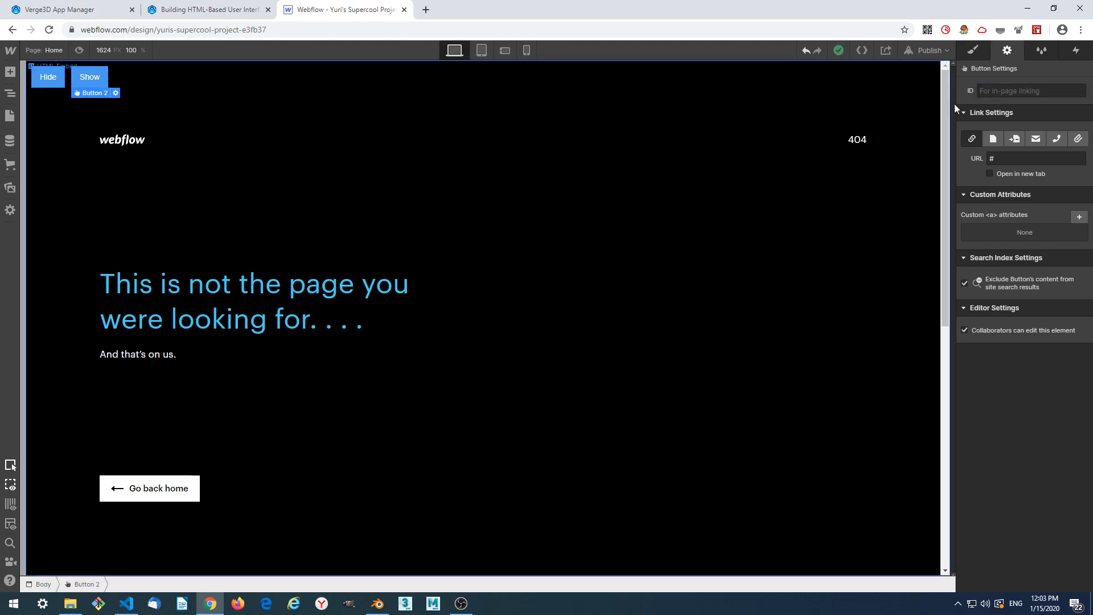
pyautogui.write('show')
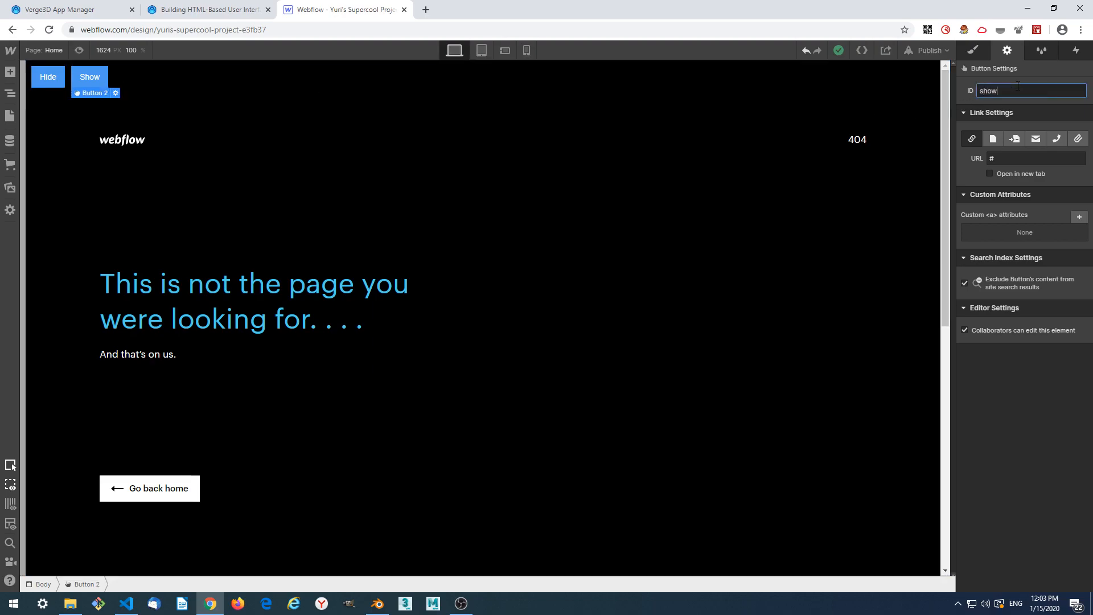
pyautogui.write('_')
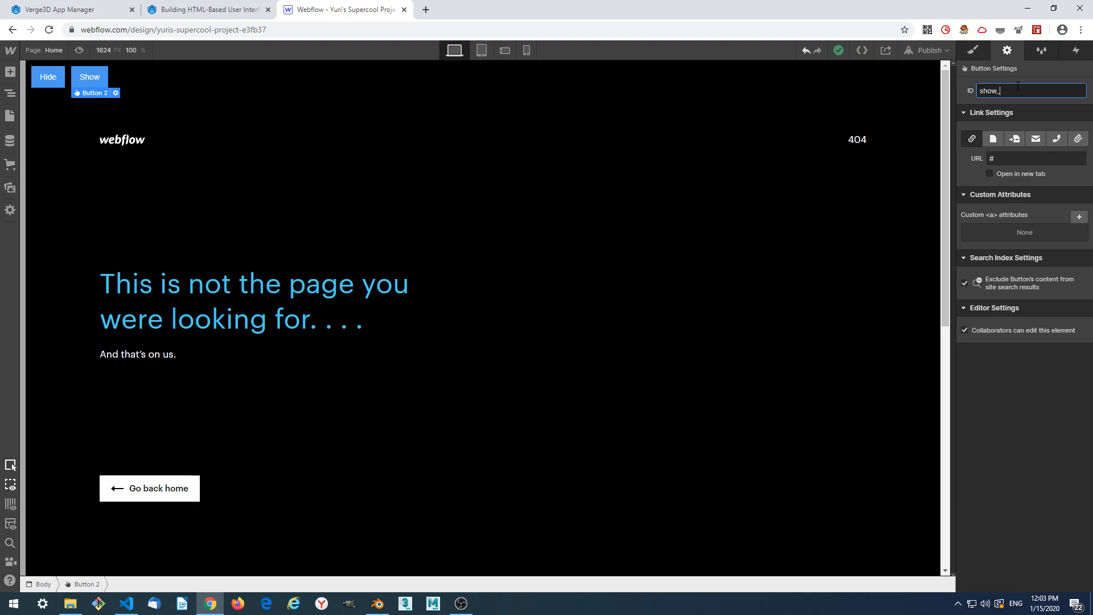
pyautogui.write('button')
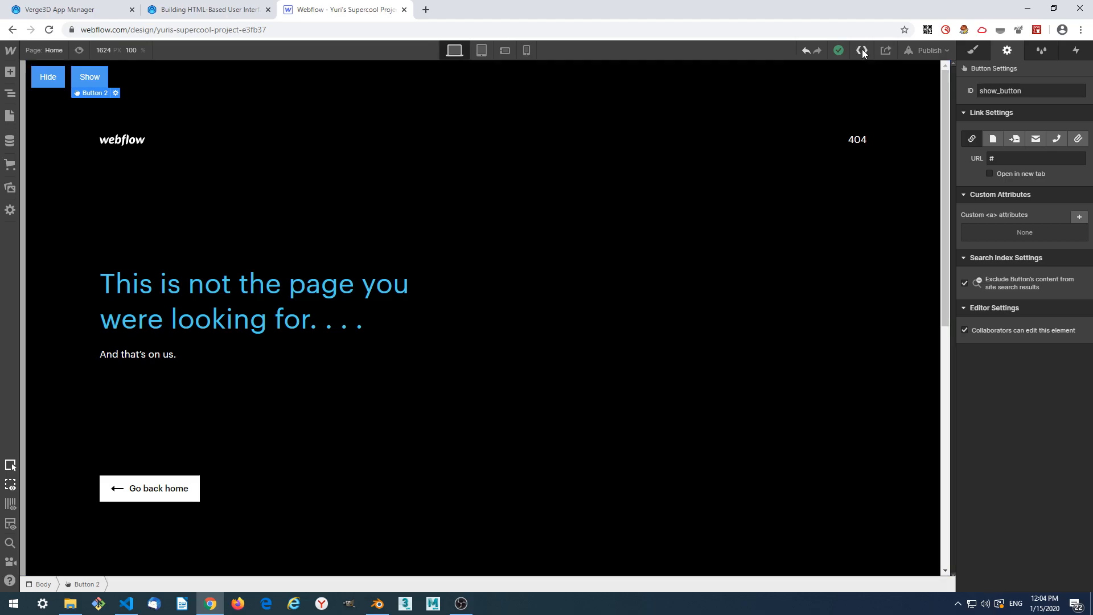
# Bring up Export Code and review the exported HTML and JavaScript.
pyautogui.click(862, 50)
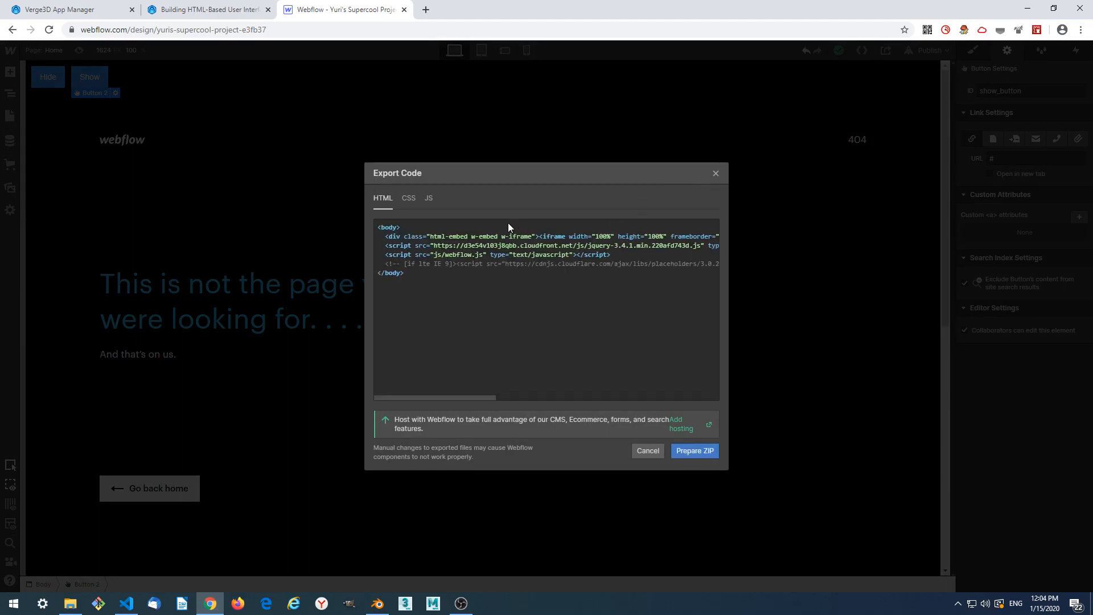
pyautogui.click(409, 198)
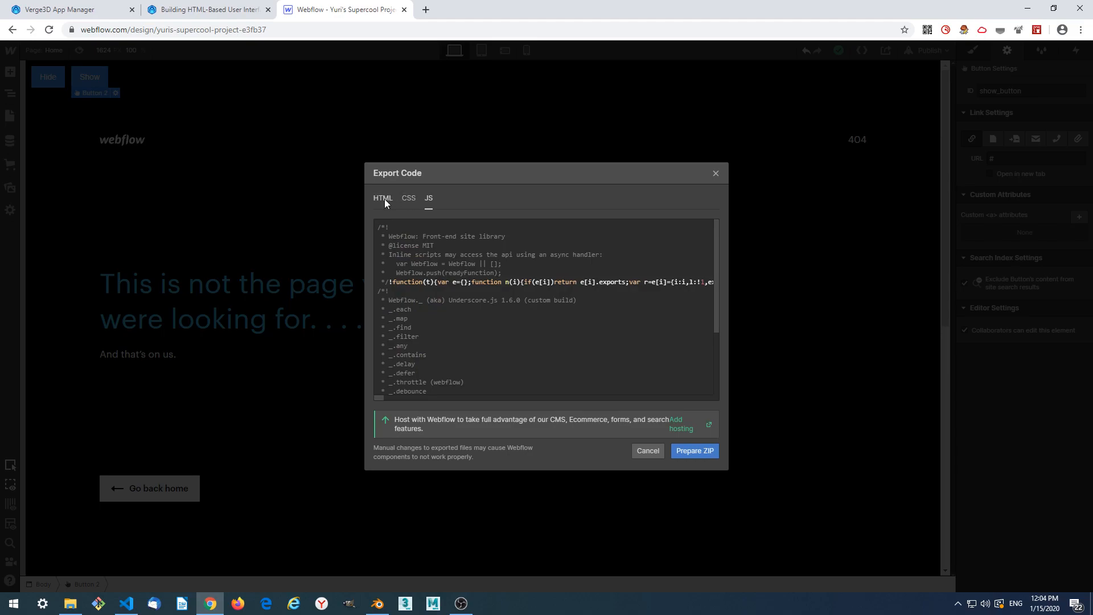
pyautogui.click(383, 198)
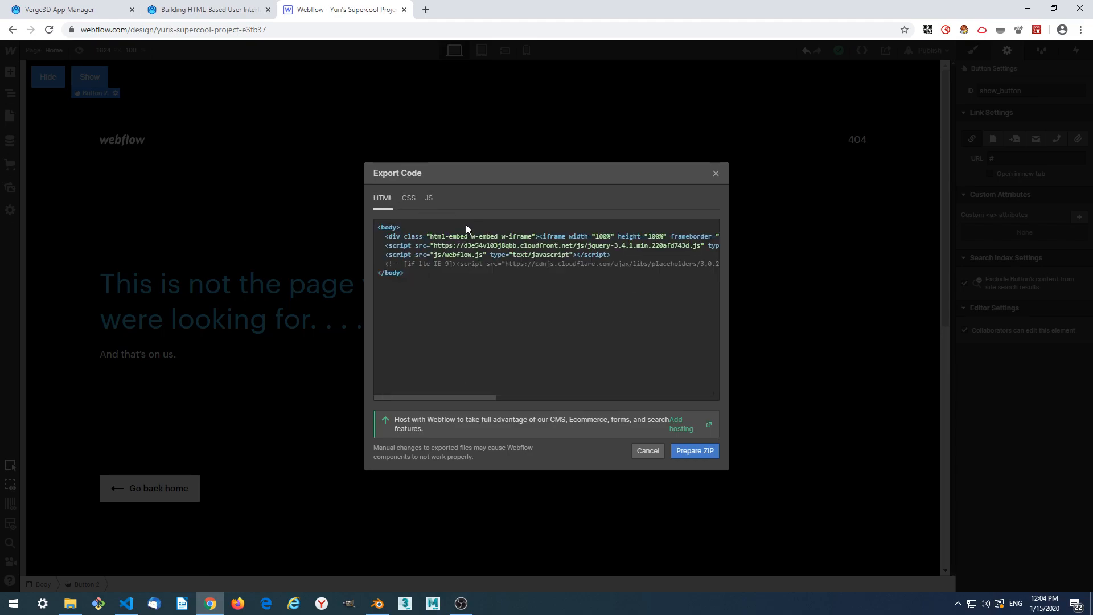
pyautogui.click(428, 198)
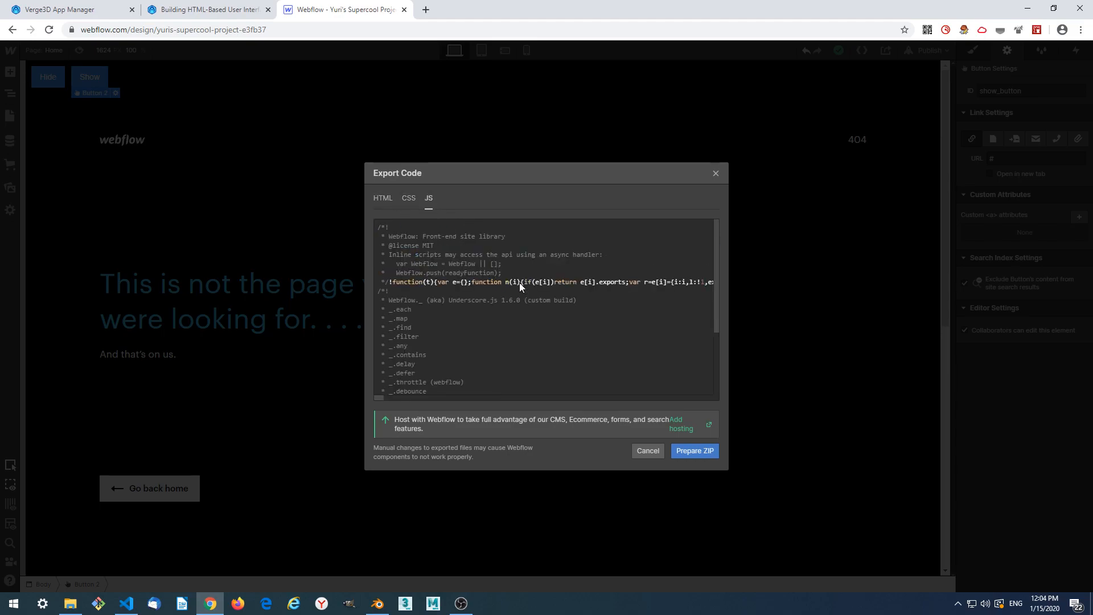
pyautogui.click(382, 197)
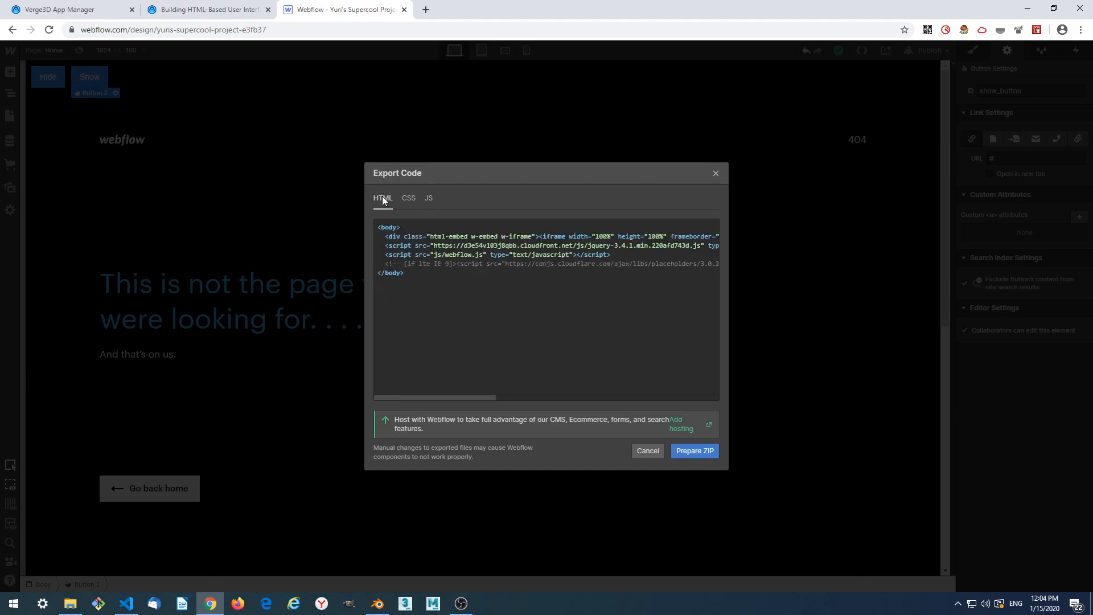
pyautogui.moveTo(405, 215)
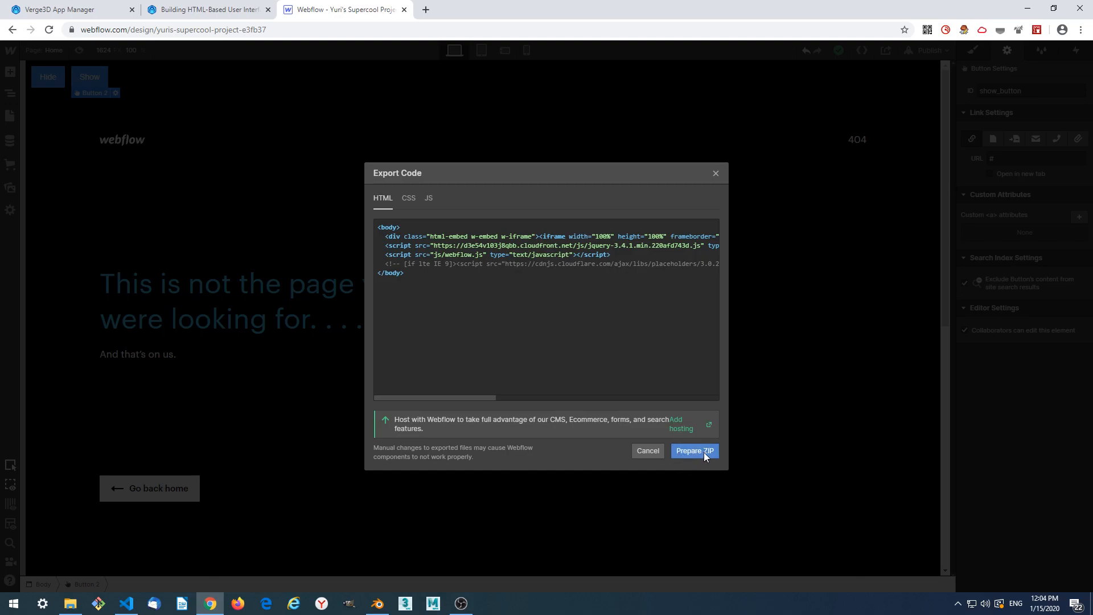
# Prepare the site ZIP and download it.
pyautogui.click(695, 450)
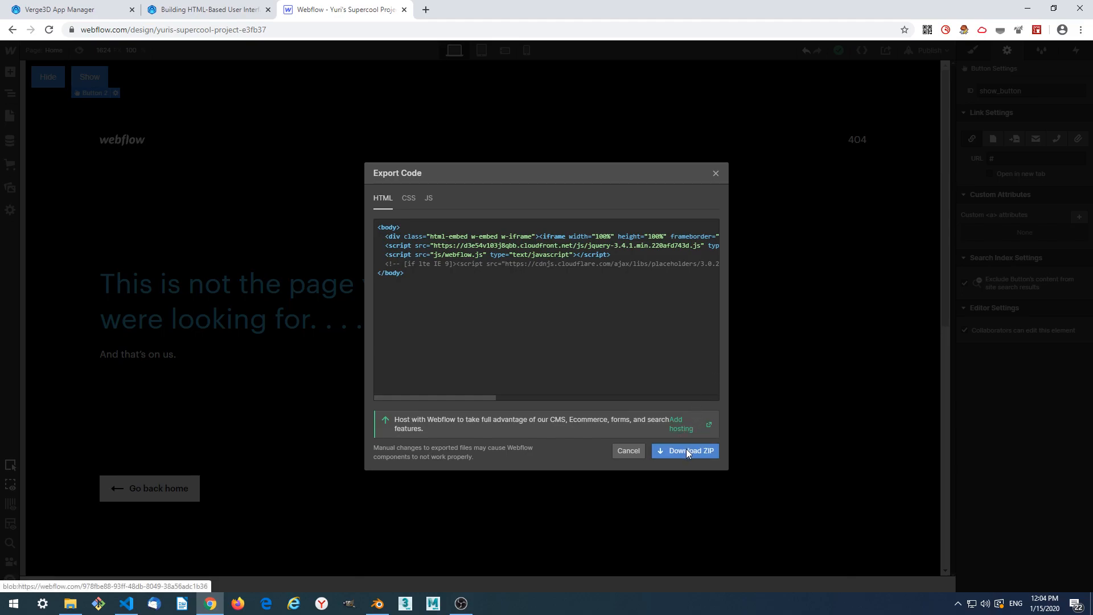
pyautogui.click(684, 450)
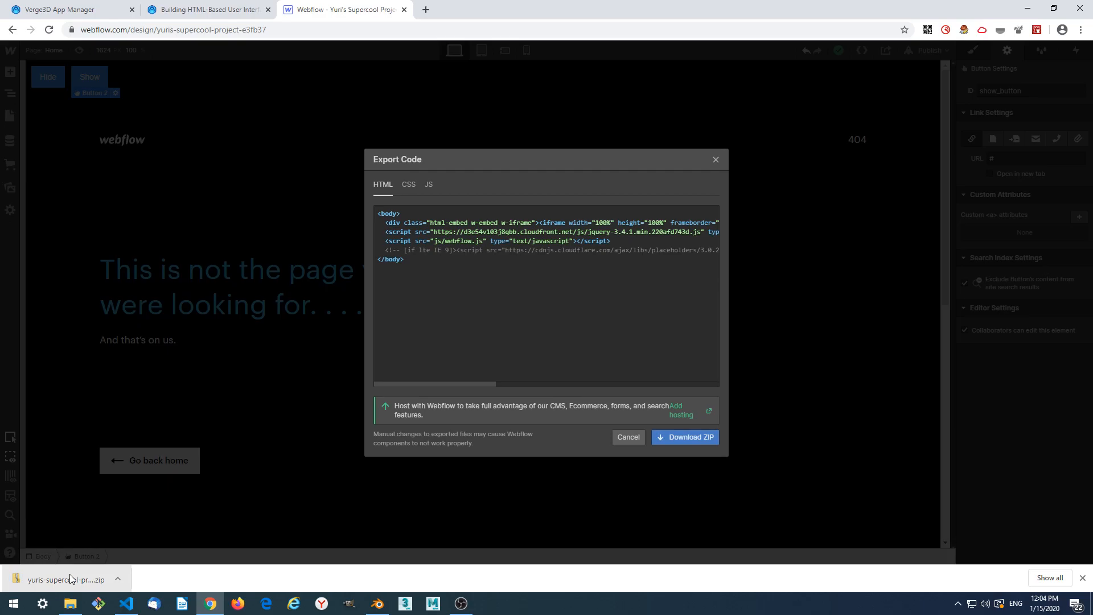
# Copy the css, images, js folders and index file from the downloaded archive.
pyautogui.click(66, 579)
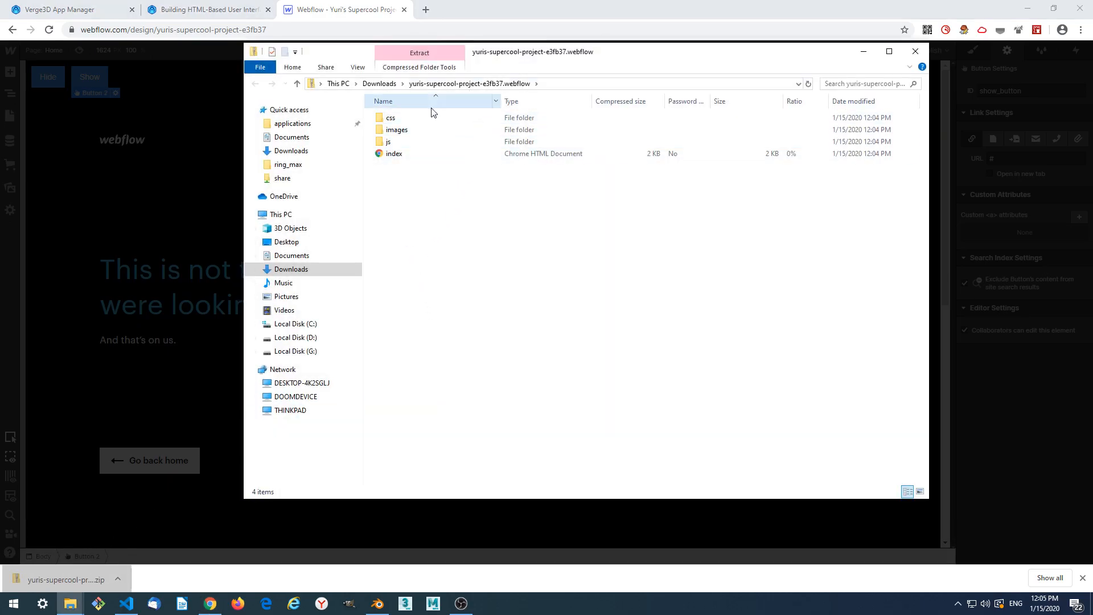
pyautogui.click(396, 129)
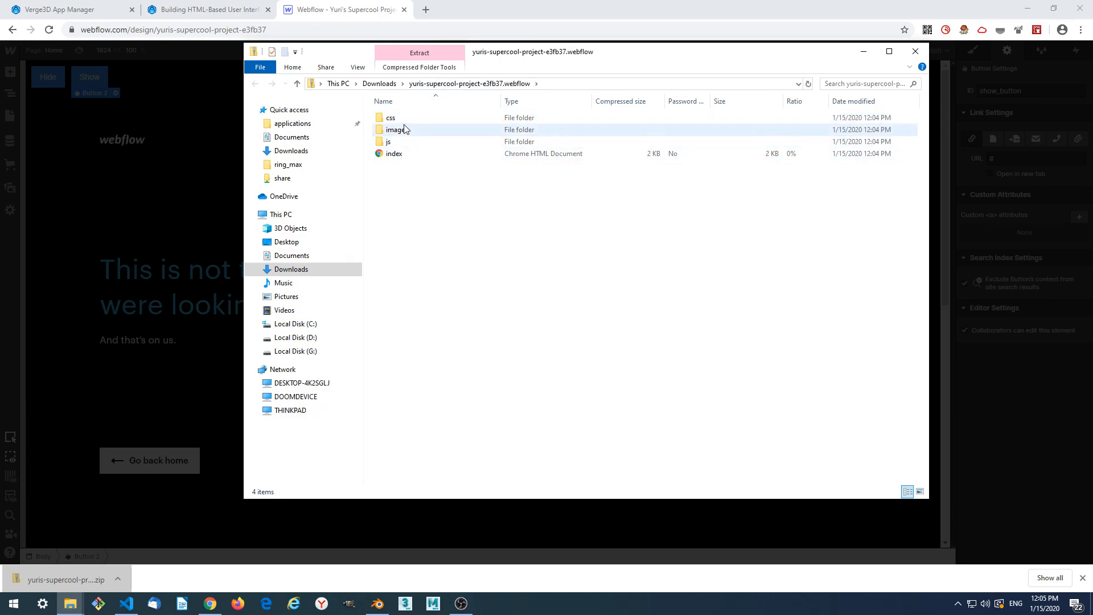
pyautogui.click(393, 154)
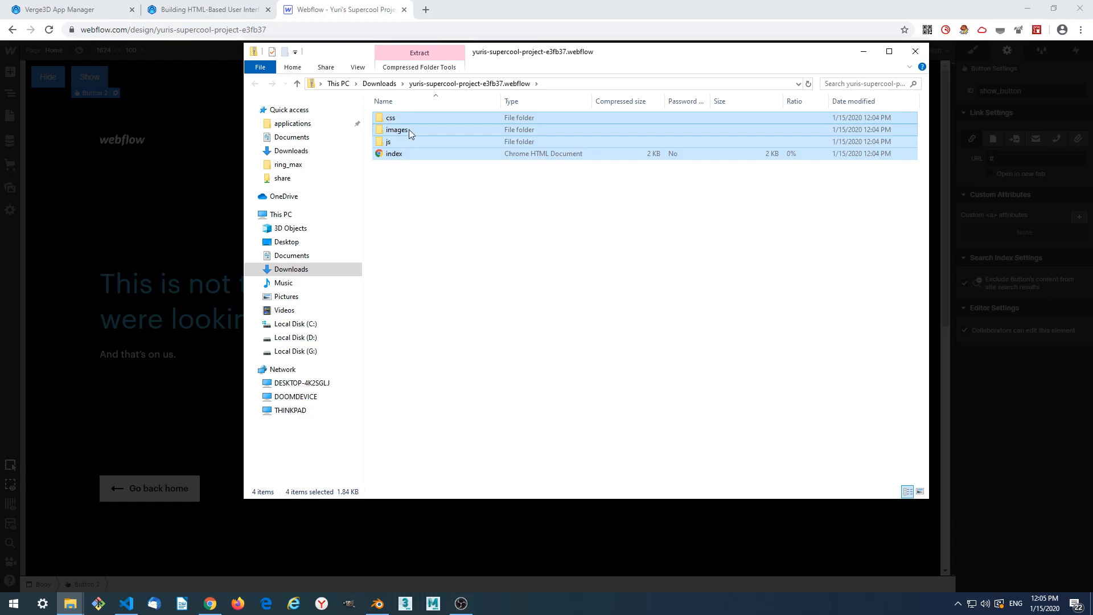
pyautogui.rightClick(408, 135)
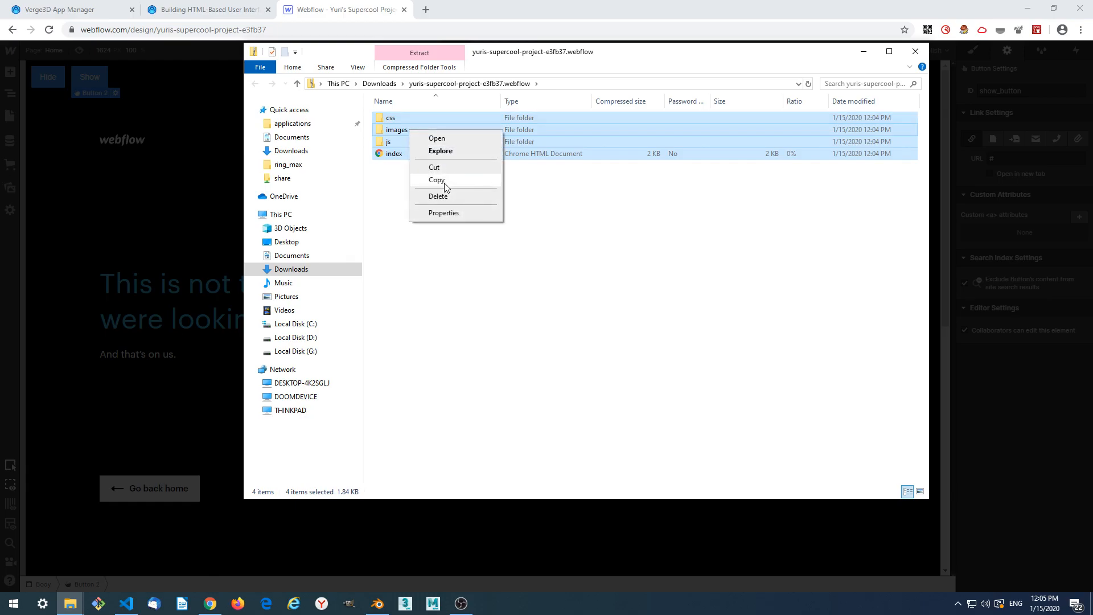
pyautogui.click(436, 180)
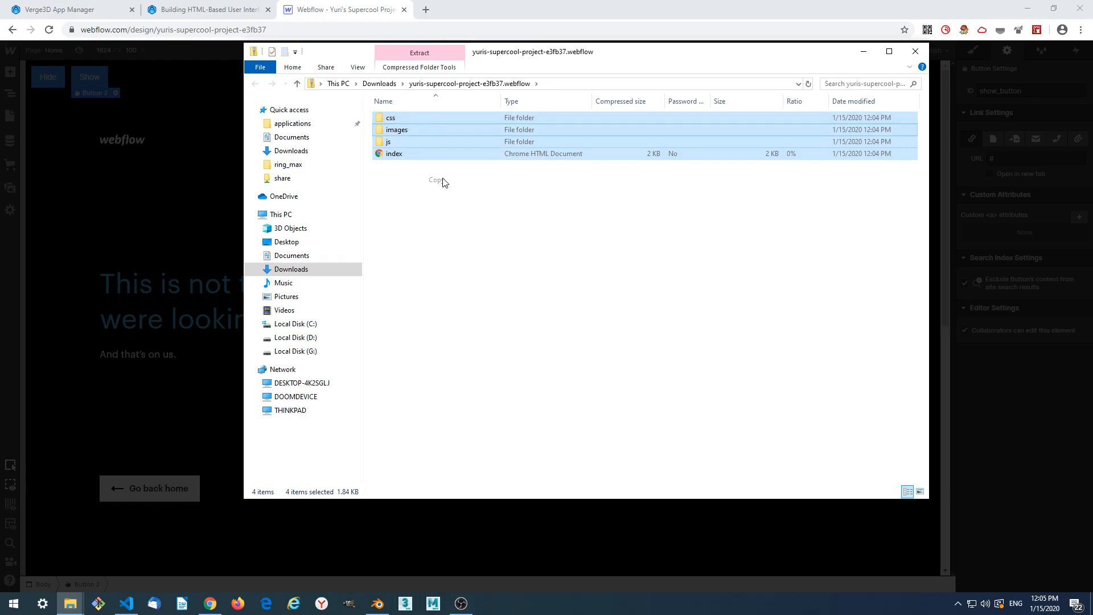
# Paste the Webflow files into my_awesome_app and reload the App Manager listing.
pyautogui.click(66, 9)
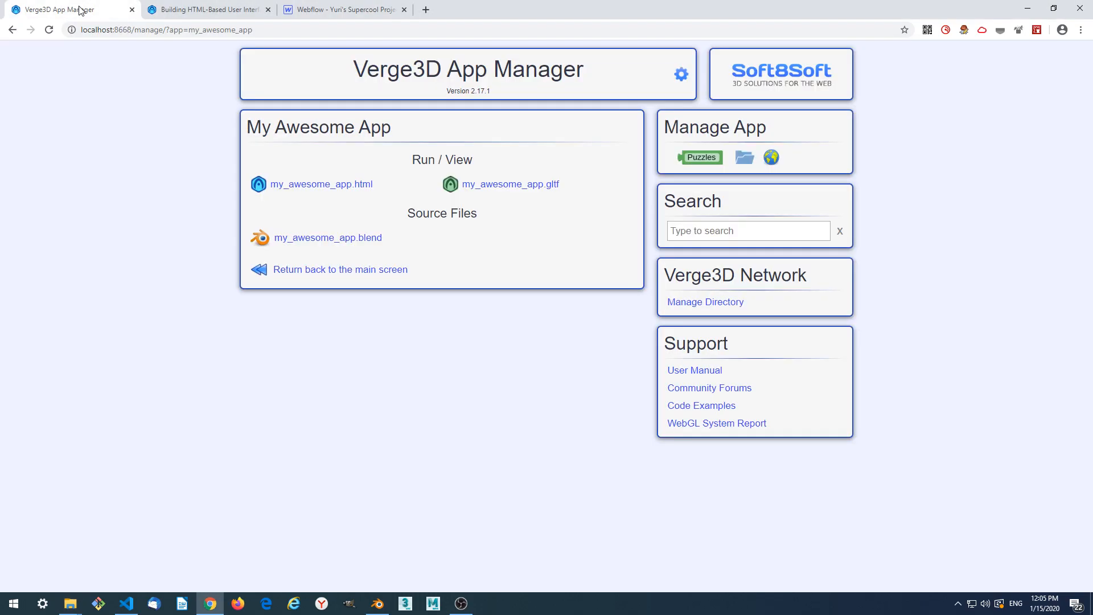
pyautogui.moveTo(704, 183)
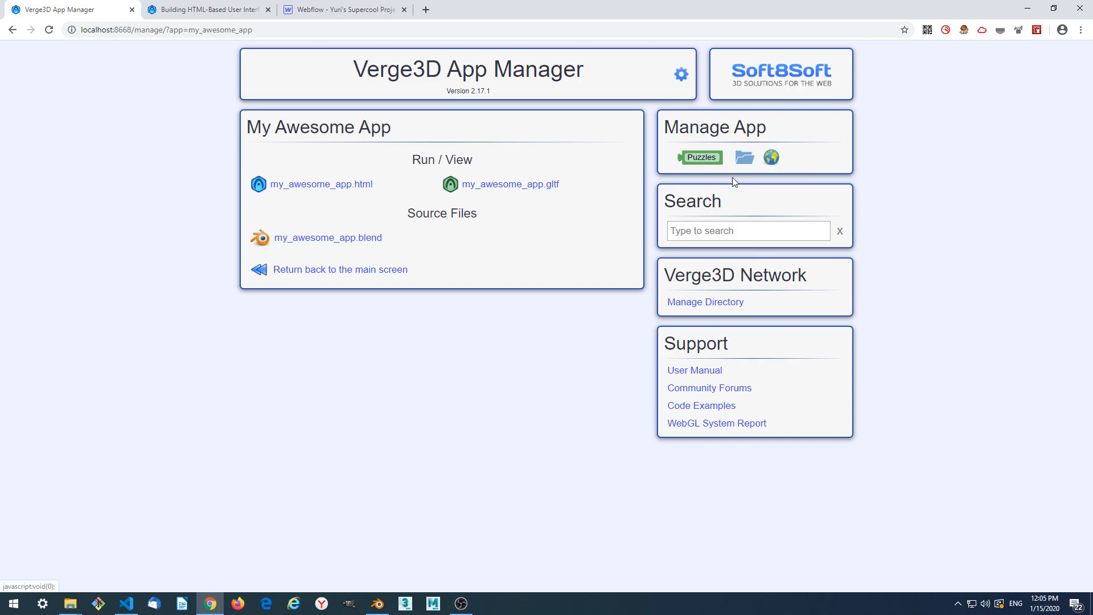
pyautogui.moveTo(743, 157)
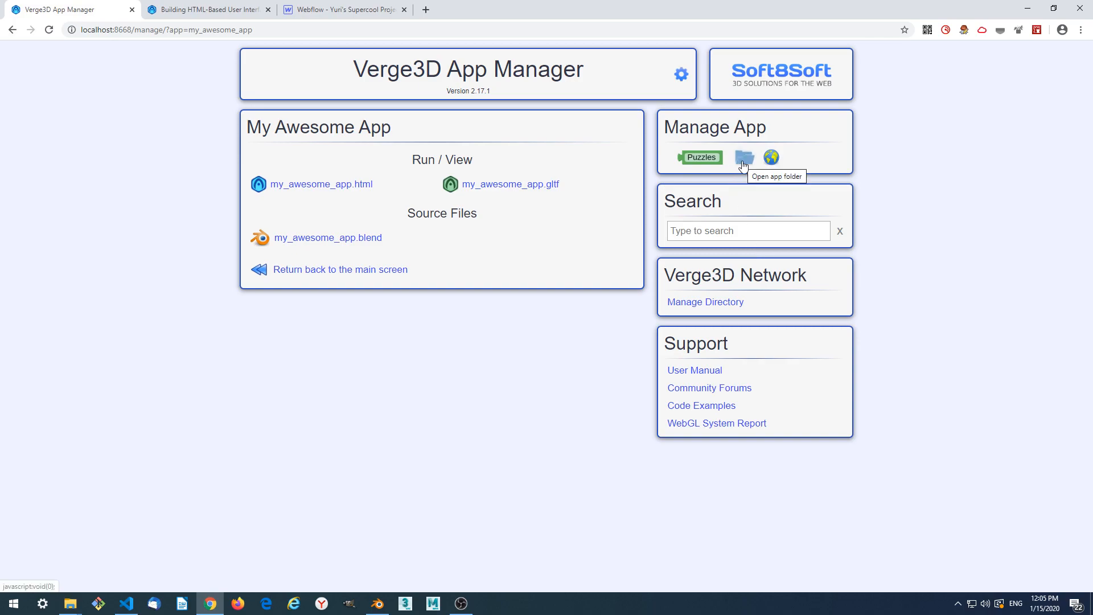
pyautogui.moveTo(742, 207)
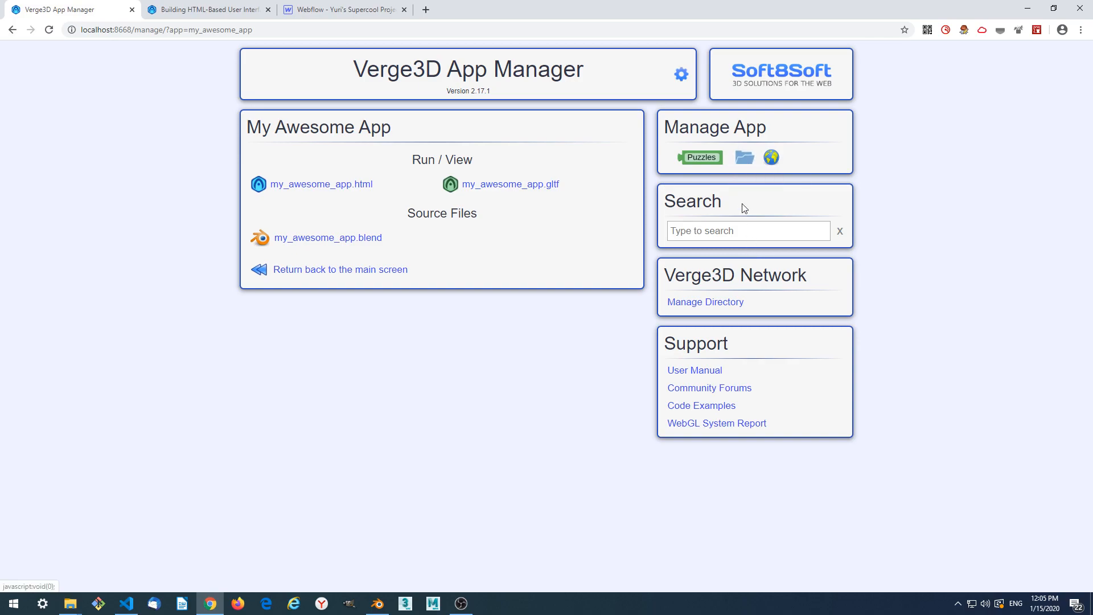
pyautogui.moveTo(744, 157)
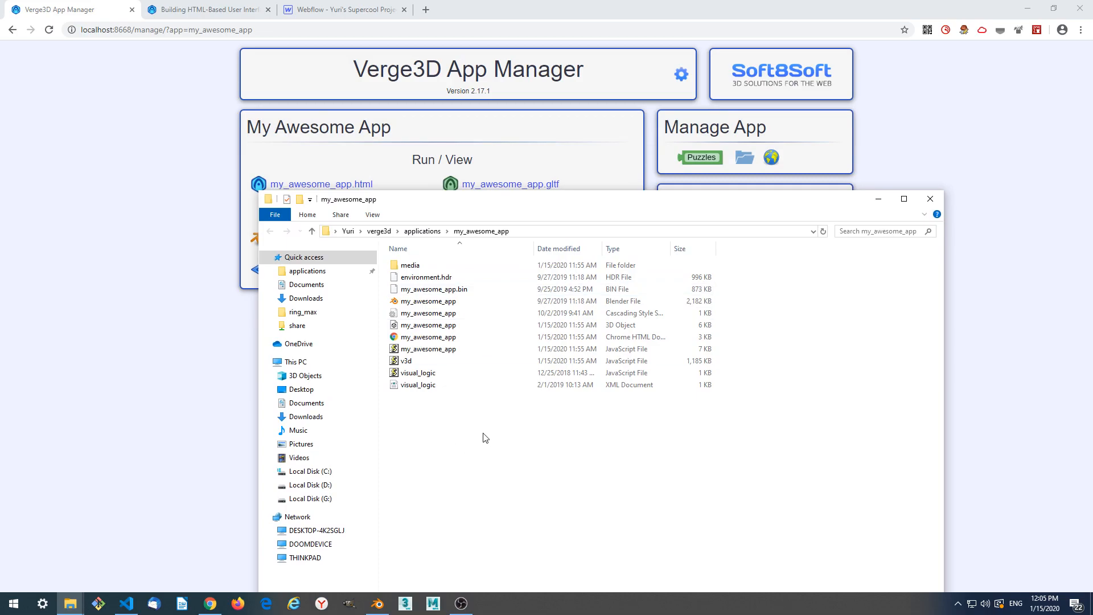
pyautogui.rightClick(485, 437)
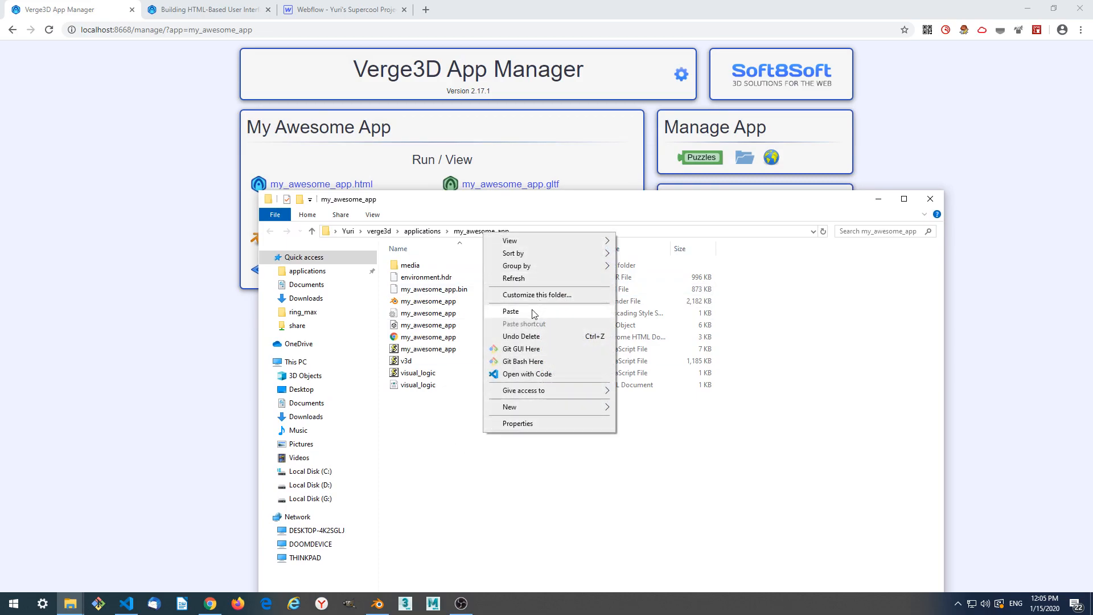
pyautogui.click(512, 311)
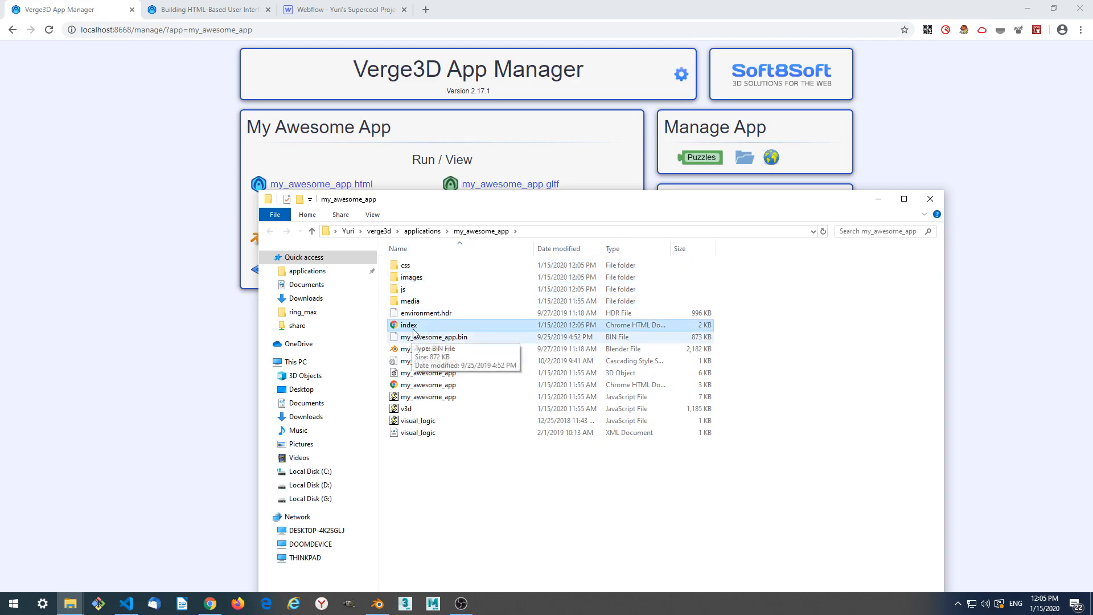
pyautogui.moveTo(177, 206)
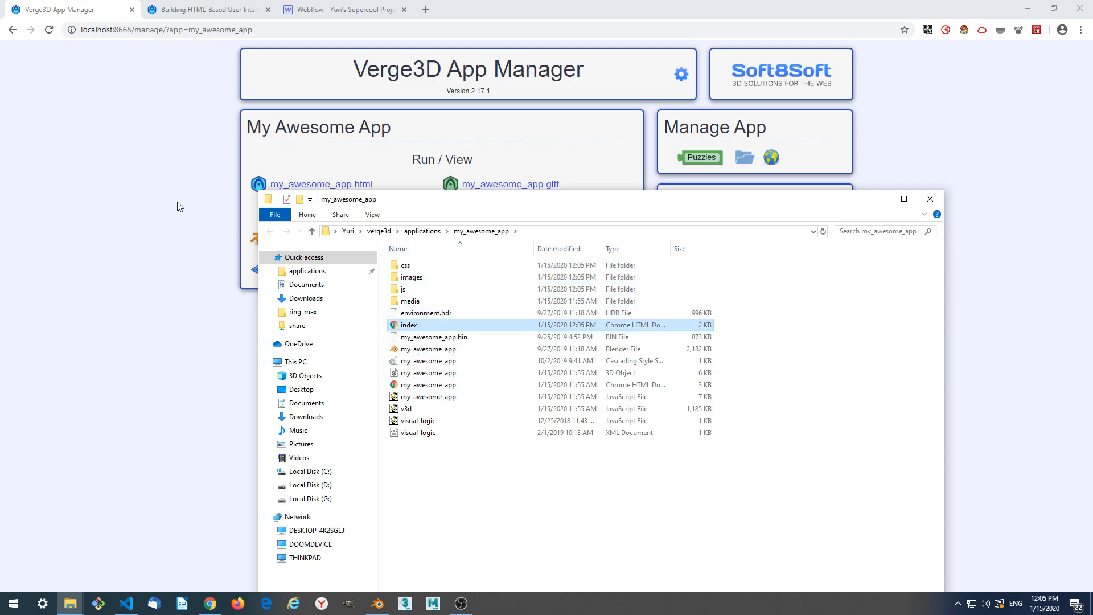
pyautogui.click(48, 29)
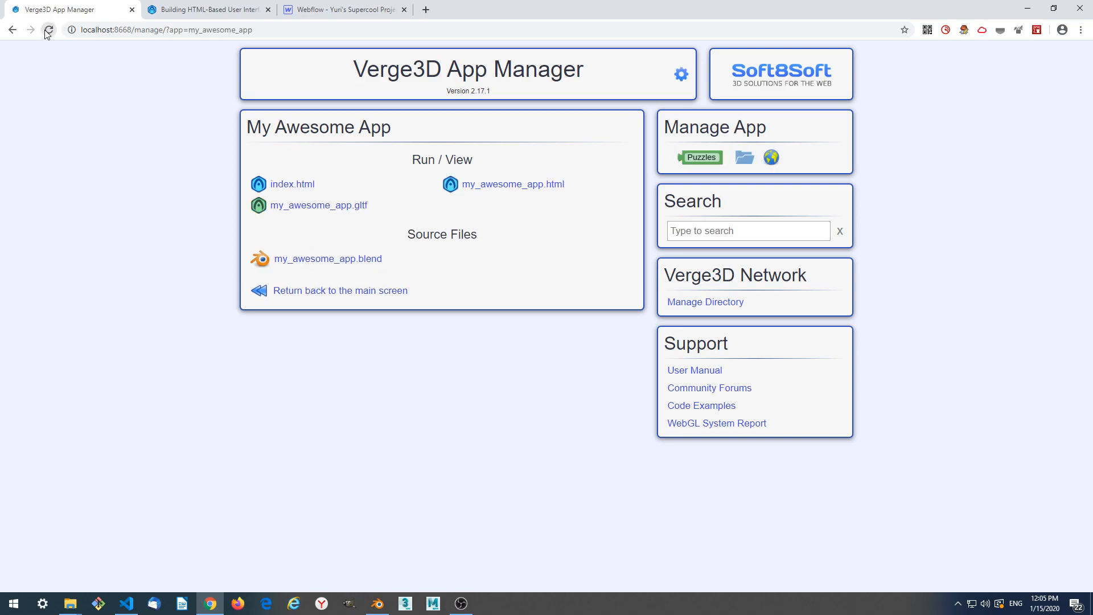
pyautogui.click(48, 29)
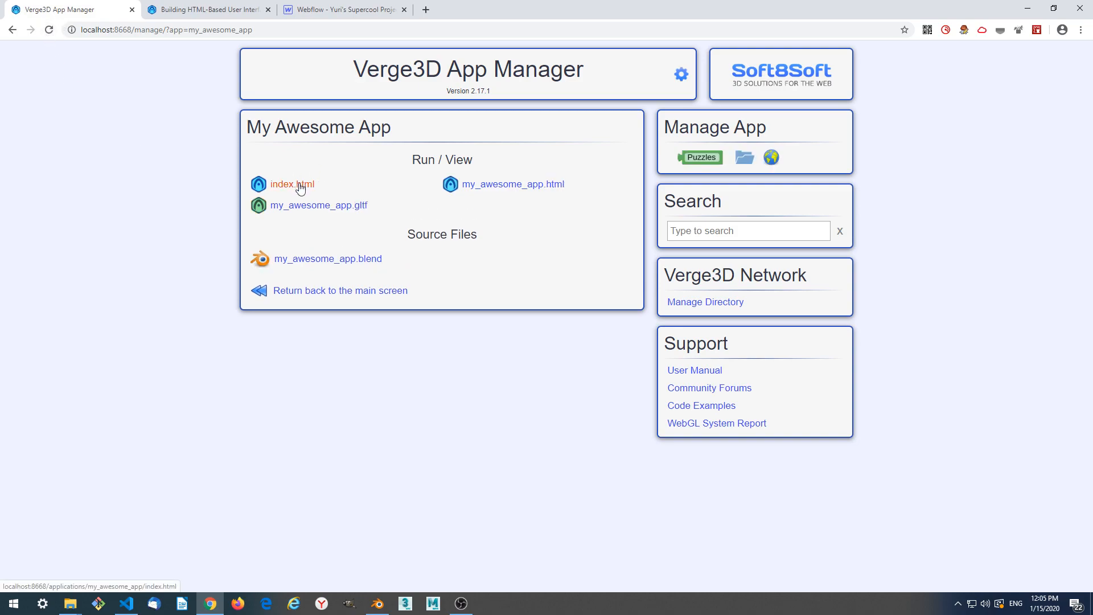
# Launch index.html to run the cube with Hide and Show buttons.
pyautogui.click(291, 184)
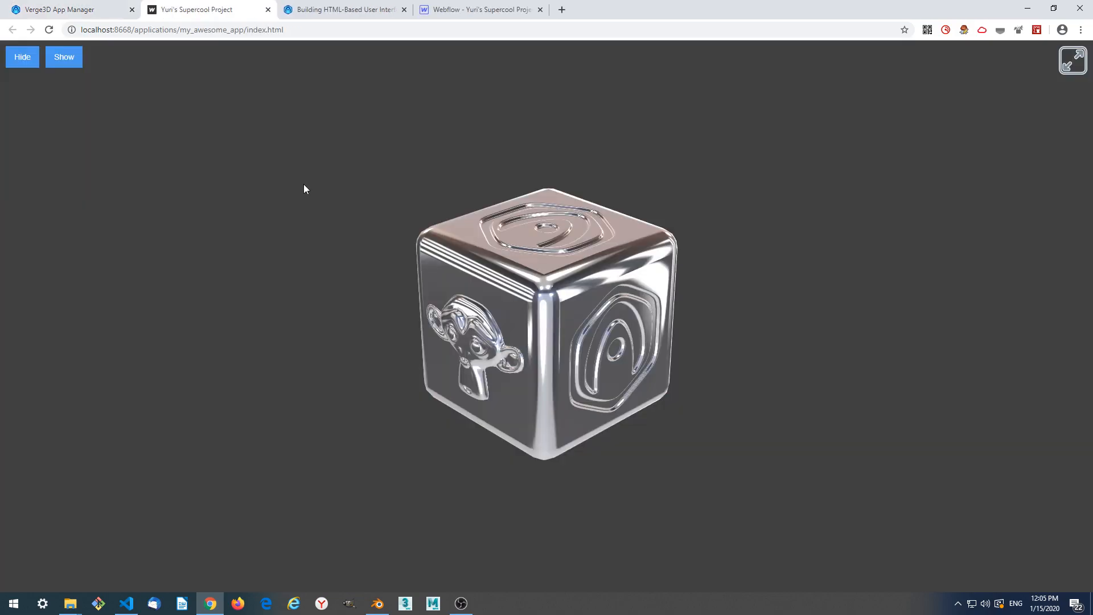
pyautogui.moveTo(542, 234)
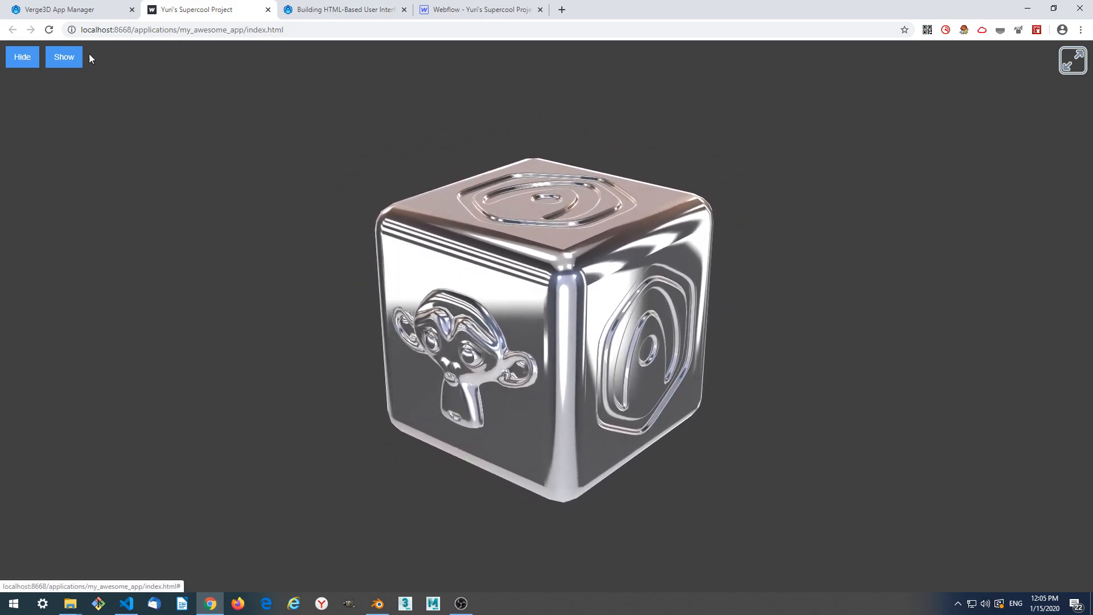
pyautogui.moveTo(136, 146)
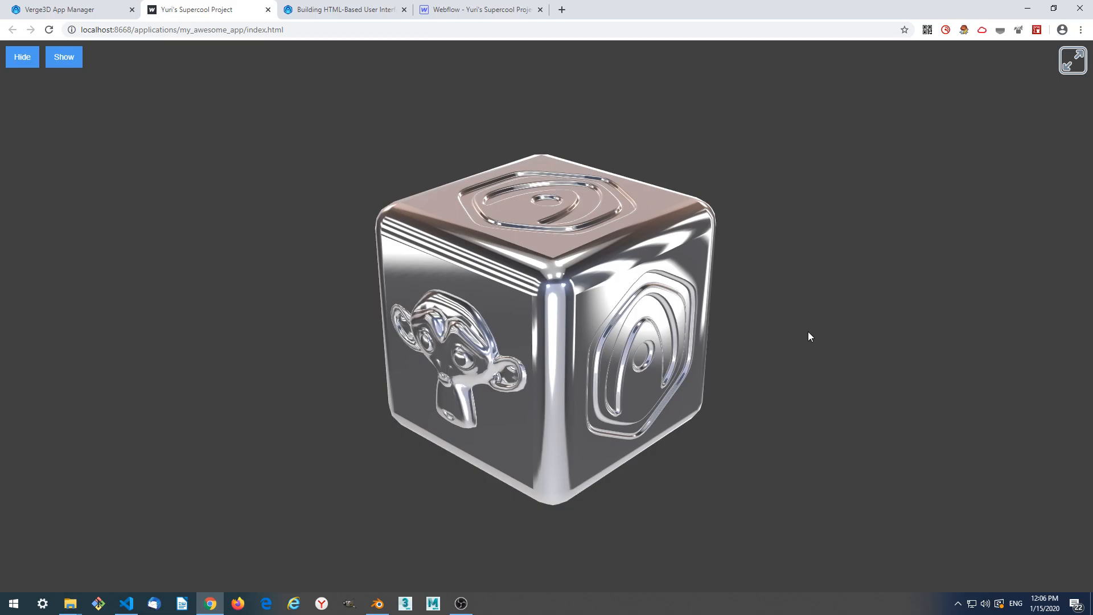
pyautogui.press('F12')
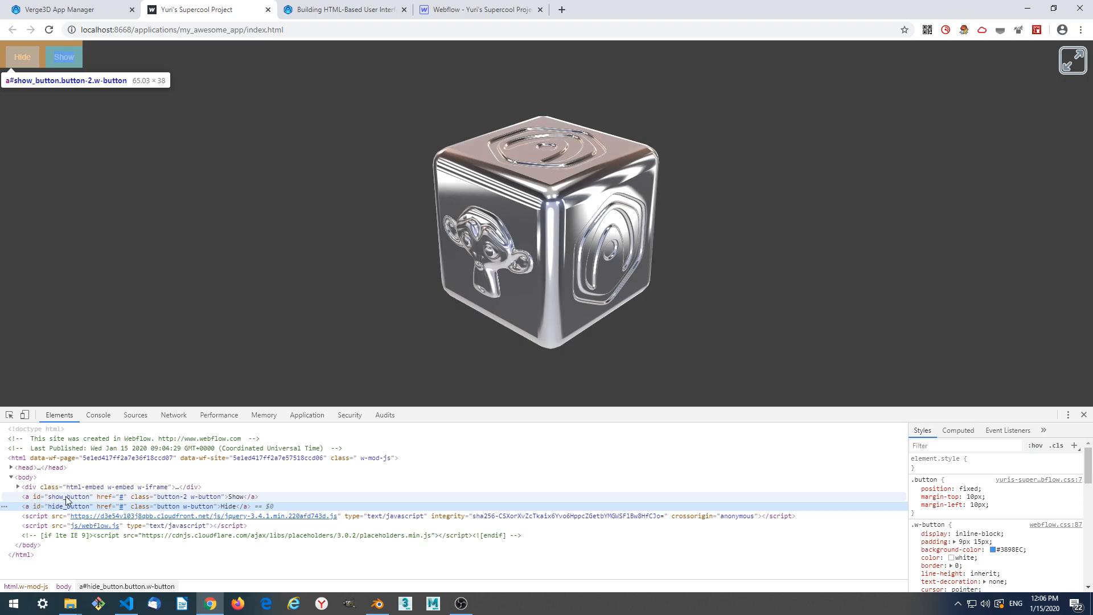
pyautogui.click(66, 496)
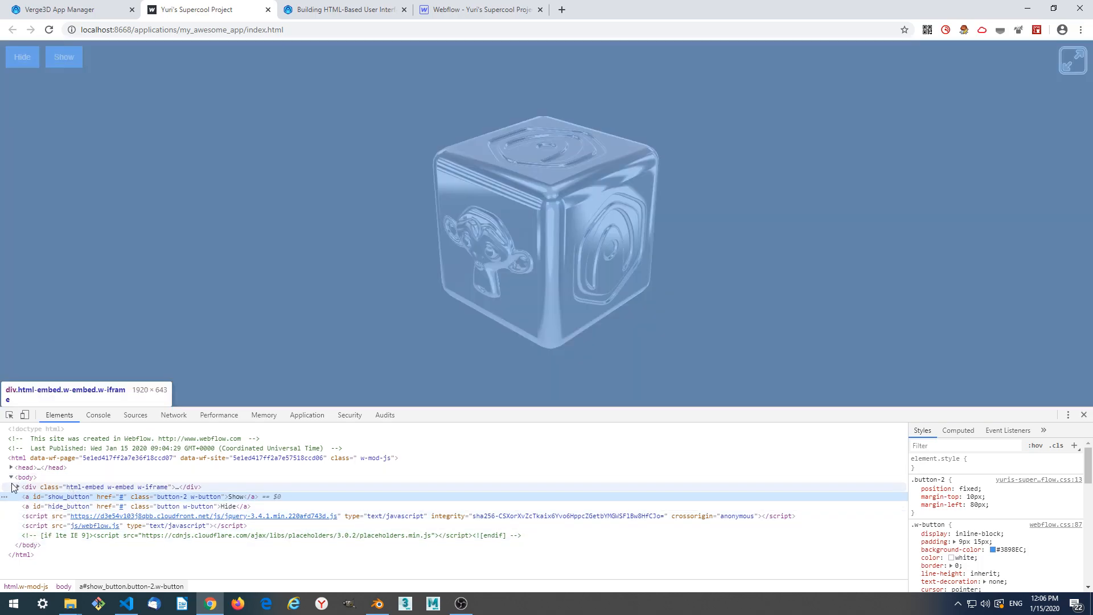
pyautogui.click(11, 487)
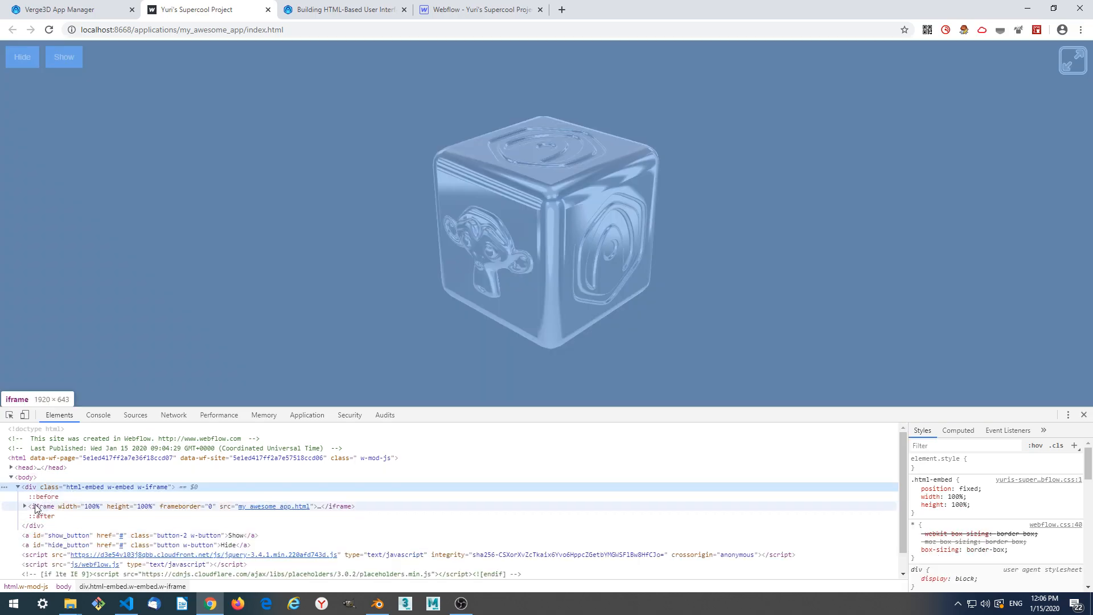
pyautogui.click(42, 506)
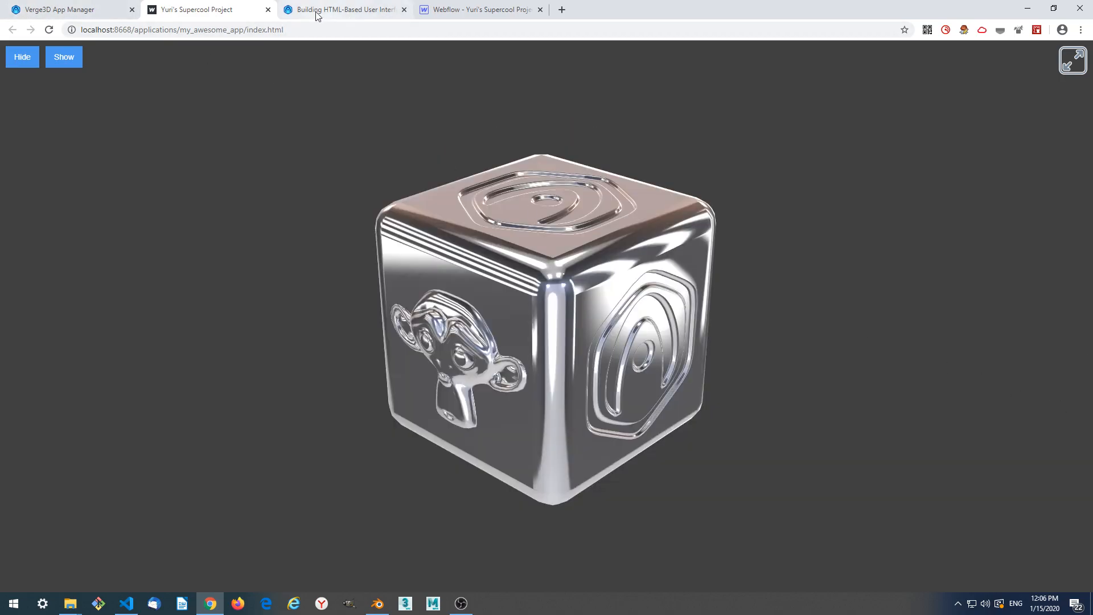
# Start the Puzzles editor for My Awesome App and find the manual's click-event example.
pyautogui.click(63, 9)
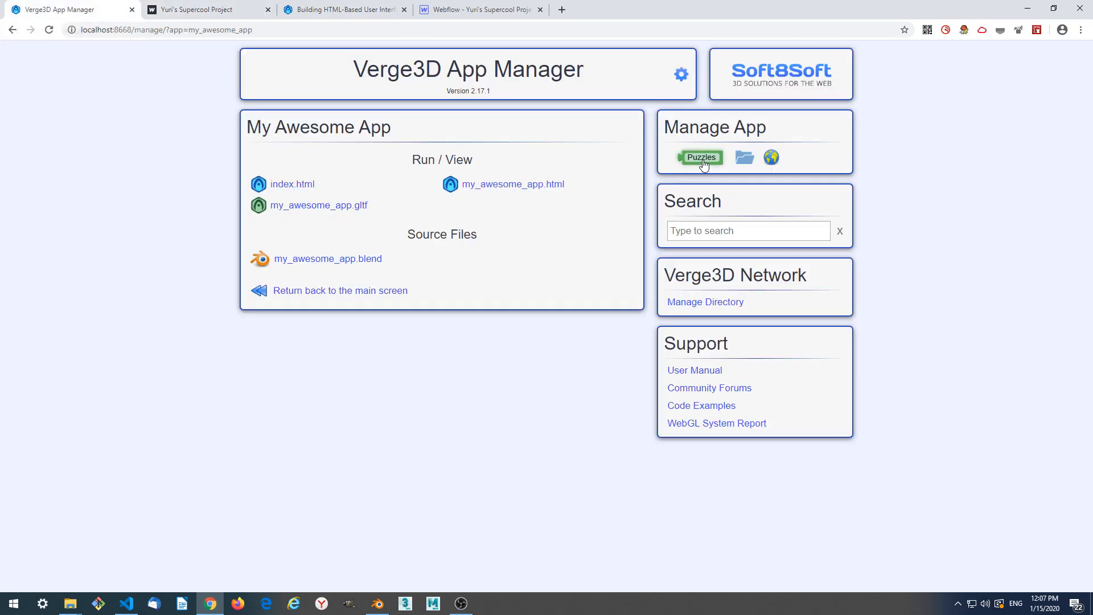
pyautogui.click(700, 156)
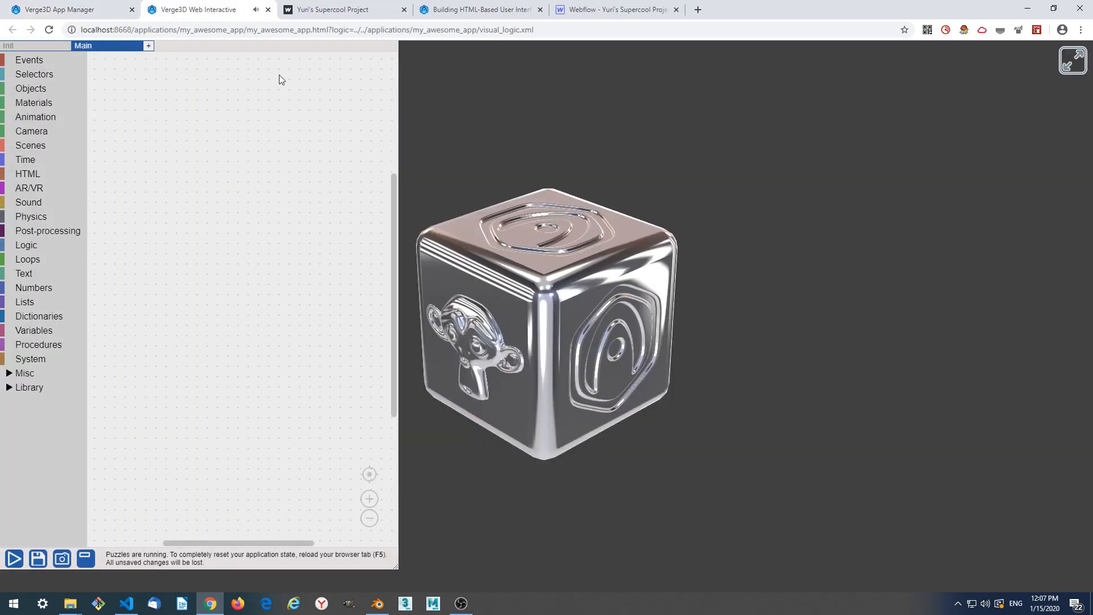
pyautogui.click(479, 9)
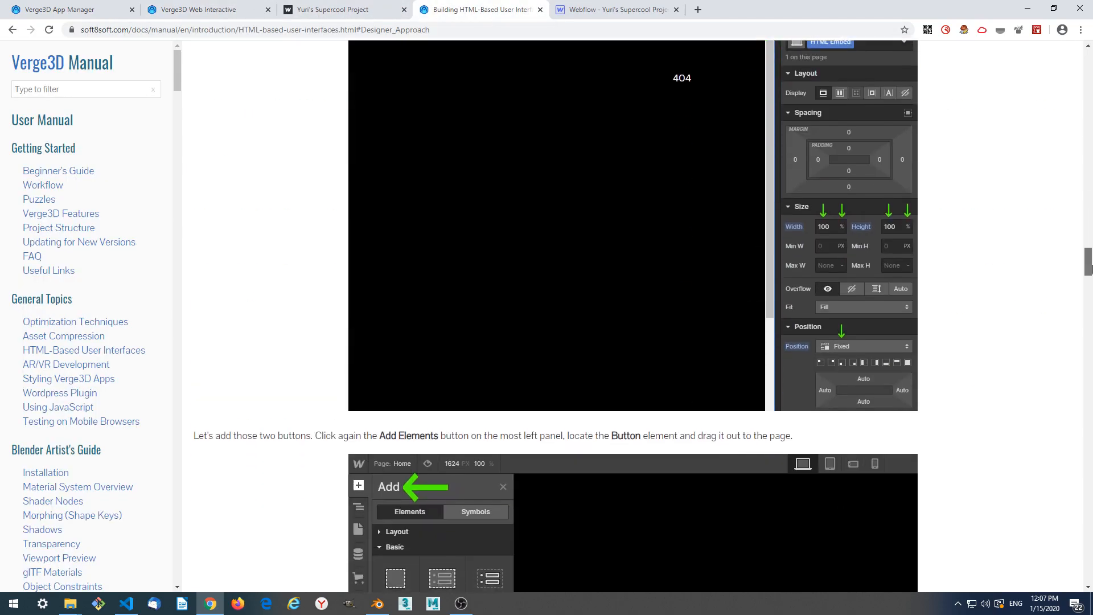
pyautogui.scroll(-3)
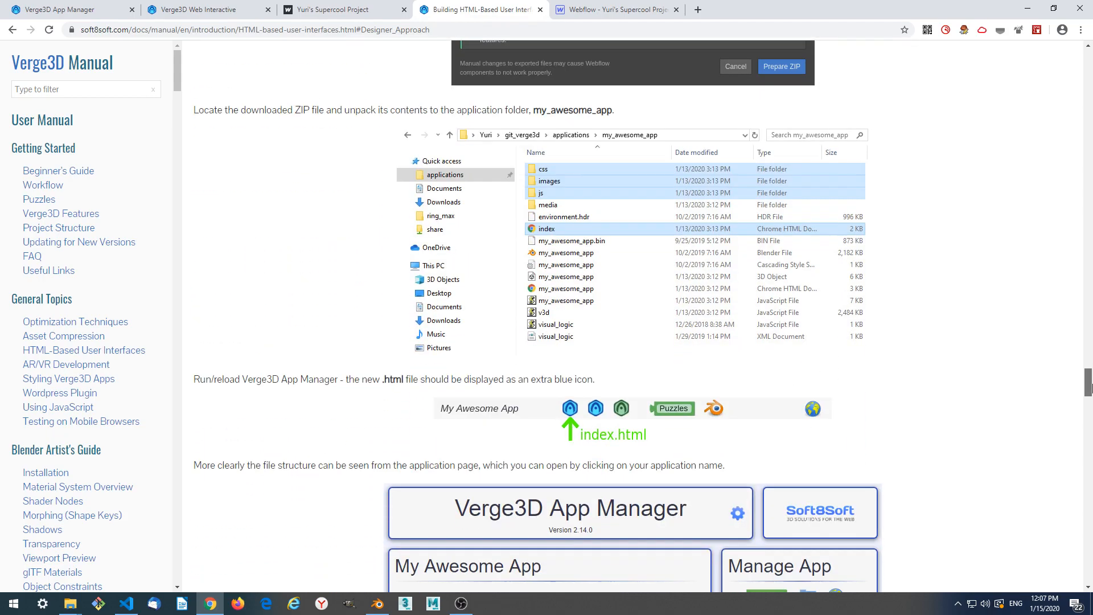
pyautogui.scroll(-3)
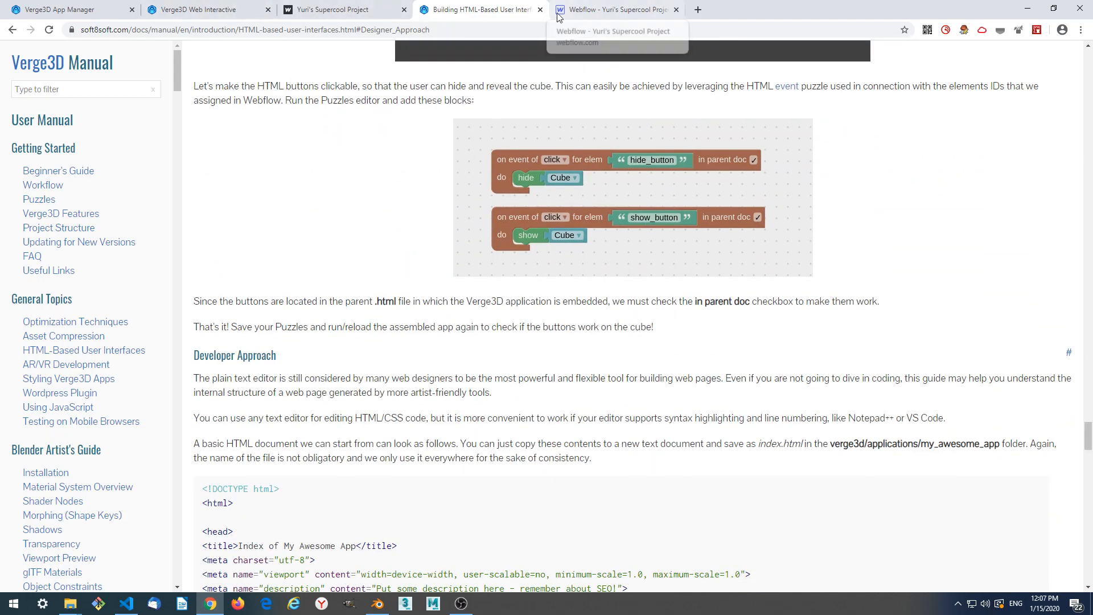
# Add an HTML 'on event of' click puzzle with element id text hide_button.
pyautogui.click(202, 9)
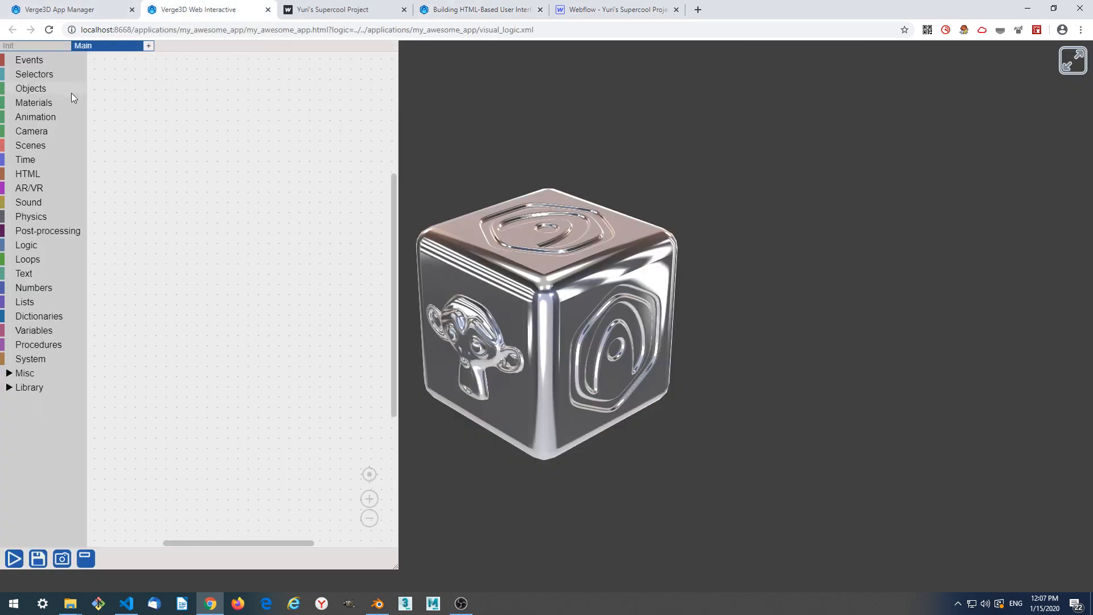
pyautogui.click(28, 173)
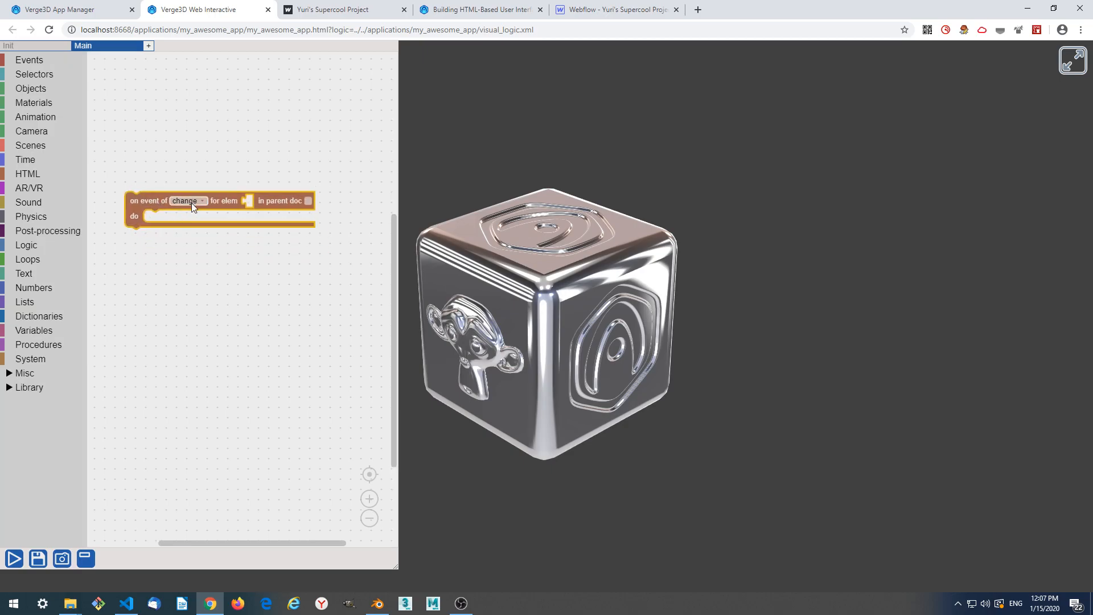
pyautogui.click(187, 200)
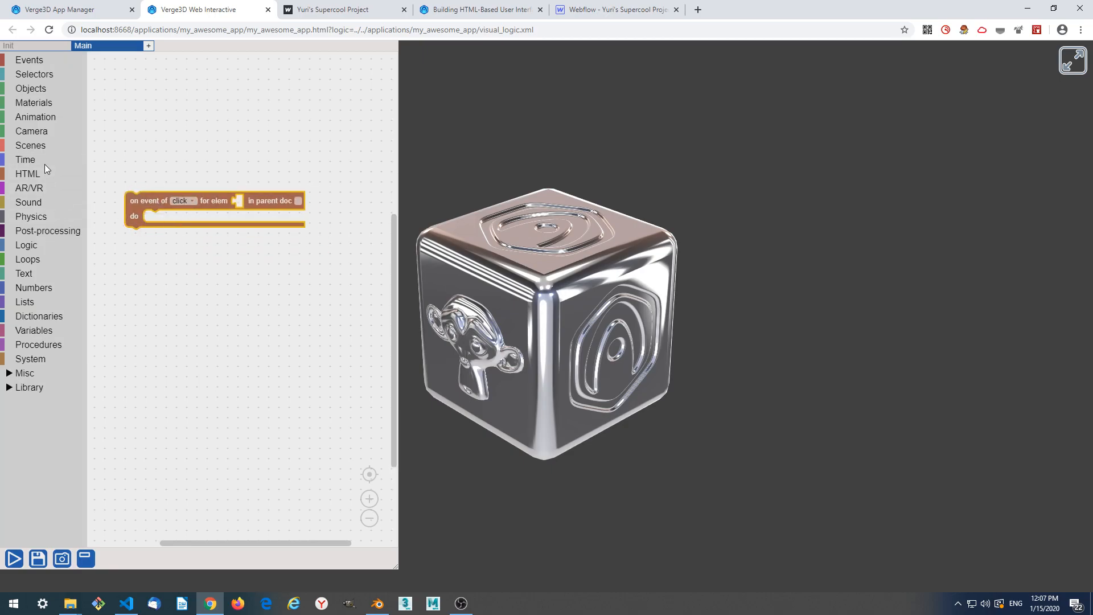
pyautogui.click(24, 273)
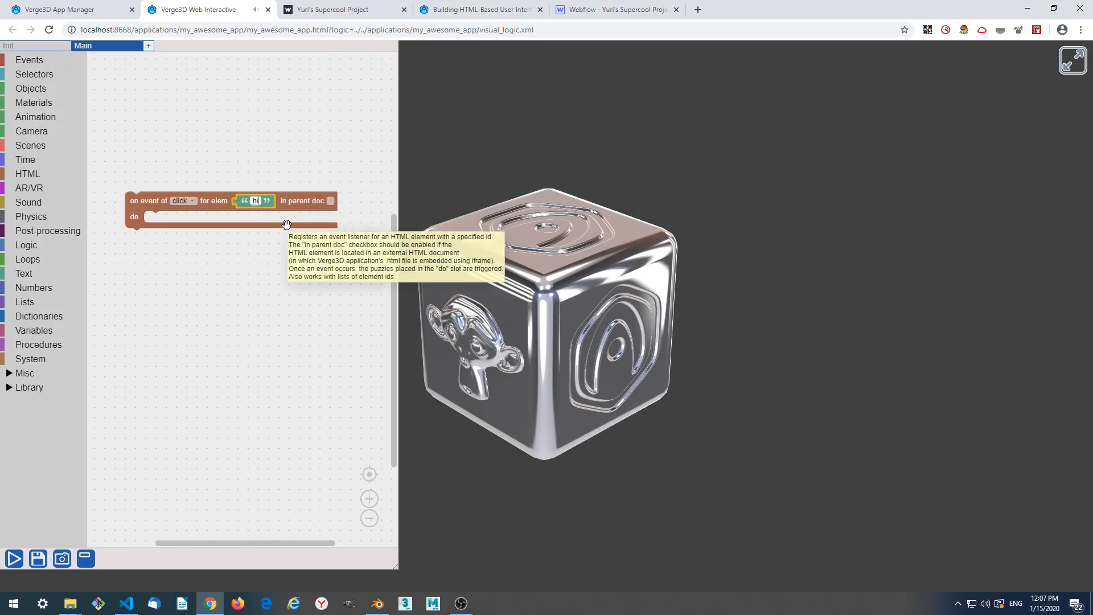
pyautogui.write('hide_butto')
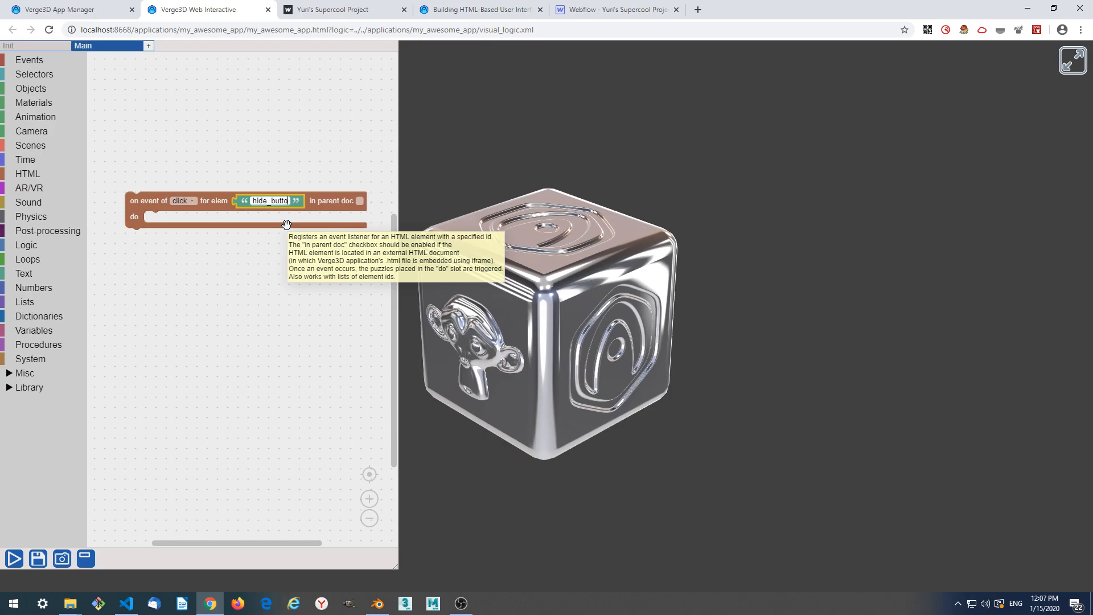
pyautogui.moveTo(21, 88)
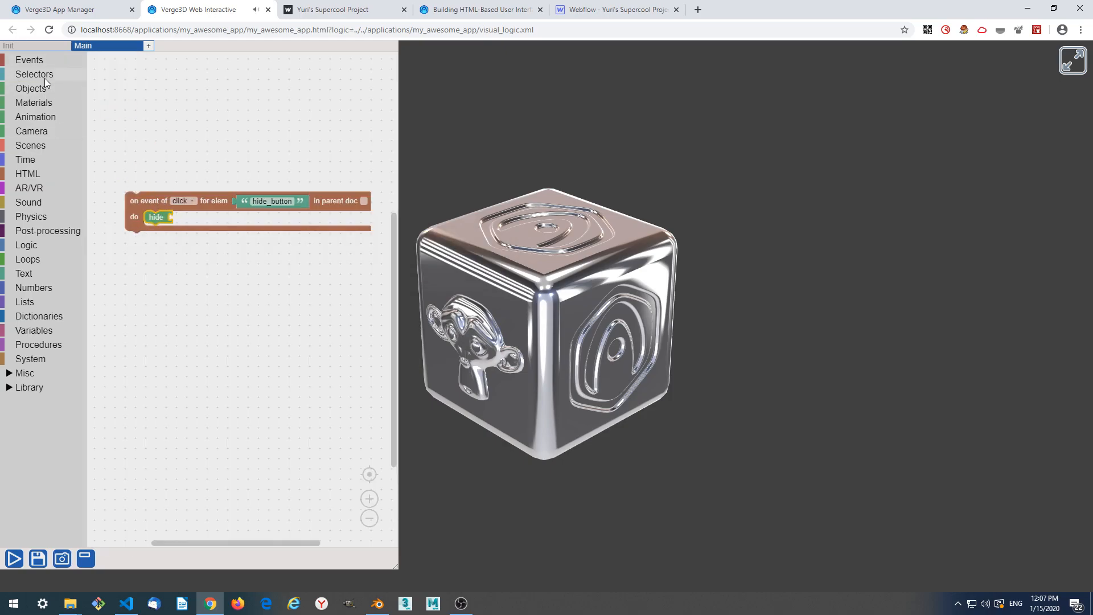
# Attach a hide Cube action and tick 'in parent doc' on the event puzzle.
pyautogui.click(193, 216)
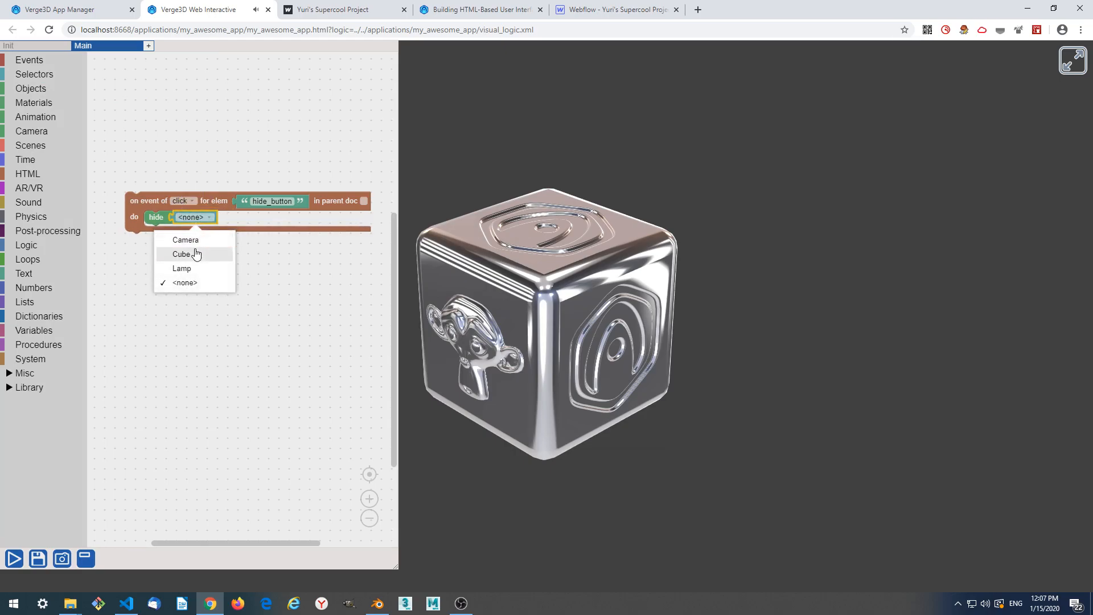
pyautogui.click(182, 254)
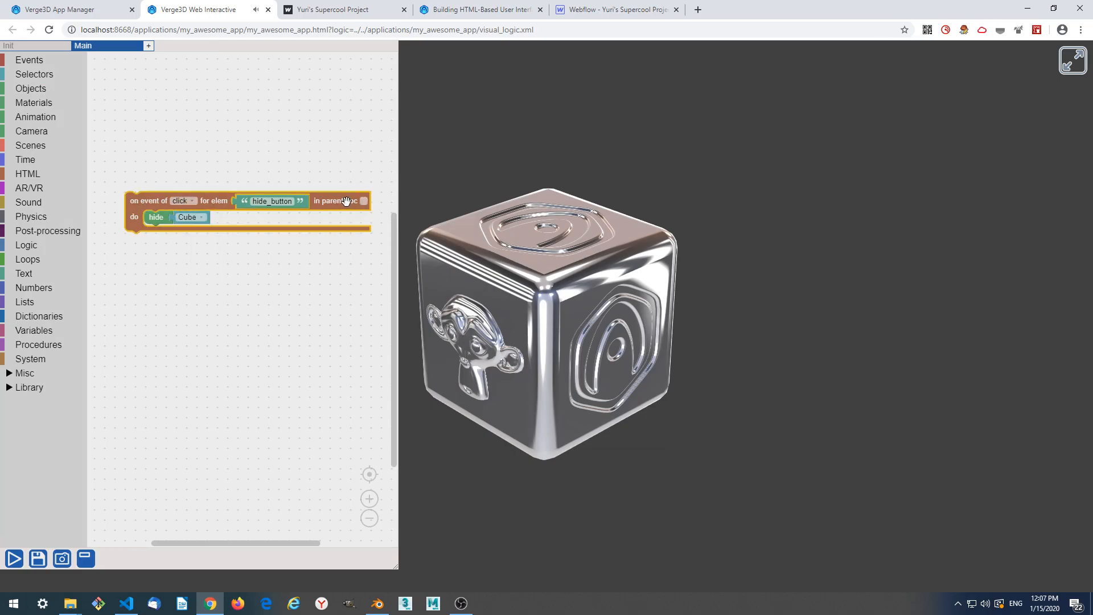
pyautogui.moveTo(341, 202); pyautogui.dragTo(341, 149)
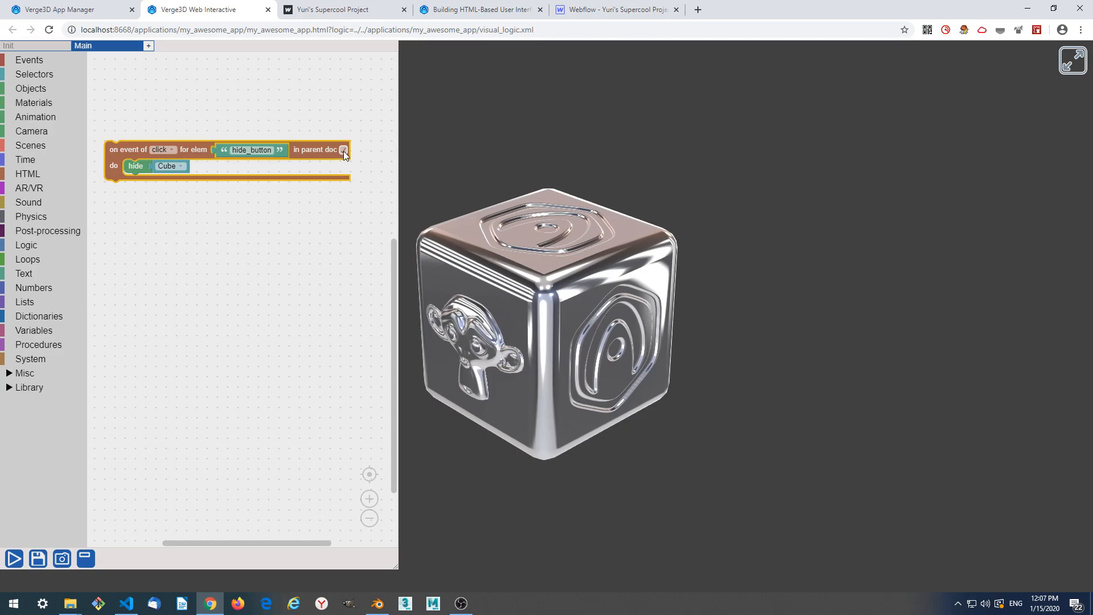
pyautogui.click(343, 149)
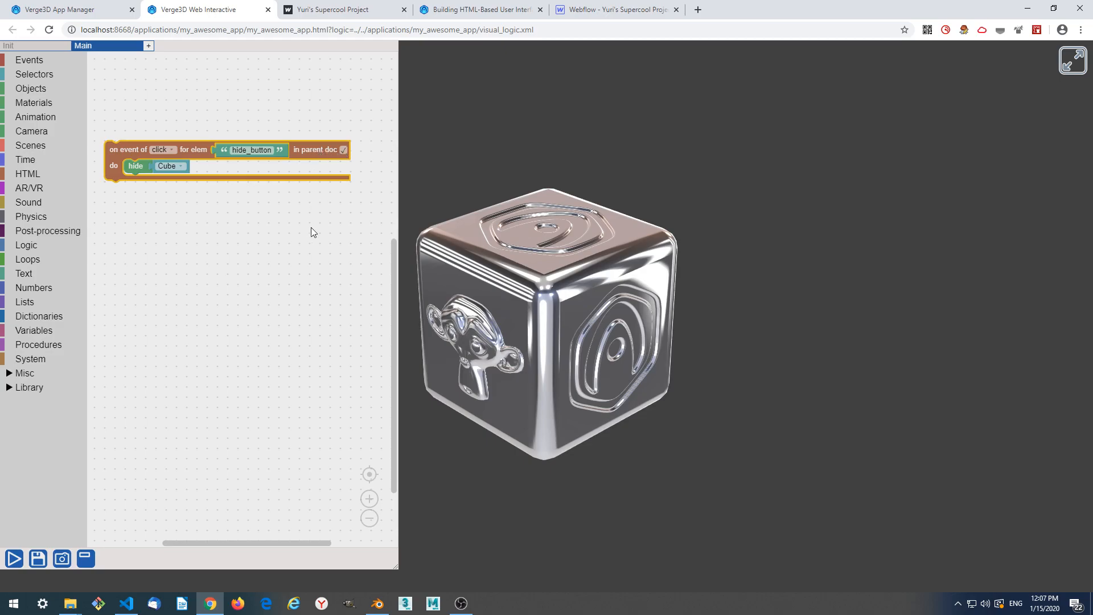
# Add show and Cube puzzles and duplicate the hide_button click event.
pyautogui.rightClick(230, 181)
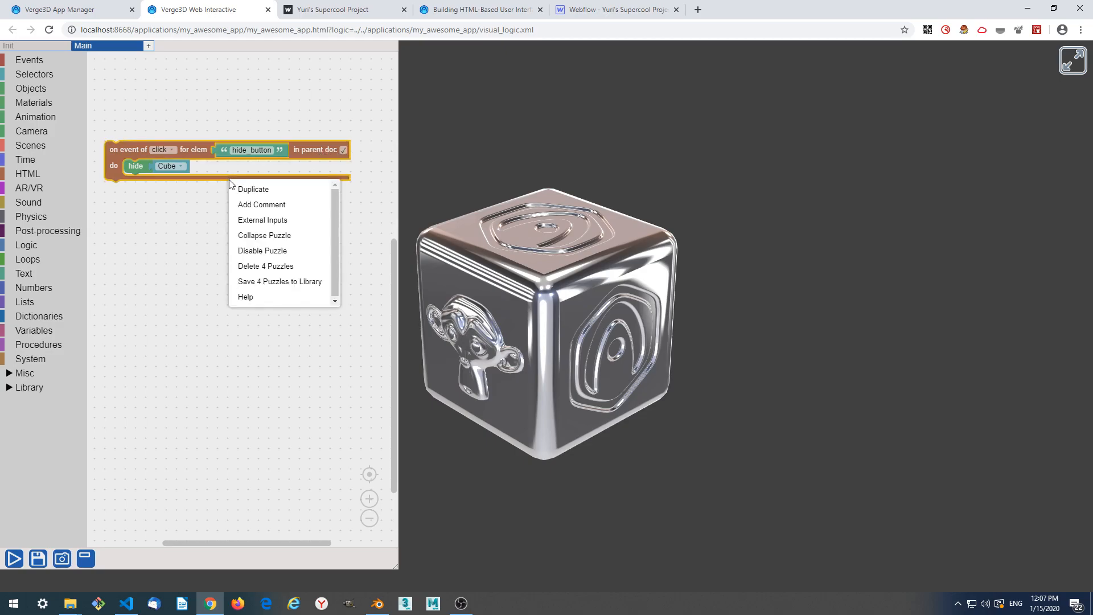
pyautogui.click(252, 189)
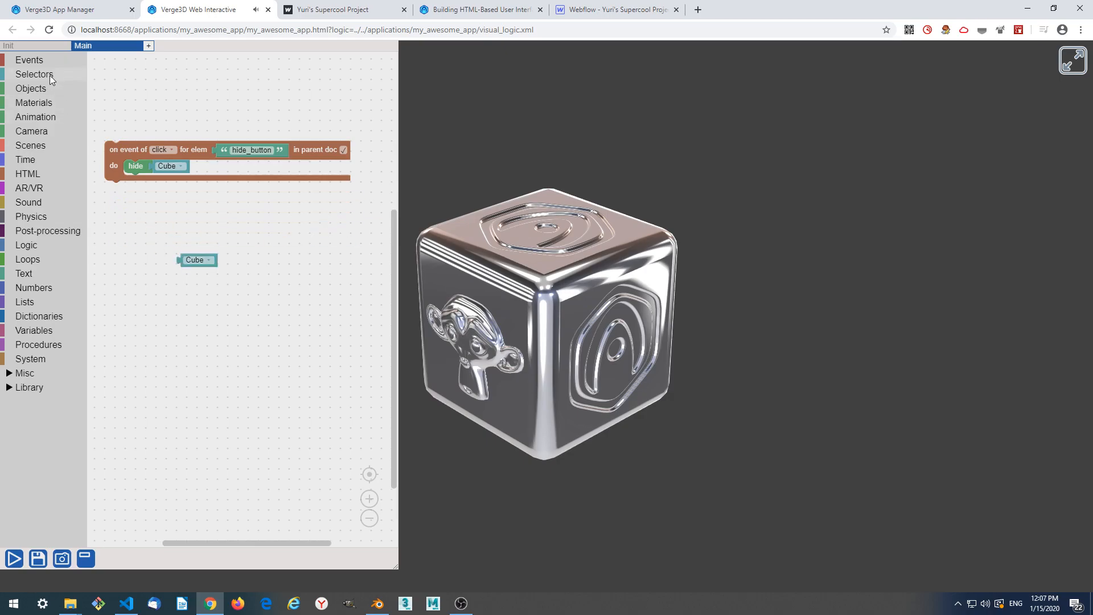
pyautogui.click(31, 89)
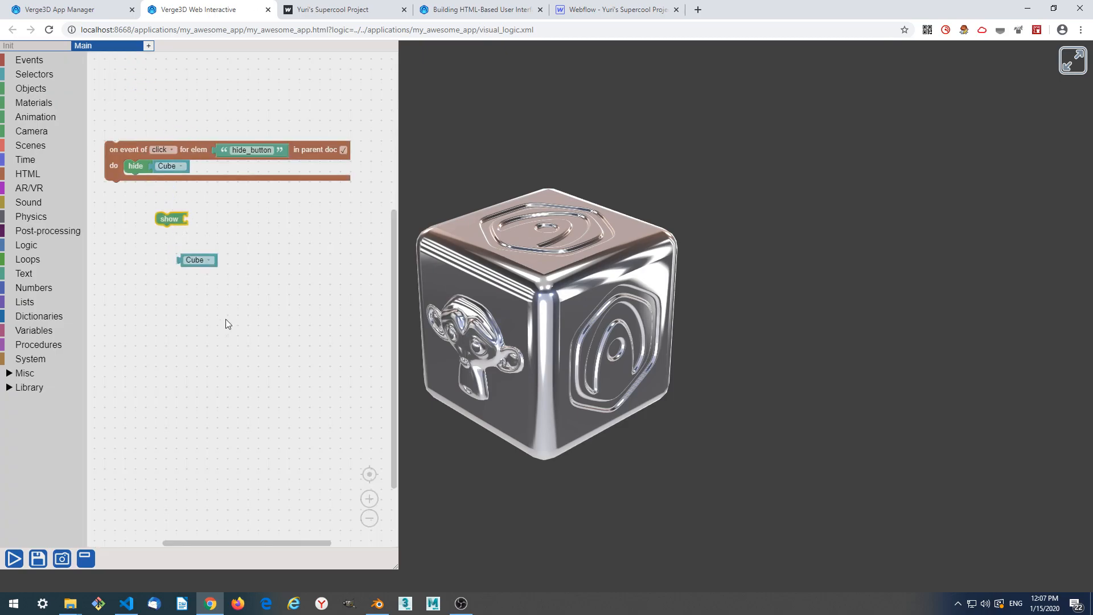
pyautogui.rightClick(139, 150)
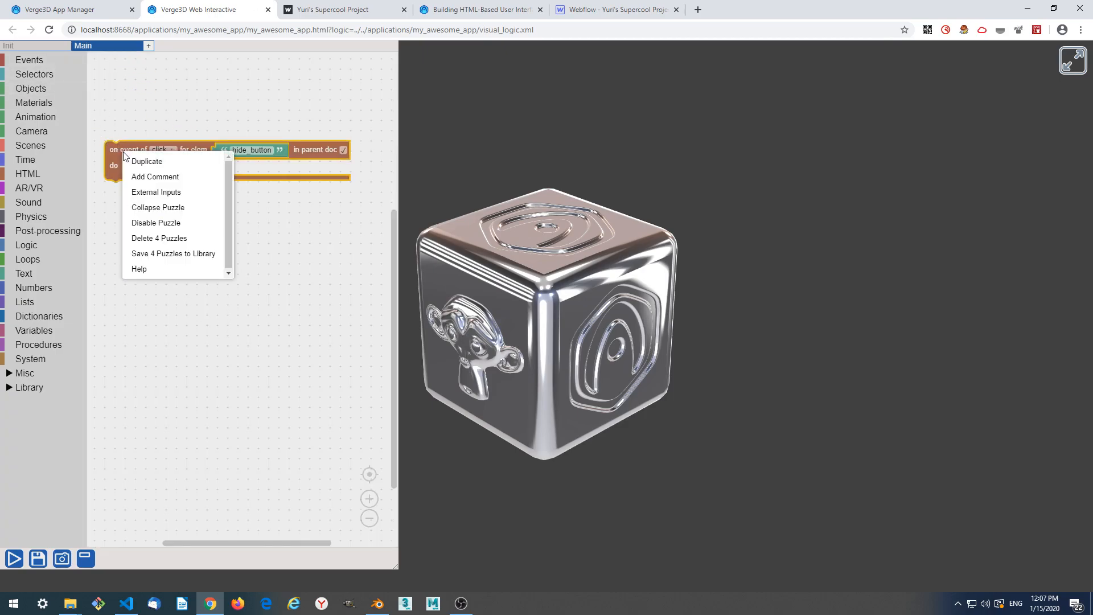
pyautogui.click(147, 160)
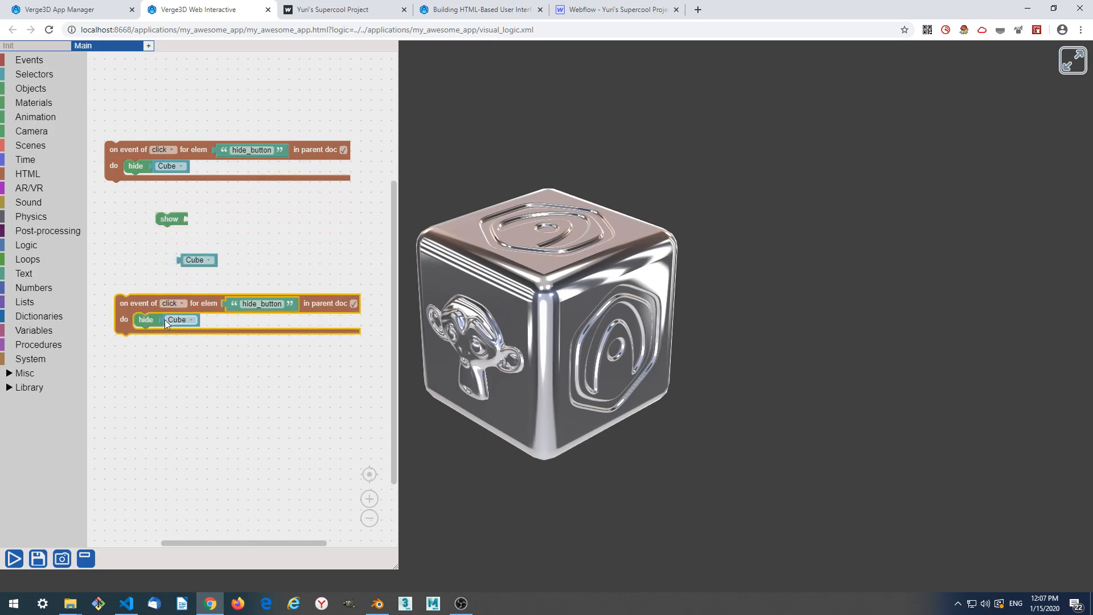